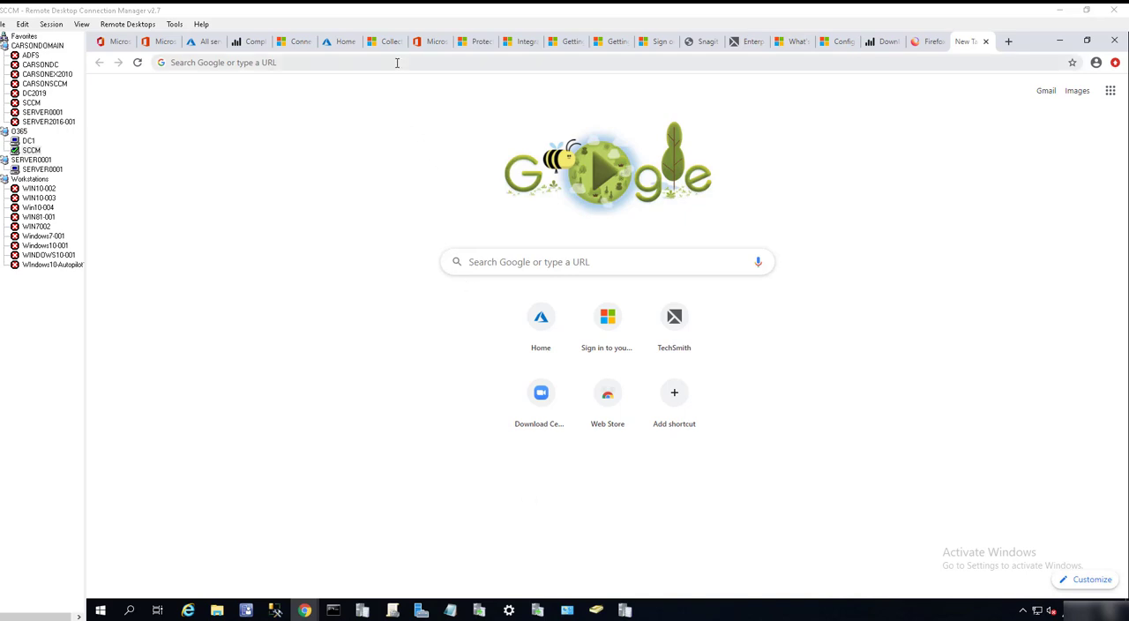
left_click(397, 62)
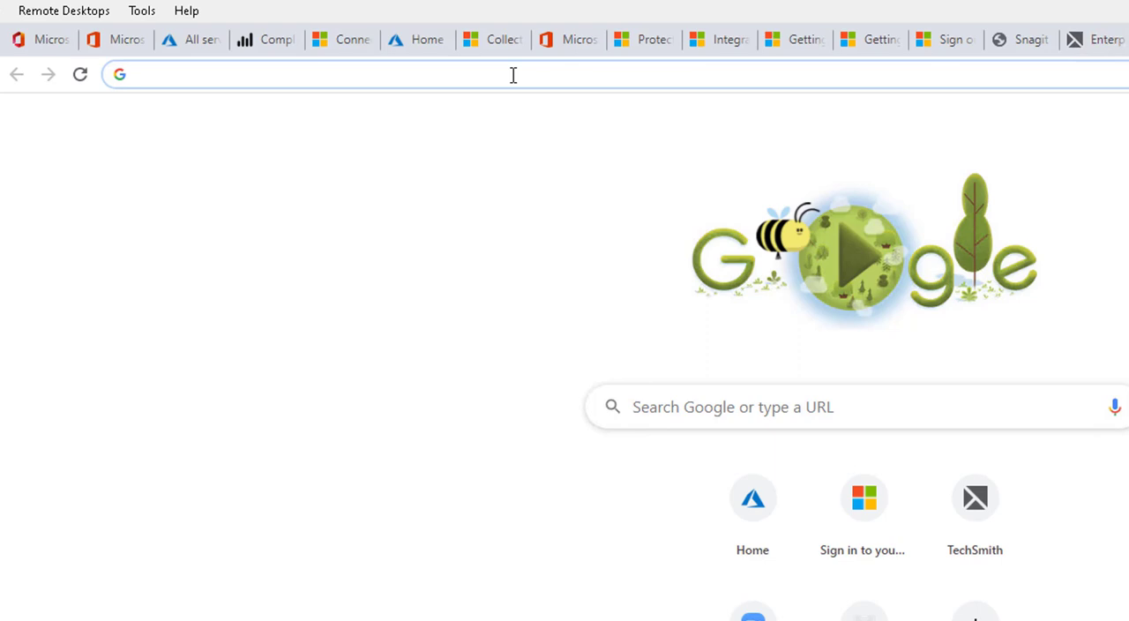
left_click(137, 73)
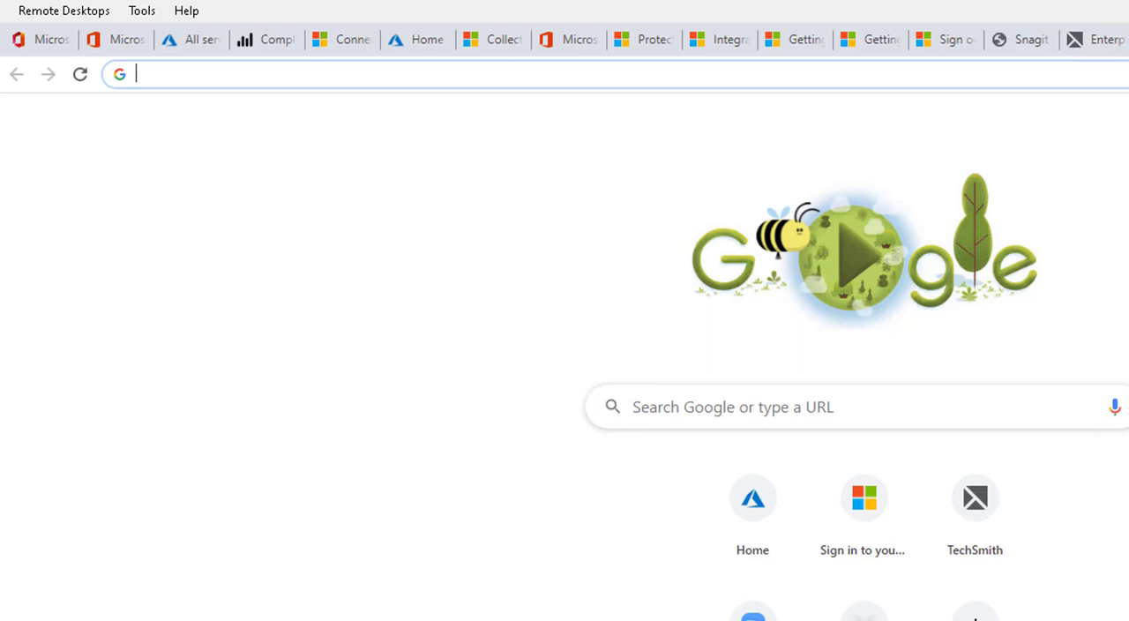
mouse_move(315, 75)
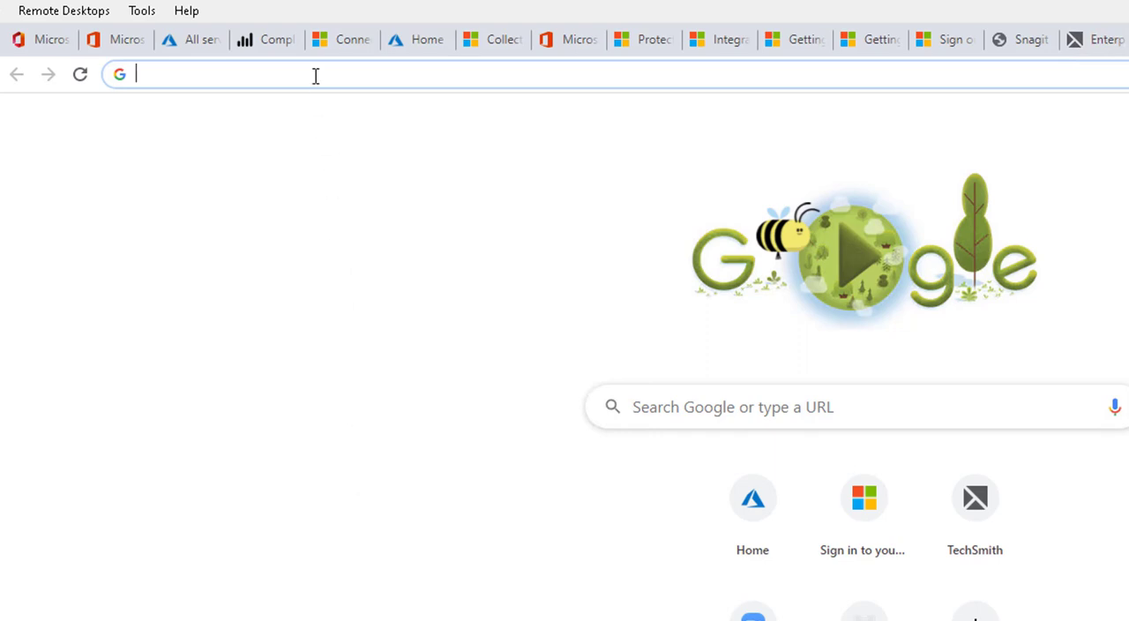
type("https://www.mozilla.org/en-US/firefox/enterprise/")
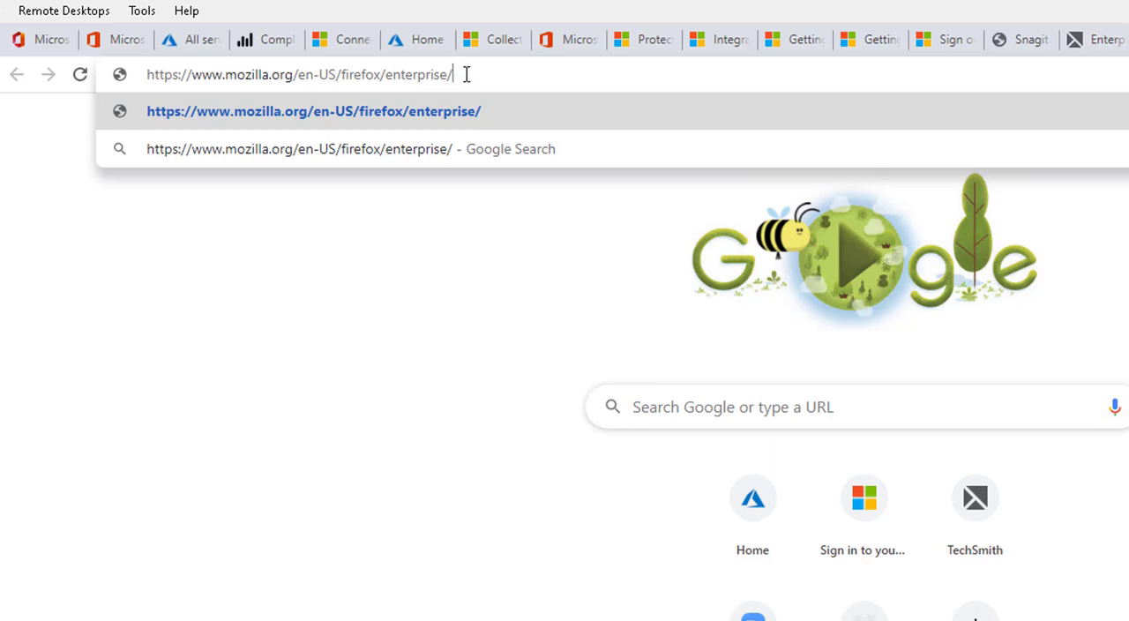
mouse_move(455, 123)
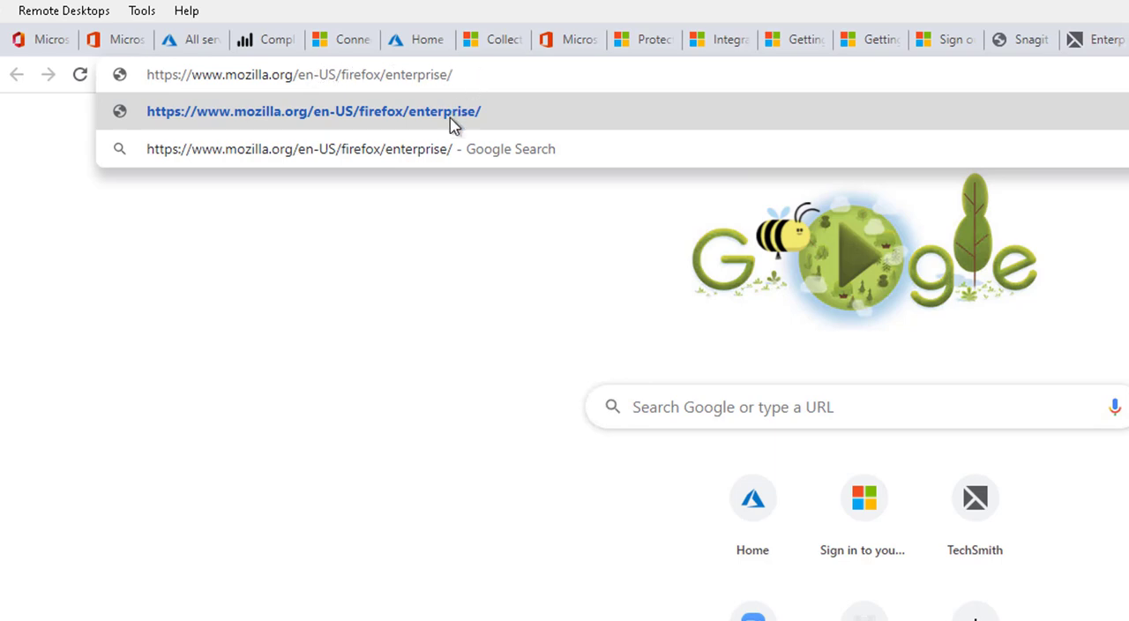
left_click(314, 110)
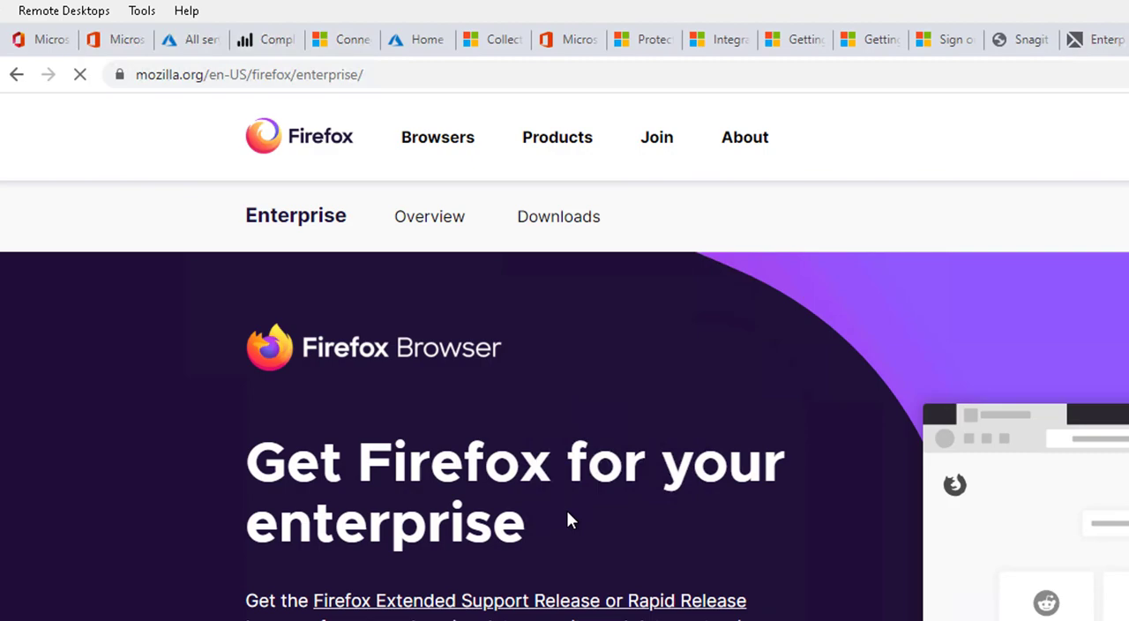
Download the Windows 64-bit Firefox Setup 75.0.exe installer from Enterprise downloads
left_click(248, 74)
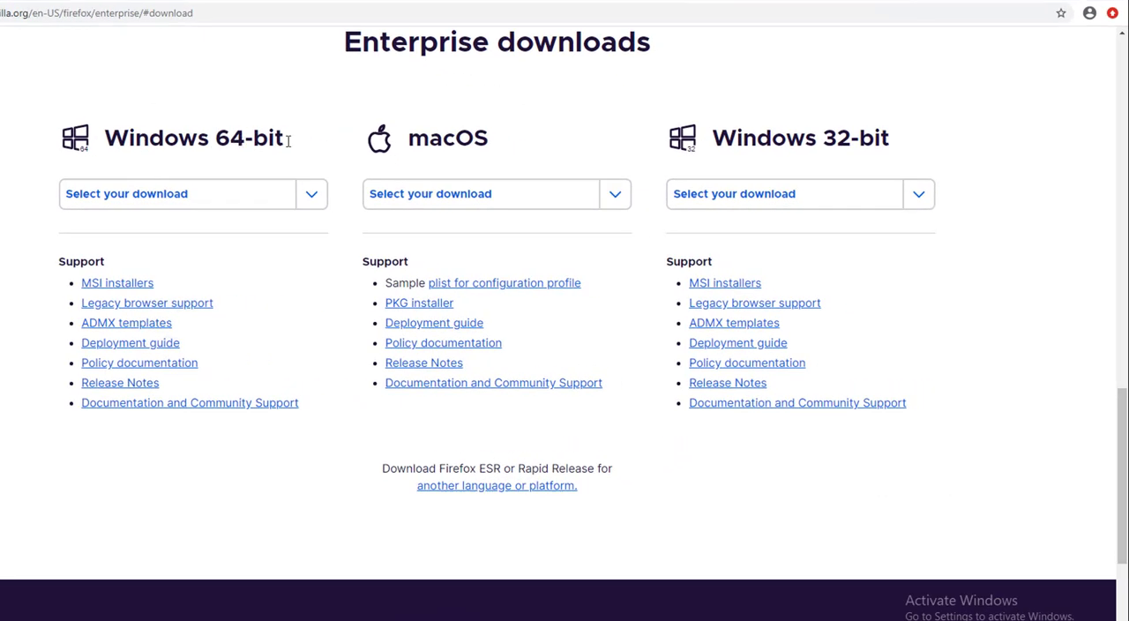
mouse_move(871, 144)
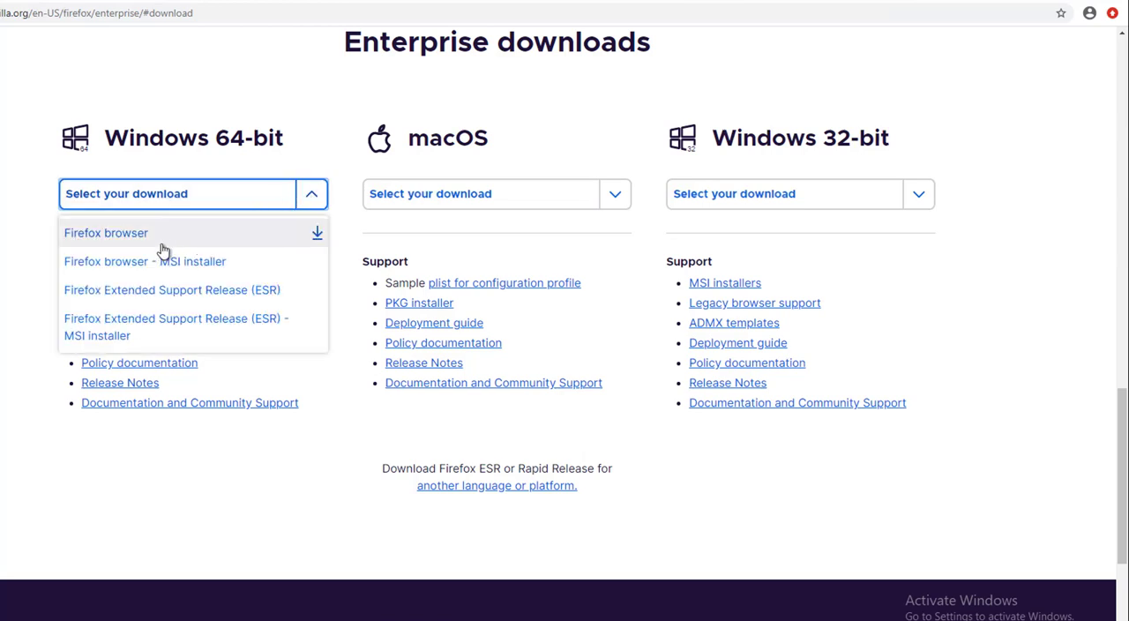
mouse_move(111, 261)
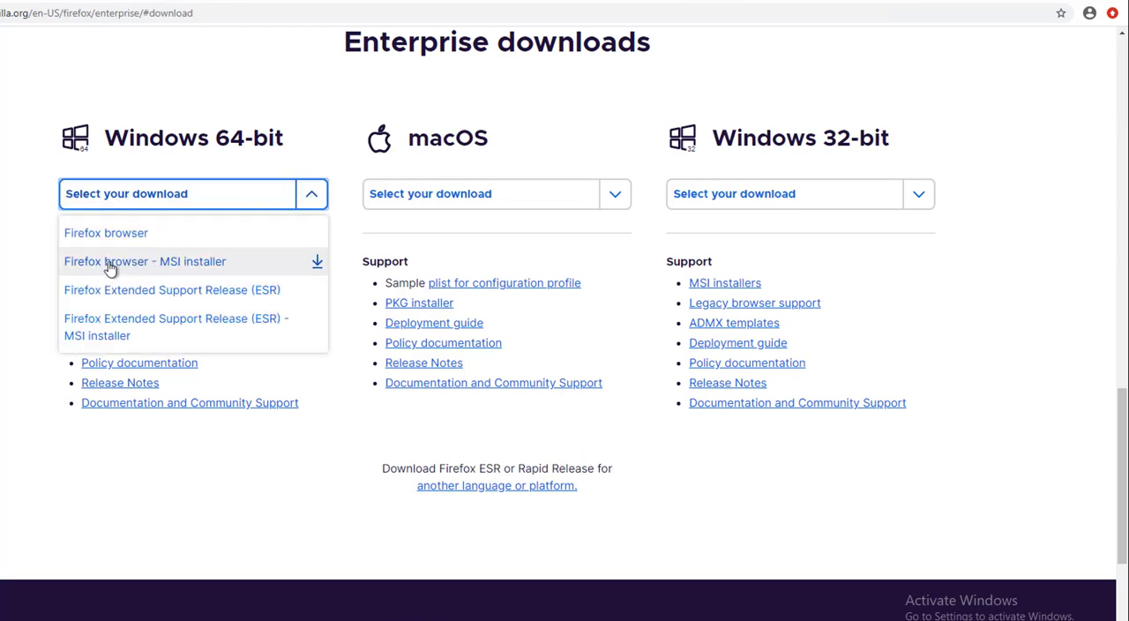
mouse_move(106, 233)
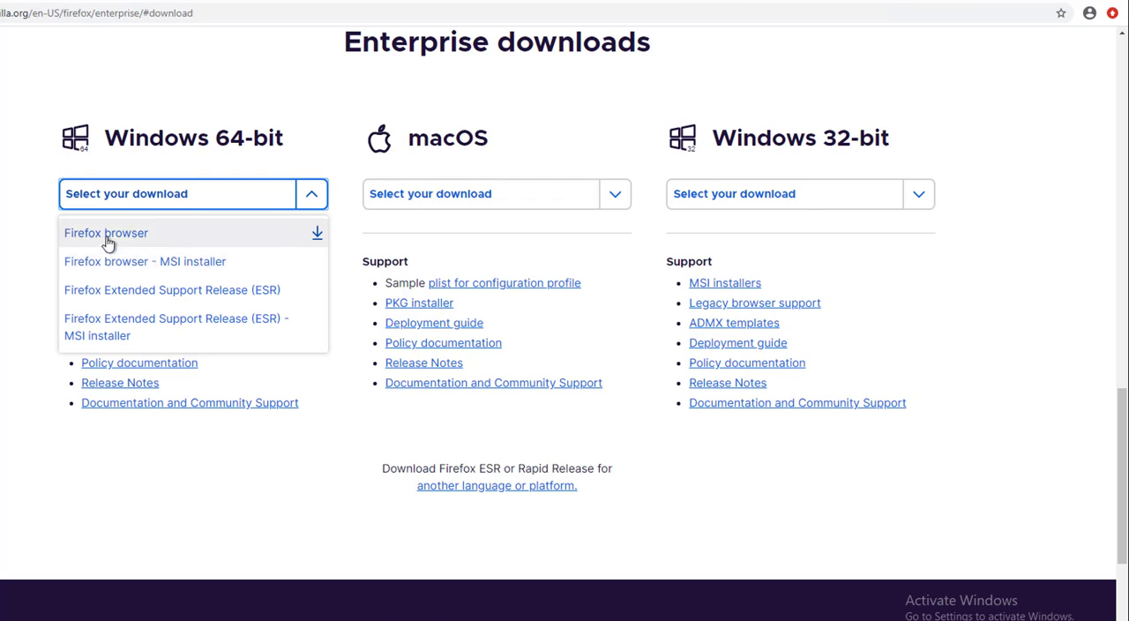
mouse_move(115, 296)
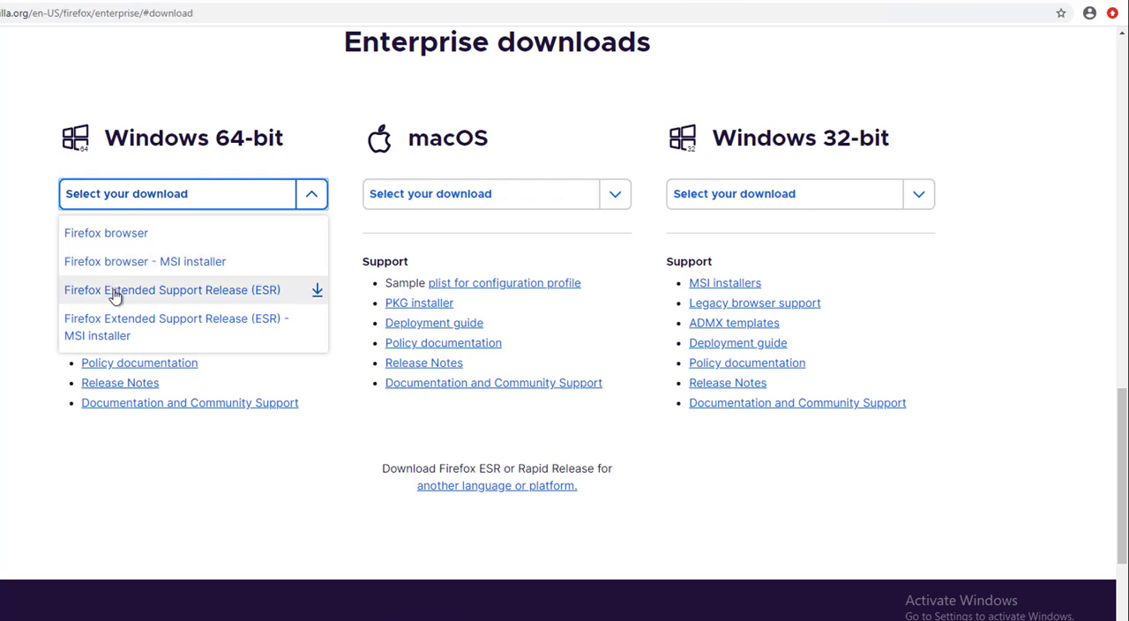
mouse_move(234, 292)
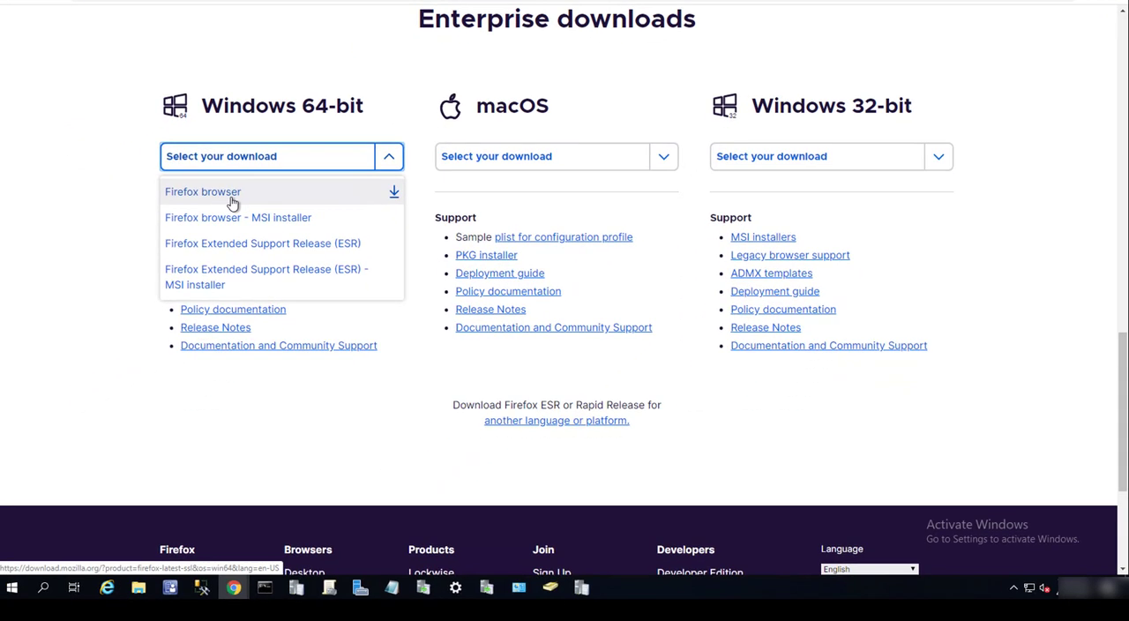
left_click(203, 191)
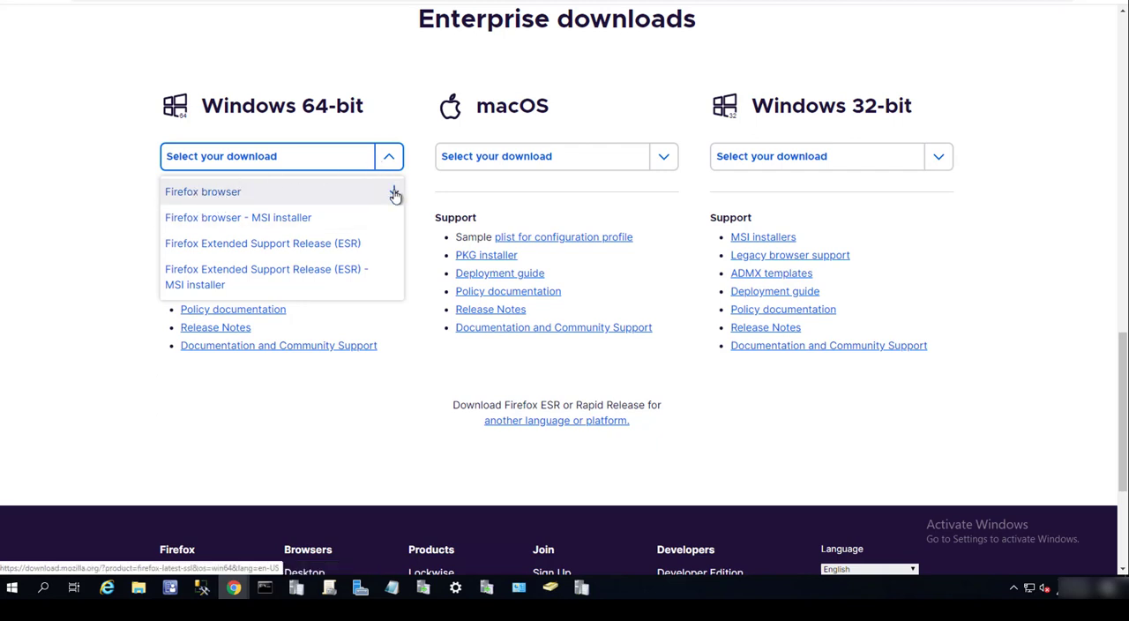
left_click(203, 192)
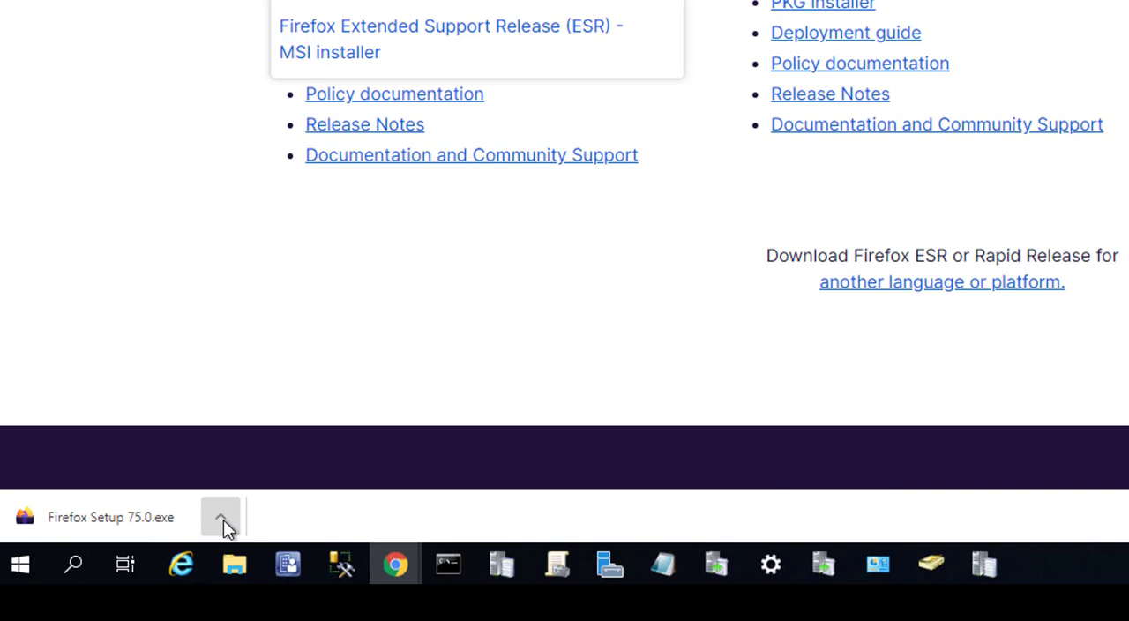
mouse_move(591, 319)
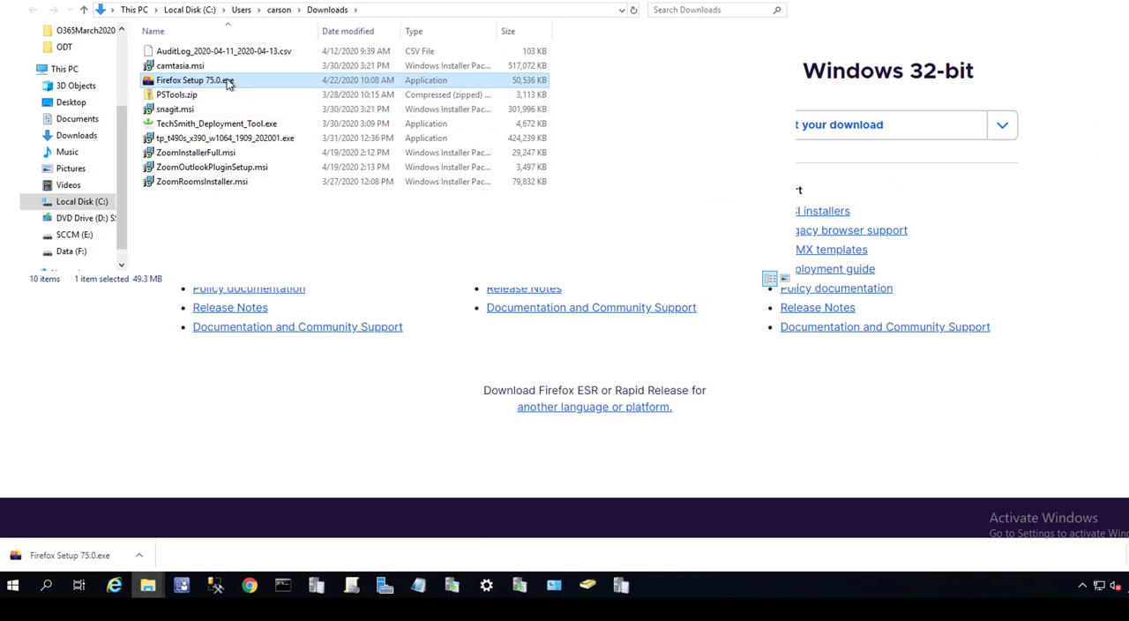
Copy the Firefox setup file and create a Firefox75.0 folder in the SCCMSource Firefox share
right_click(192, 81)
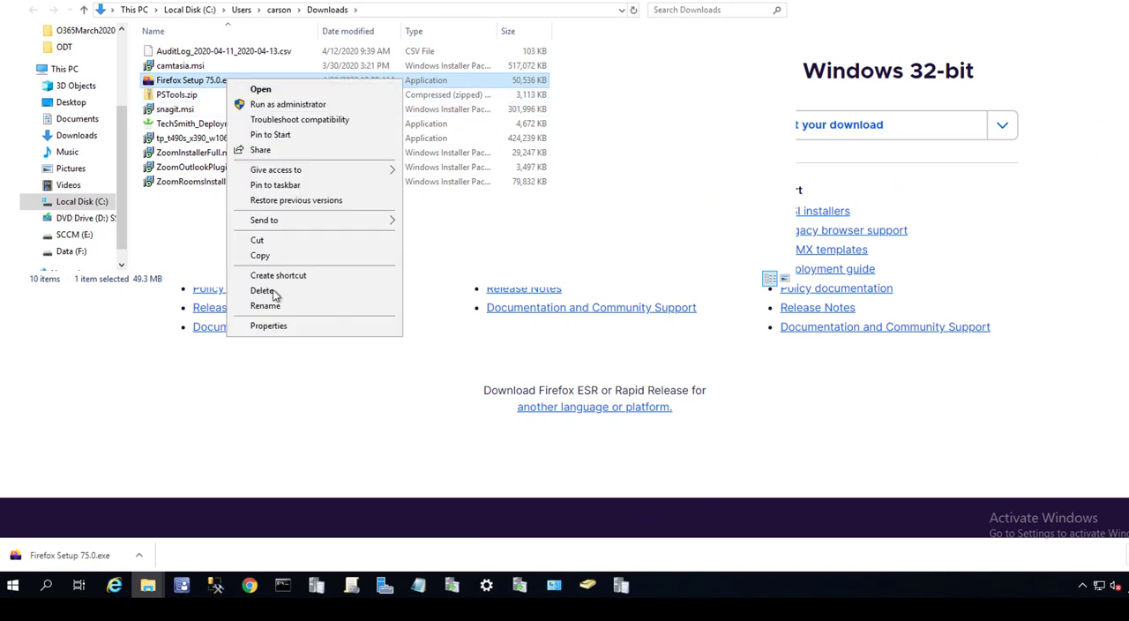
left_click(267, 267)
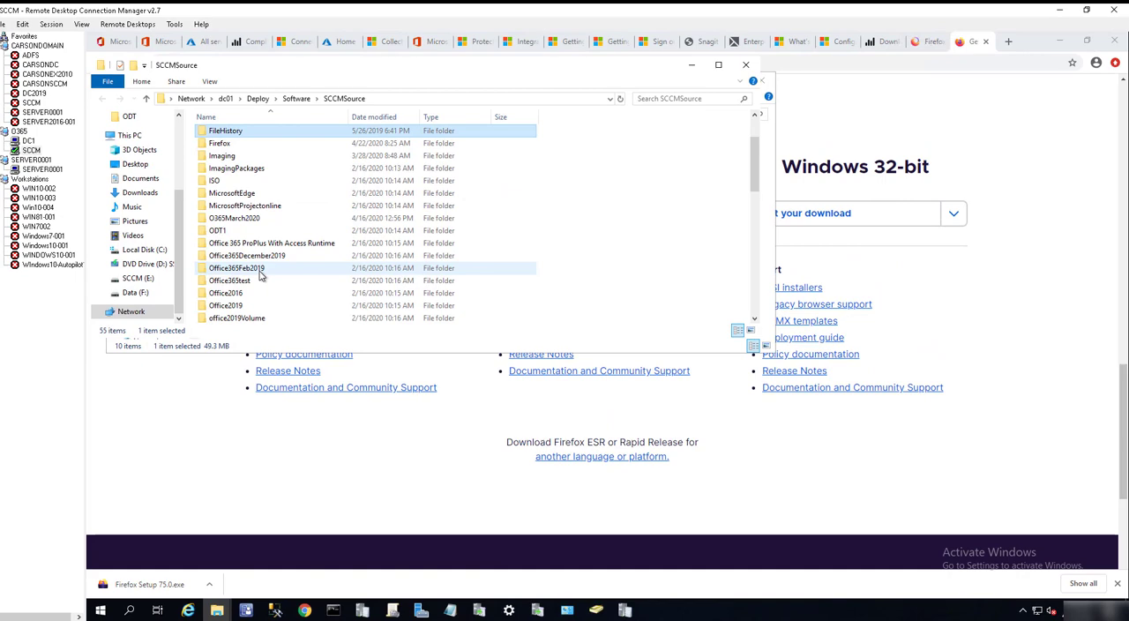
double_click(219, 143)
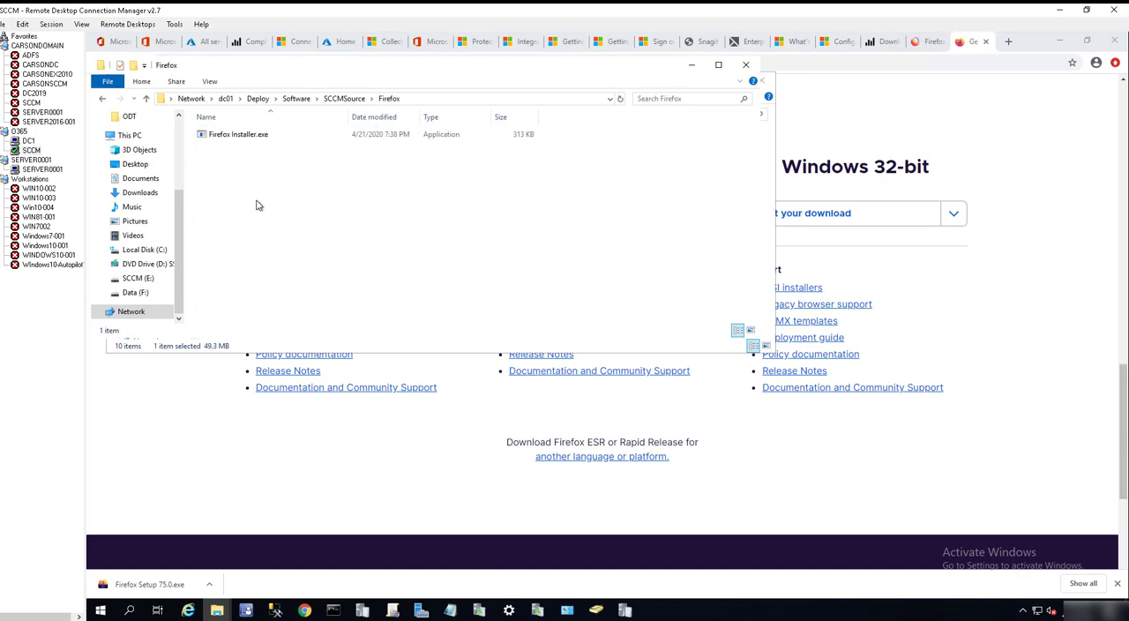
right_click(259, 206)
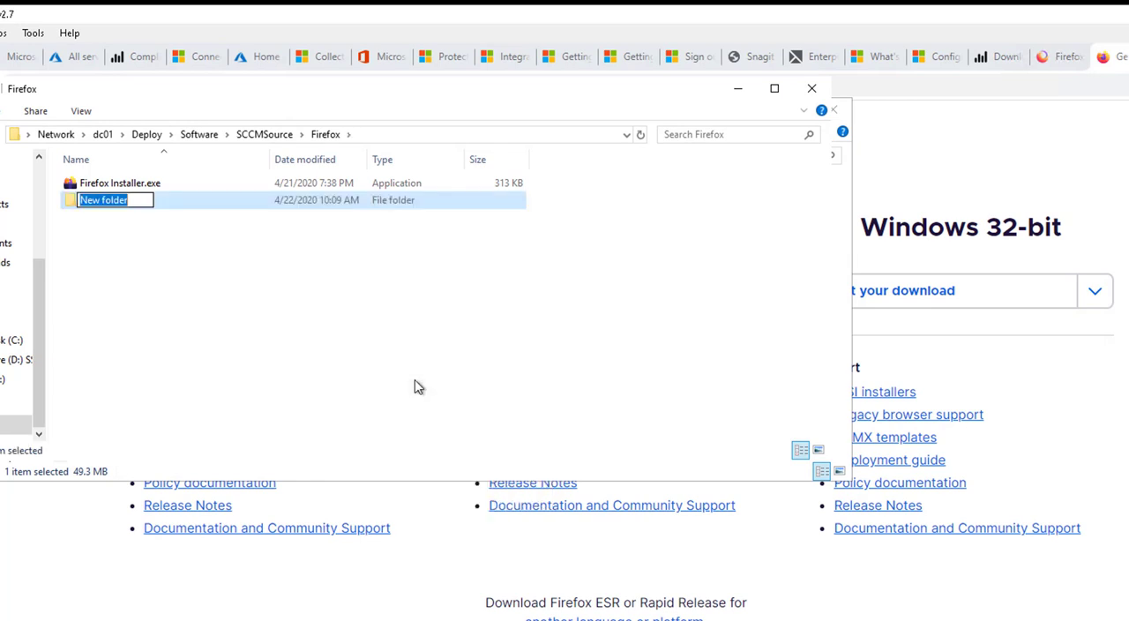
type("Firefox7")
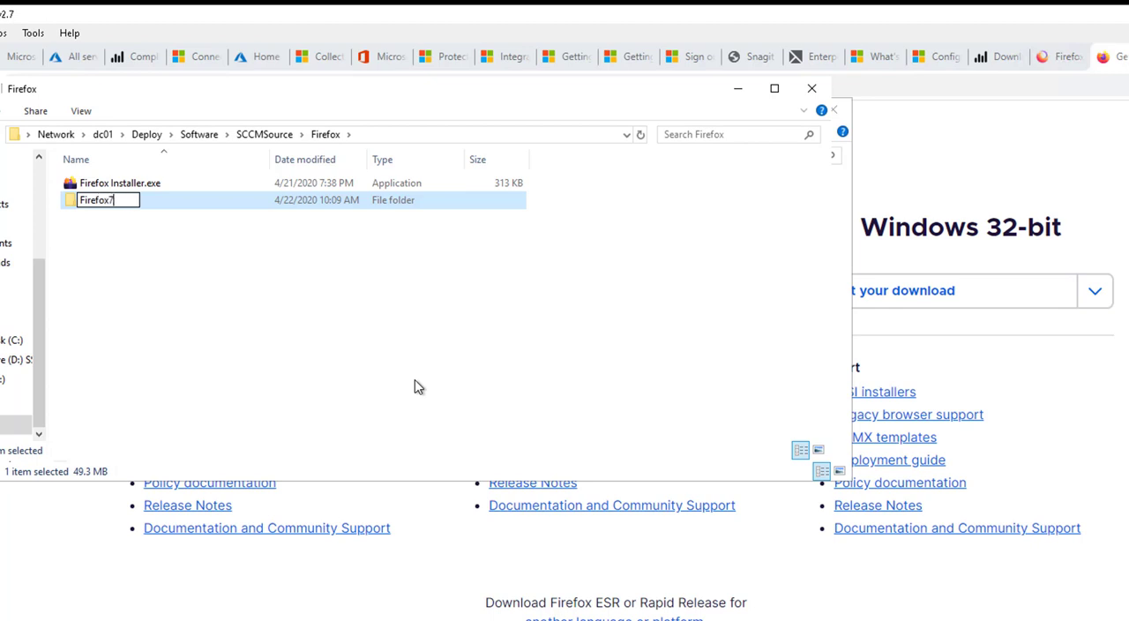
type("5")
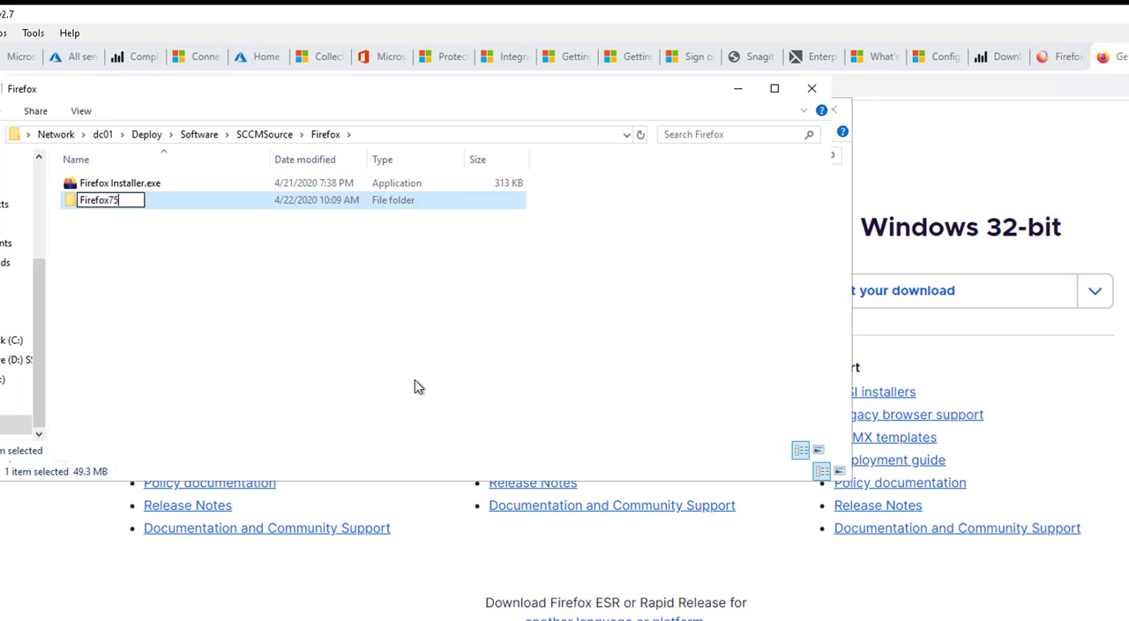
type(".0")
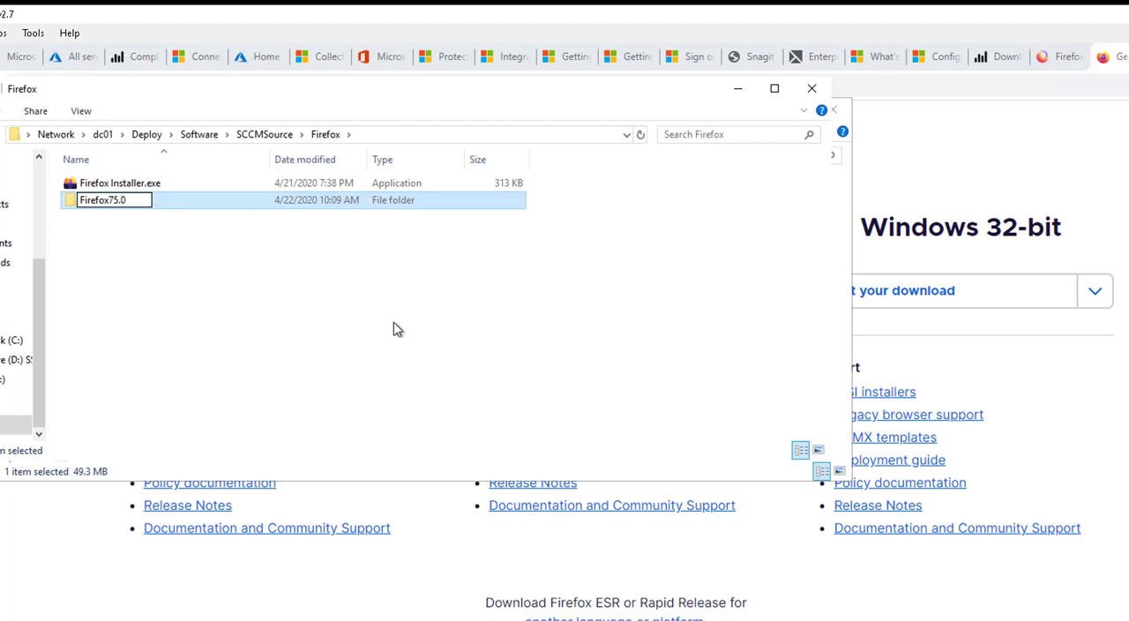
Paste Firefox Setup 75.0.exe into Firefox75.0 and permanently delete the old Firefox Installer.exe
double_click(101, 200)
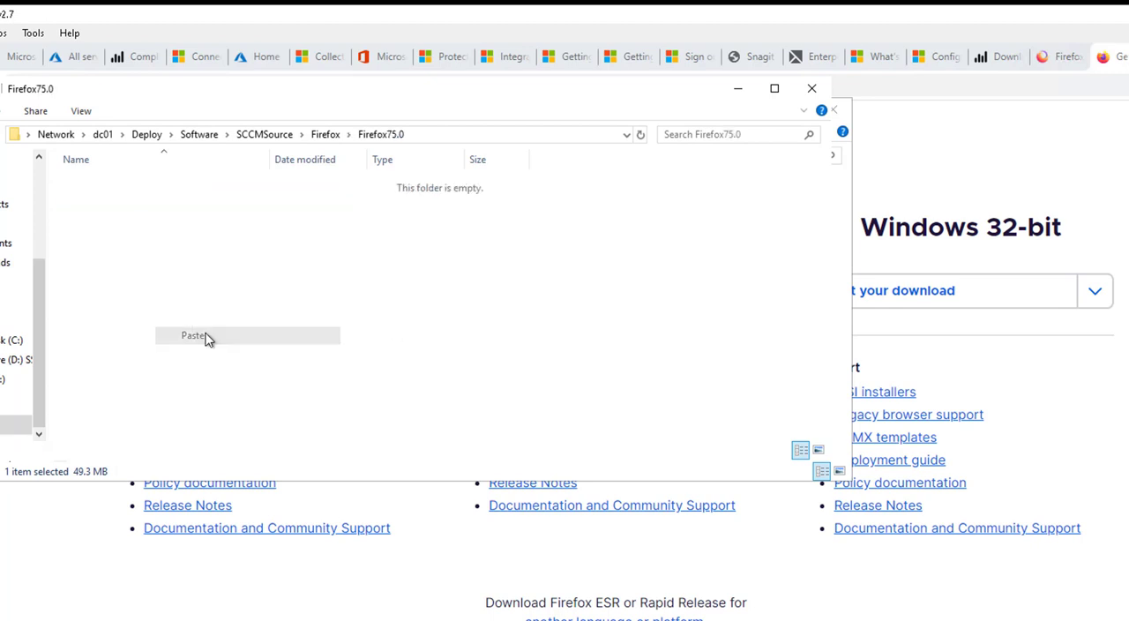
left_click(193, 335)
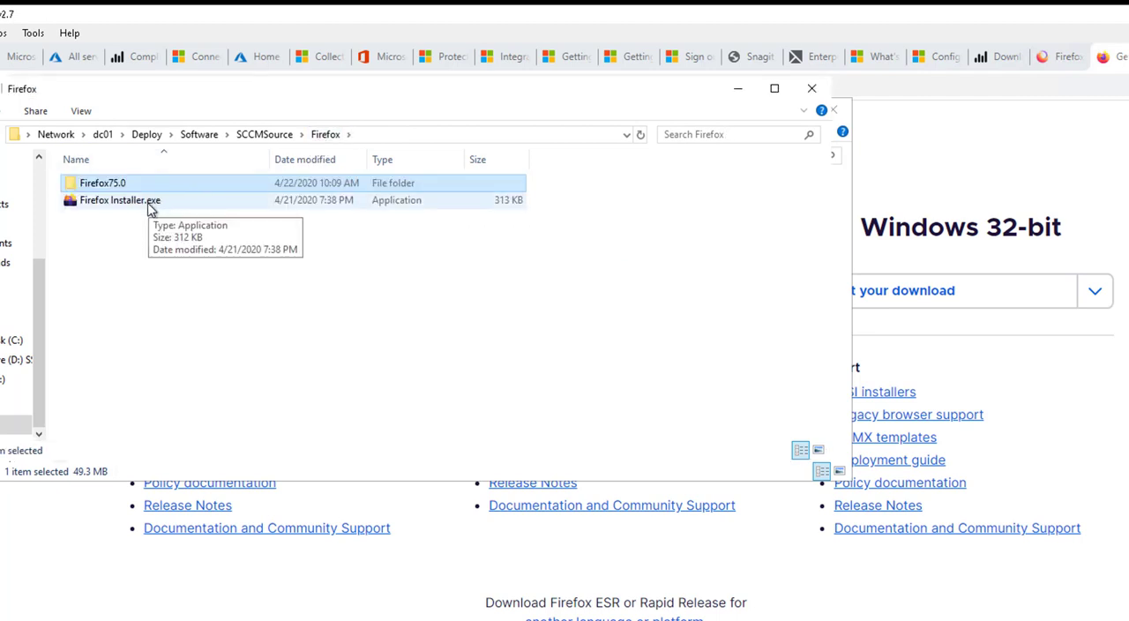
right_click(119, 200)
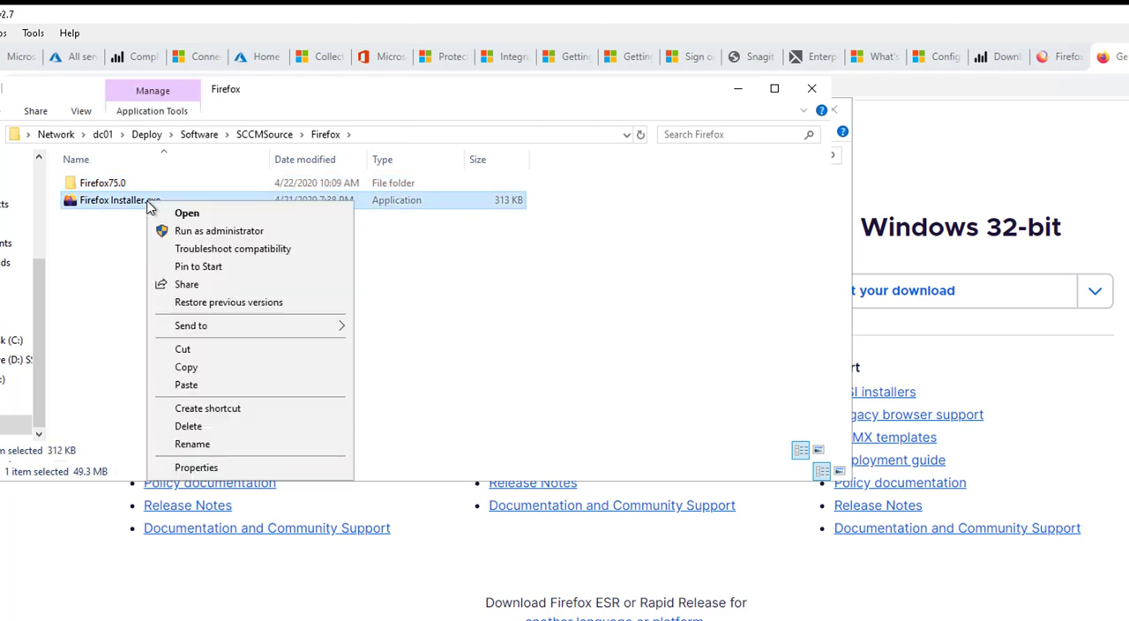
left_click(188, 426)
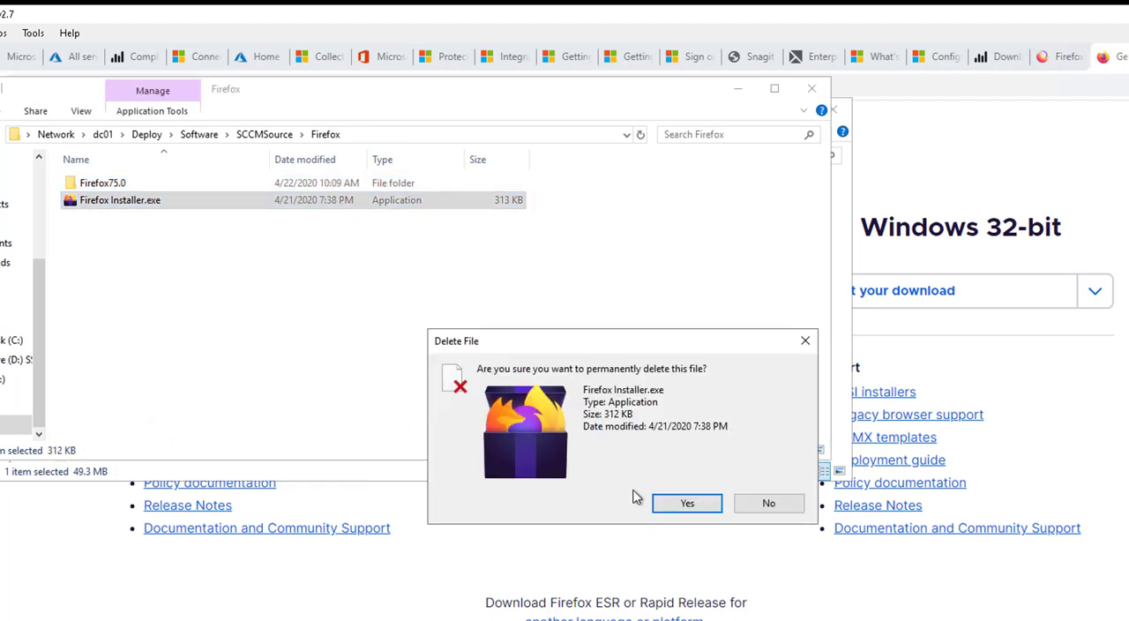
left_click(687, 503)
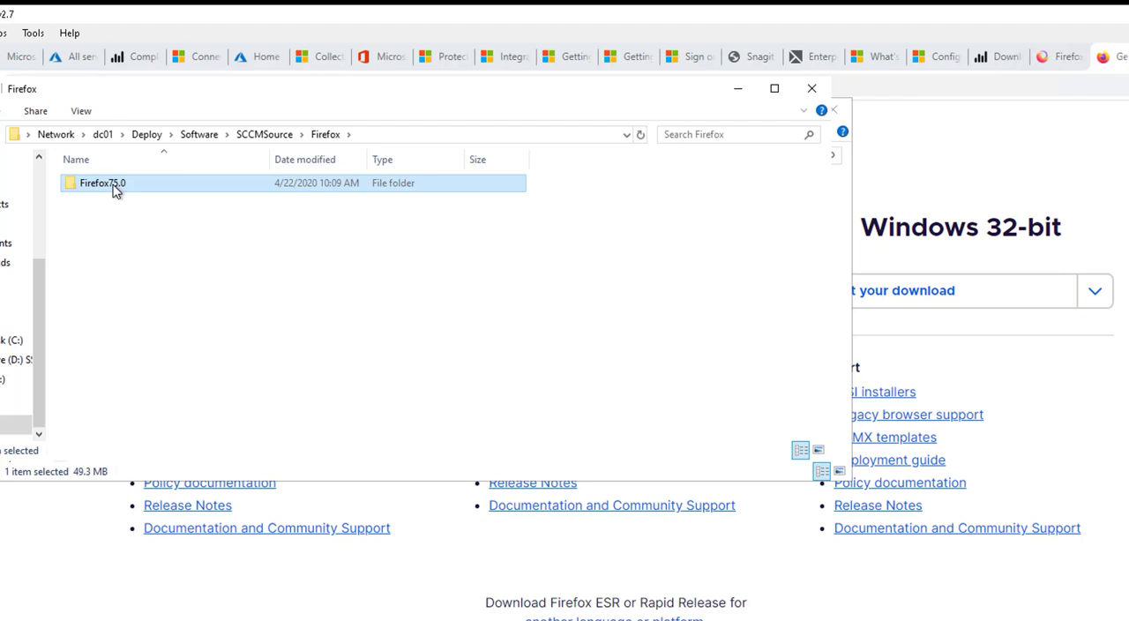
double_click(102, 183)
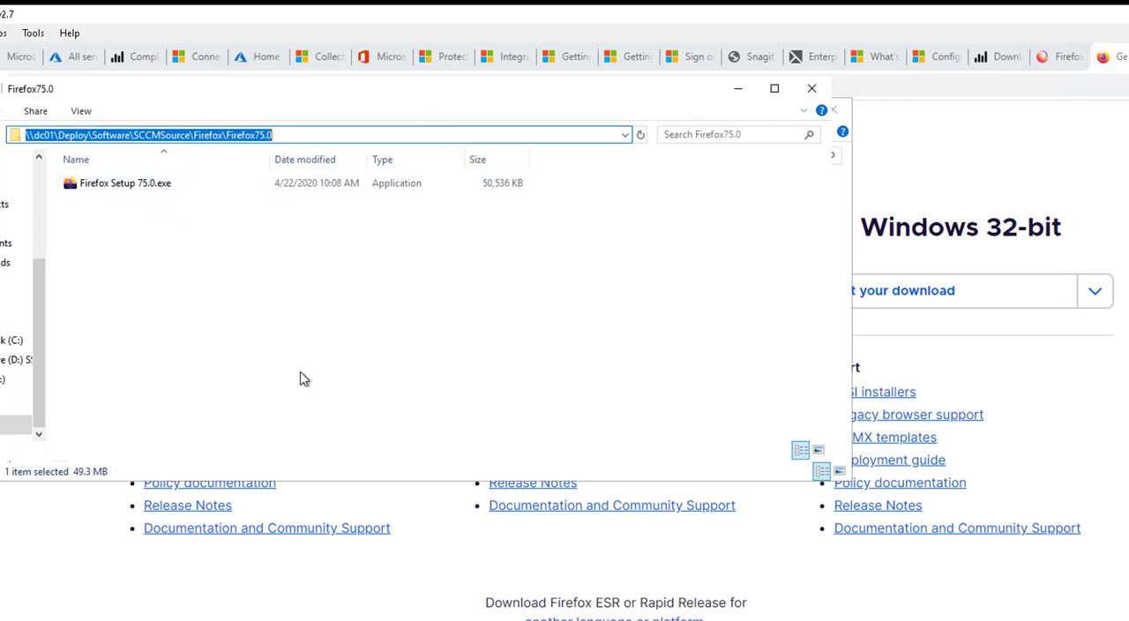
mouse_move(127, 475)
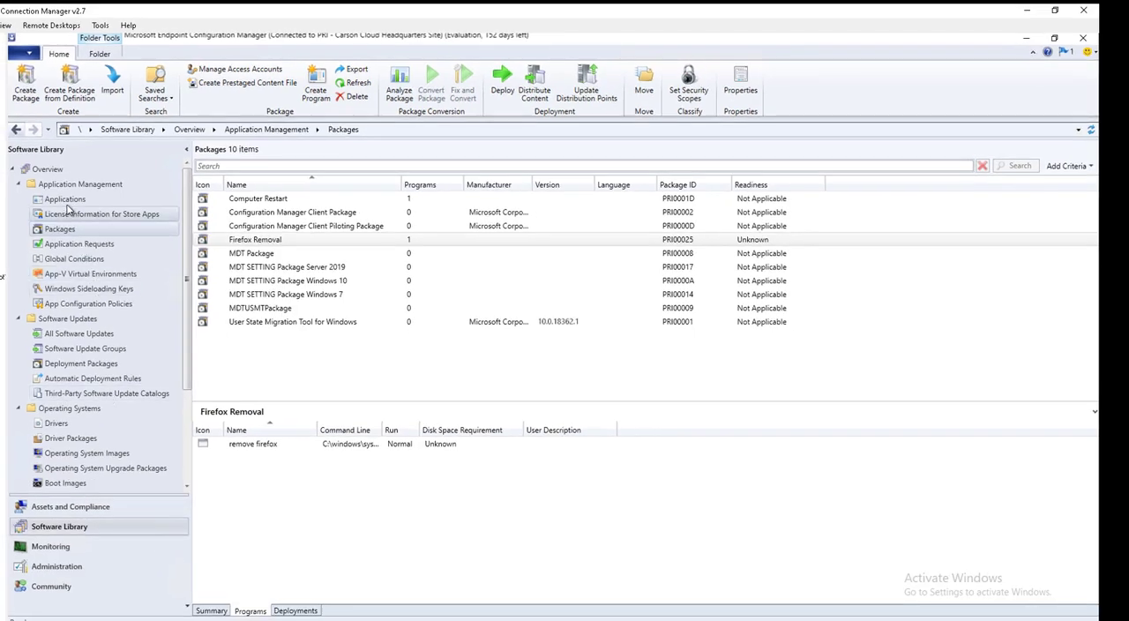
Start a new application from Applications, choosing to specify application information manually
left_click(65, 198)
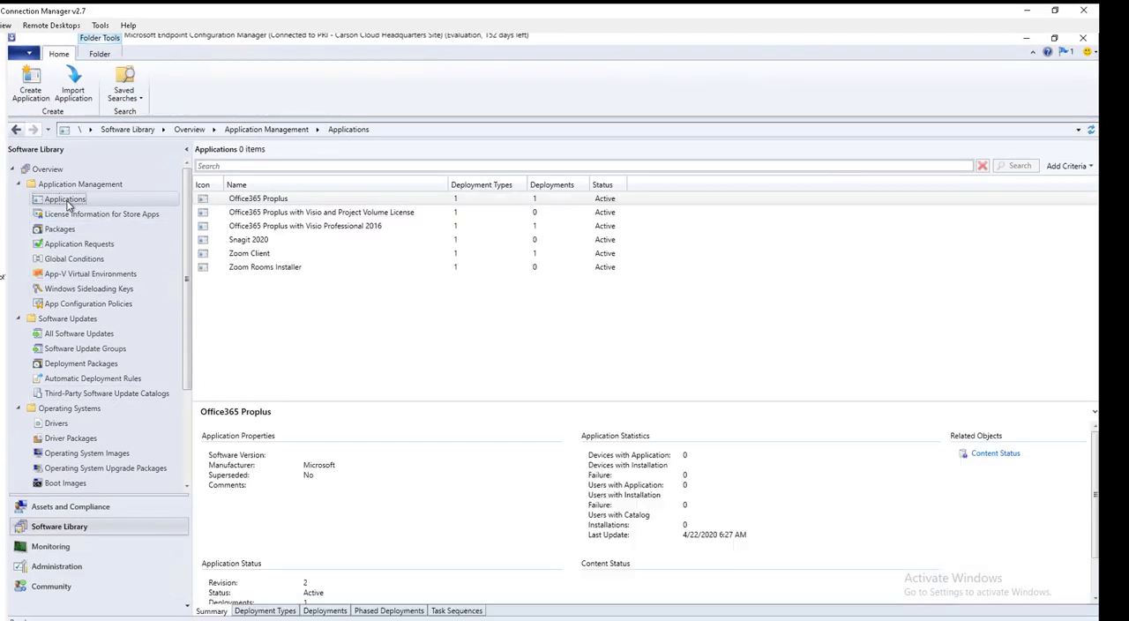
right_click(63, 199)
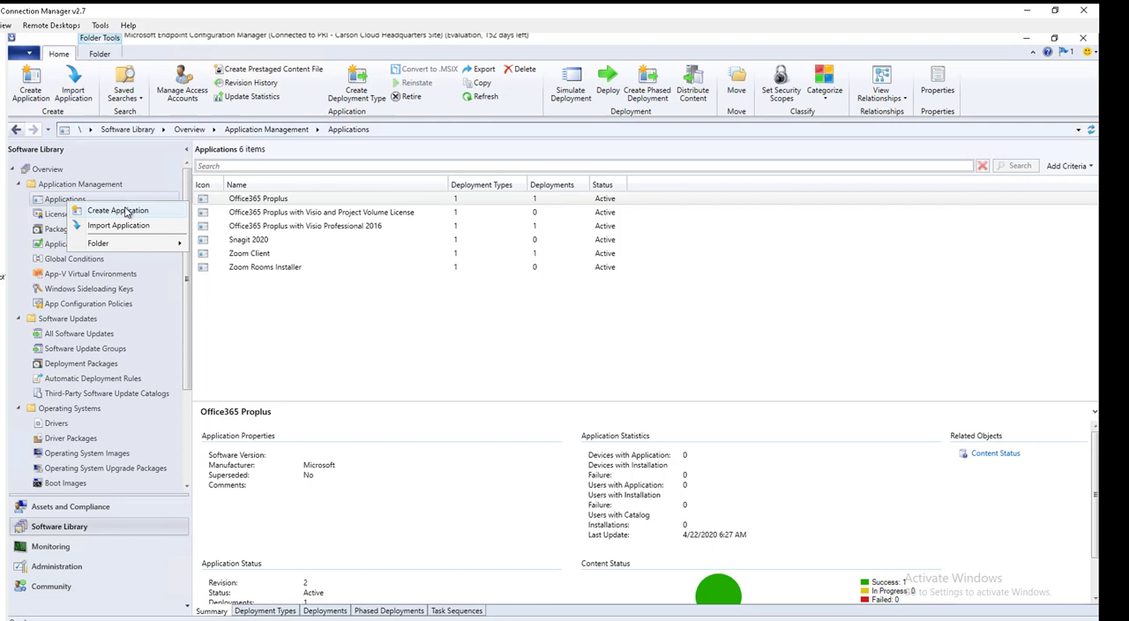
left_click(117, 210)
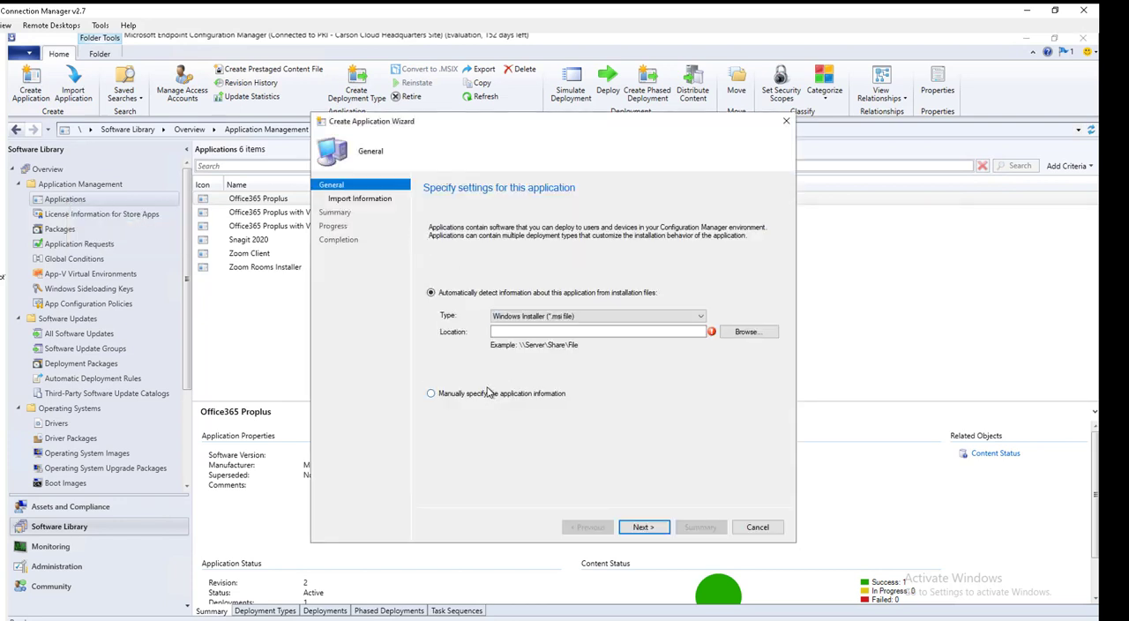
left_click(700, 315)
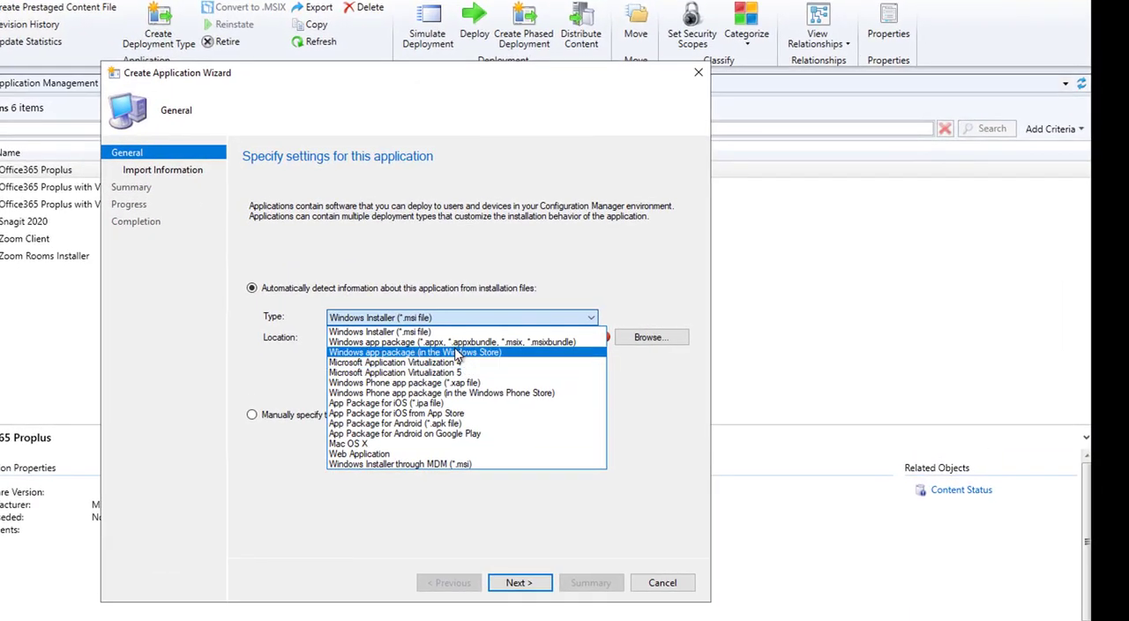
mouse_move(441, 392)
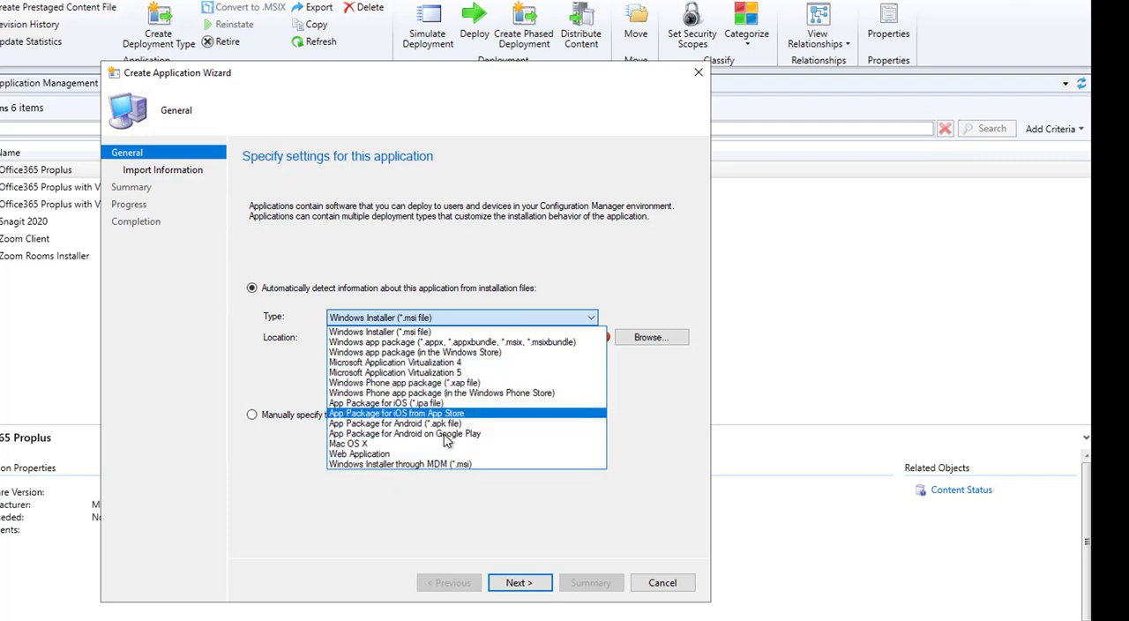
mouse_move(485, 447)
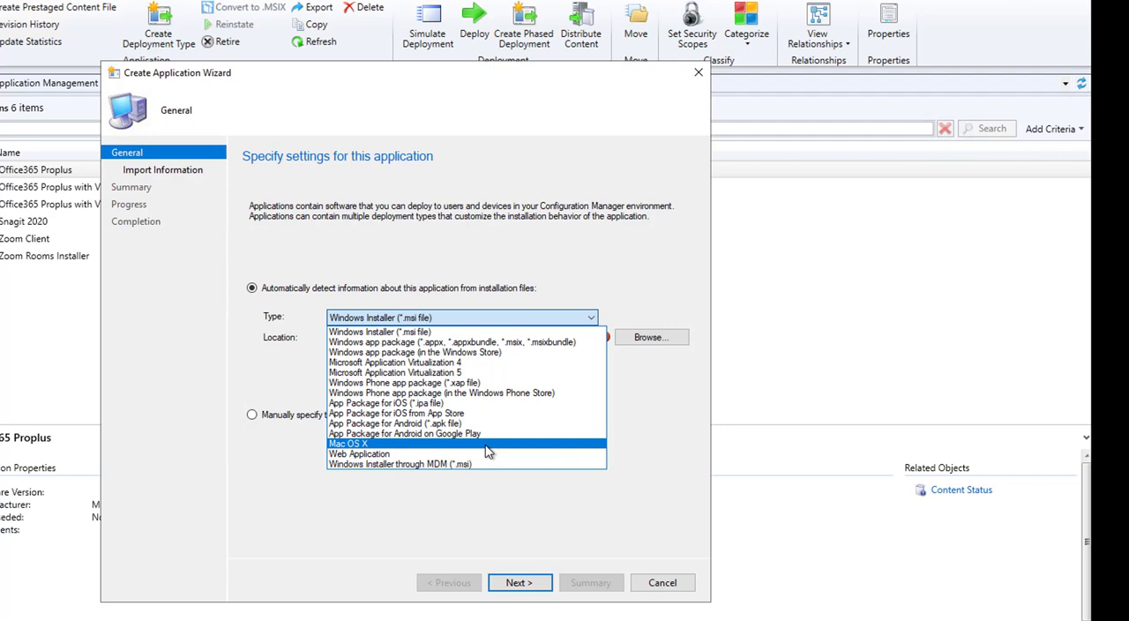
mouse_move(417, 464)
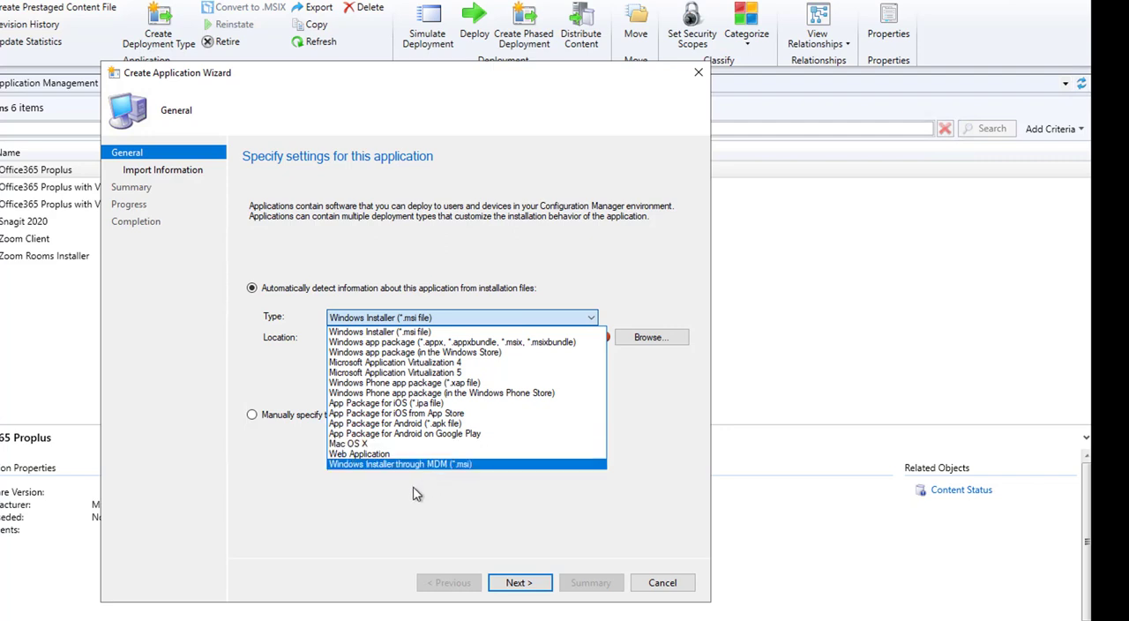
left_click(252, 415)
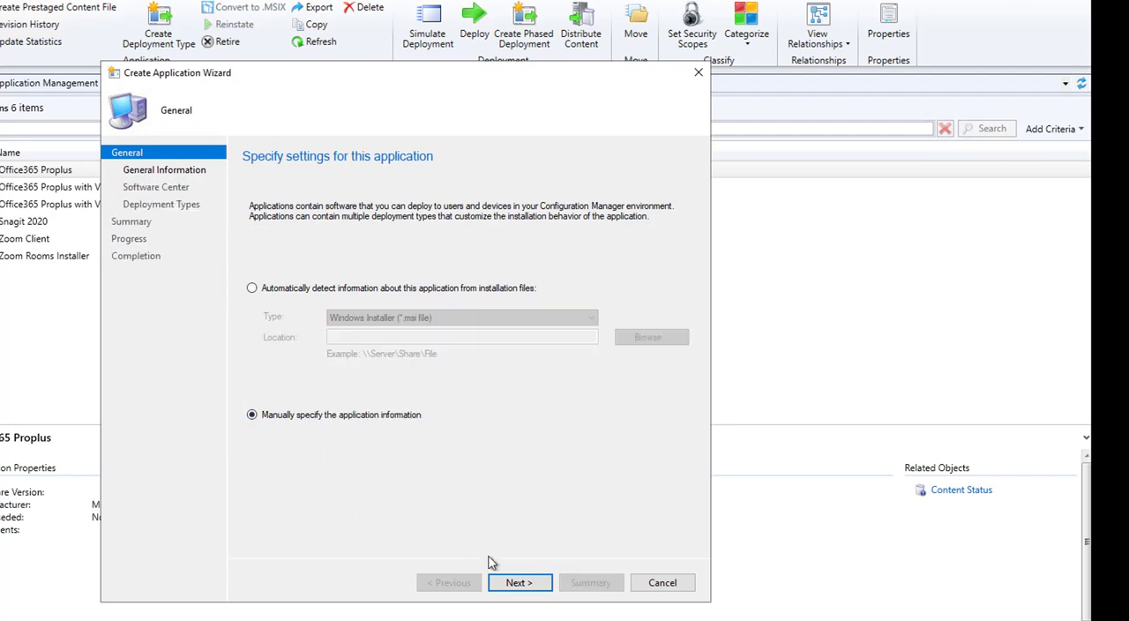
left_click(518, 583)
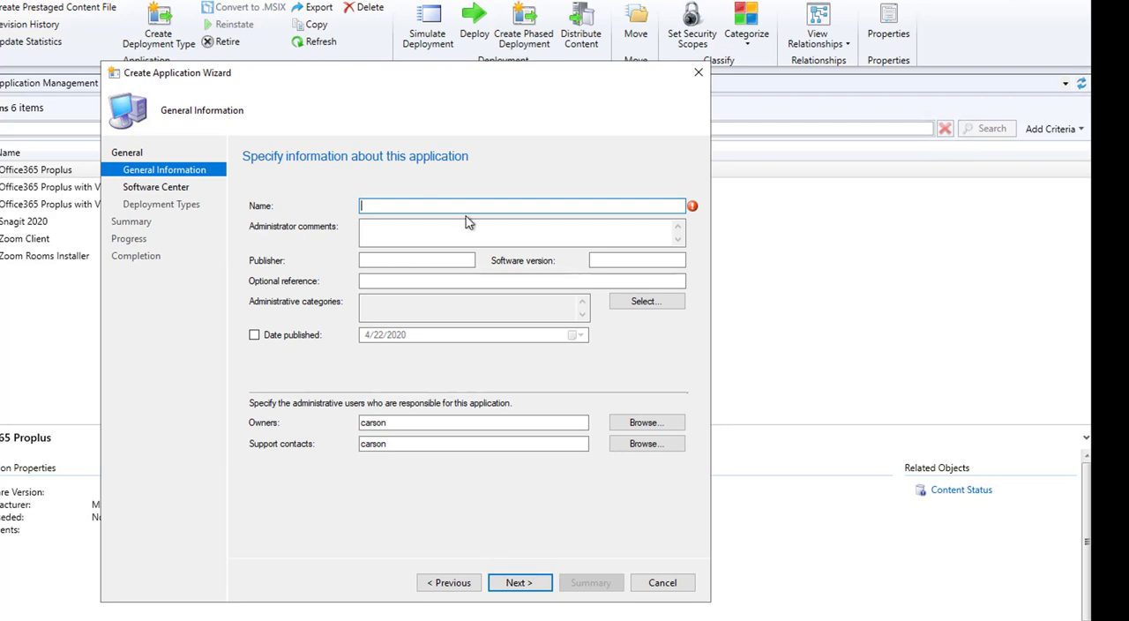
Name the application Firefox 75.0 and advance through Software Center to Deployment Types
type("Firefox 75.0")
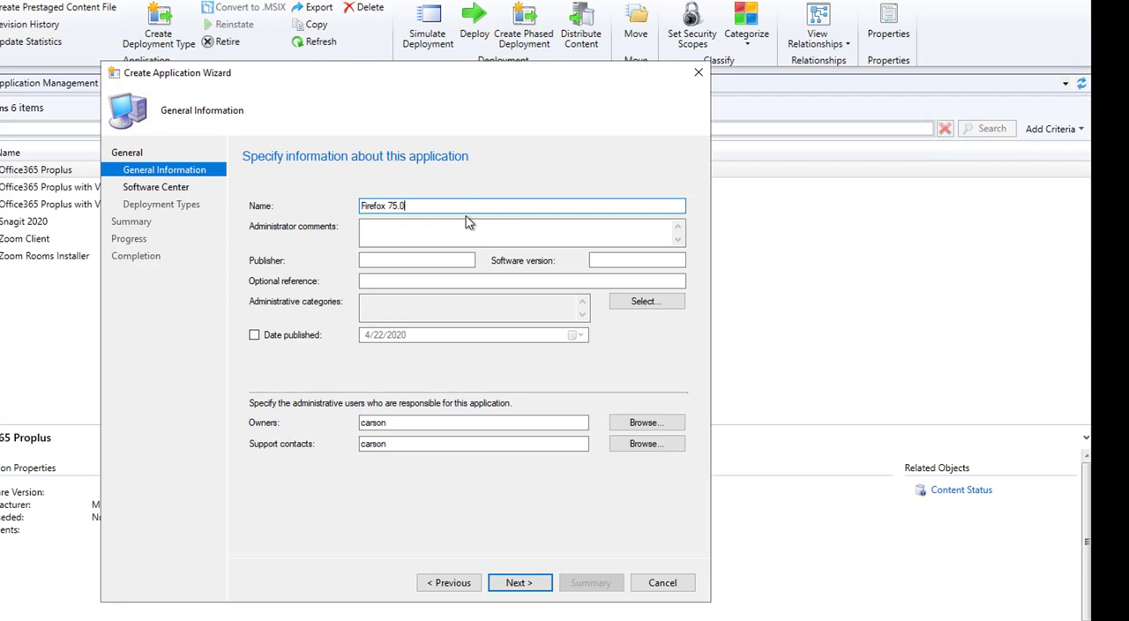
left_click(520, 232)
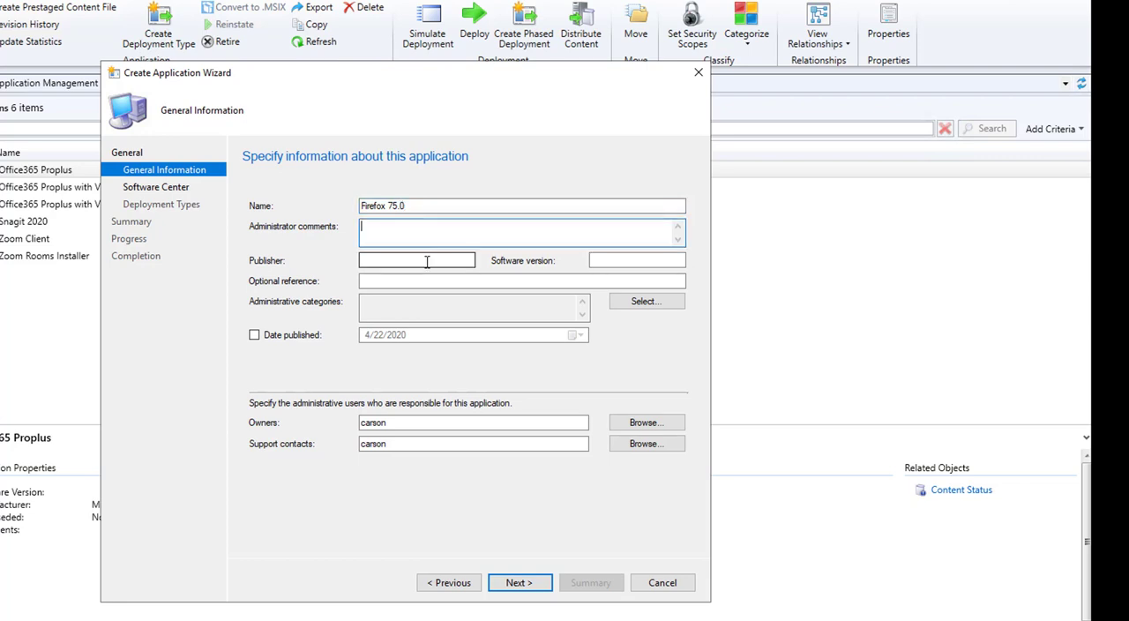
left_click(416, 259)
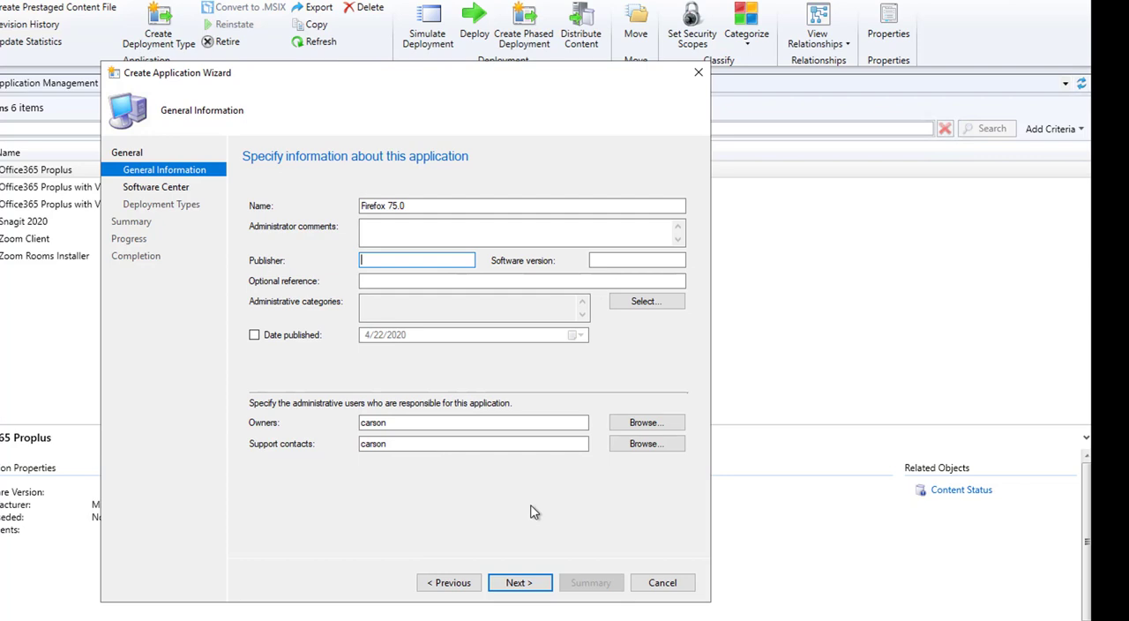
left_click(518, 583)
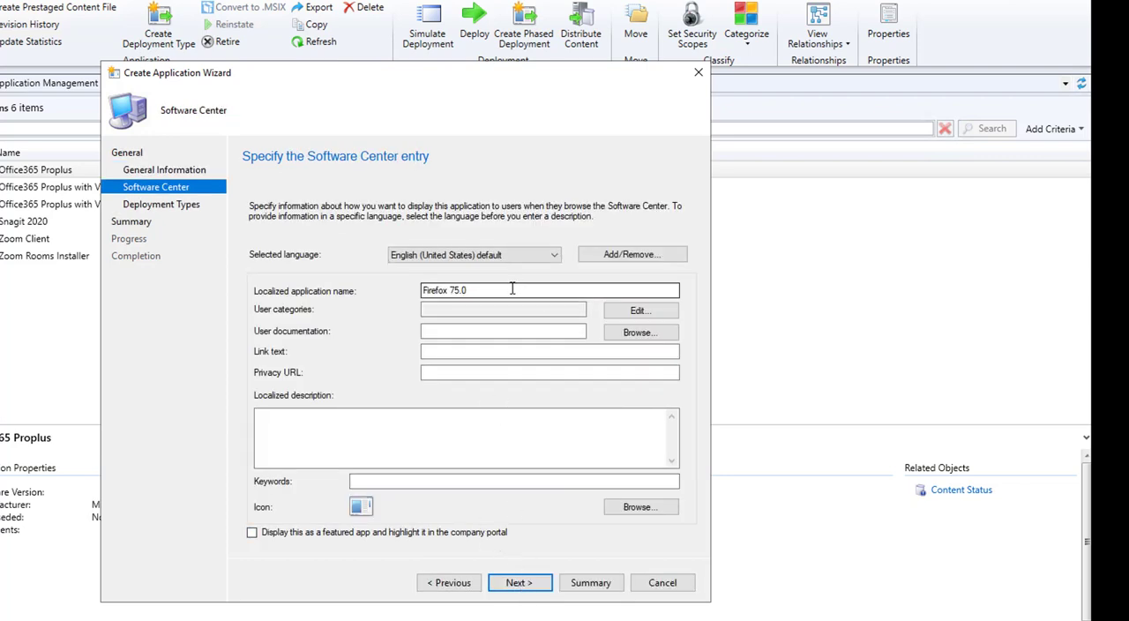
left_click(466, 436)
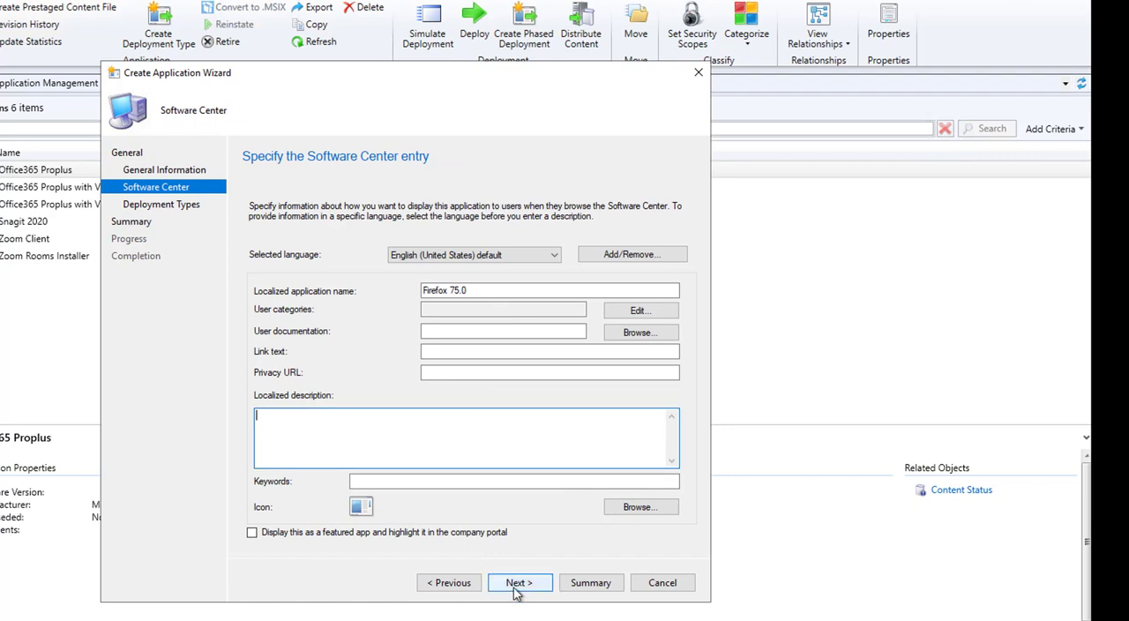
left_click(518, 582)
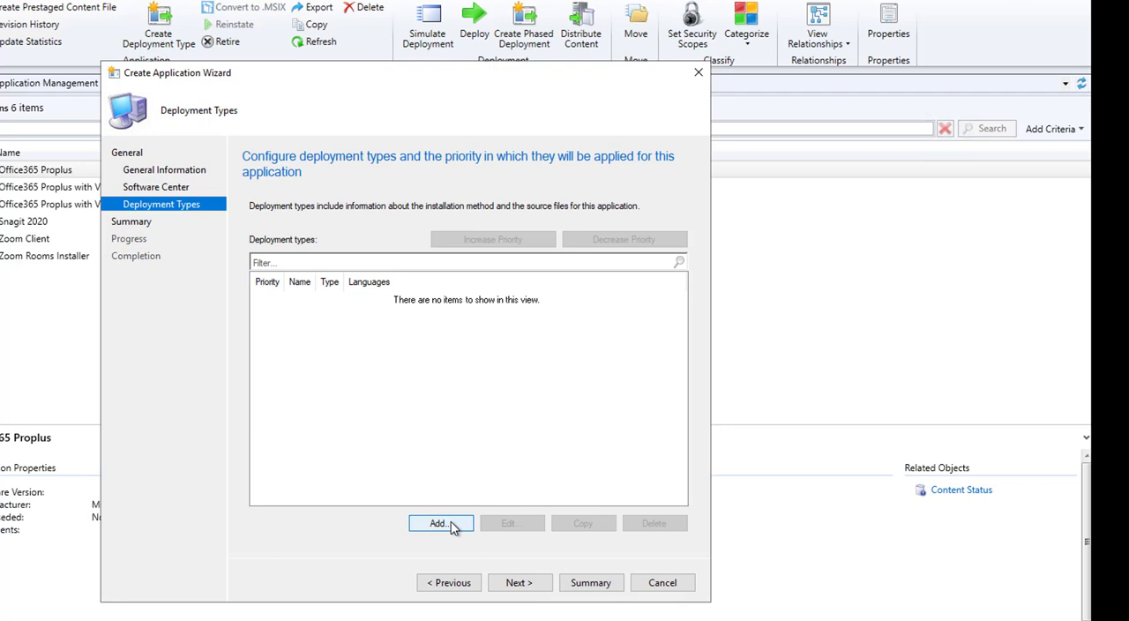
Add a Script Installer deployment type named Install Firefox and advance to Content
left_click(440, 523)
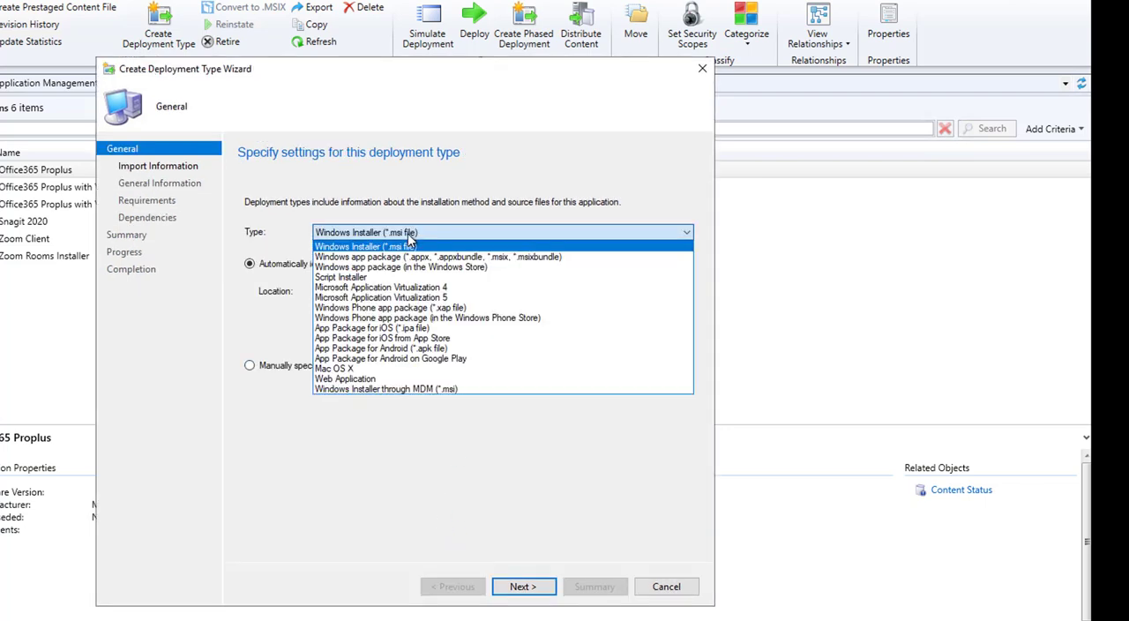
mouse_move(363, 277)
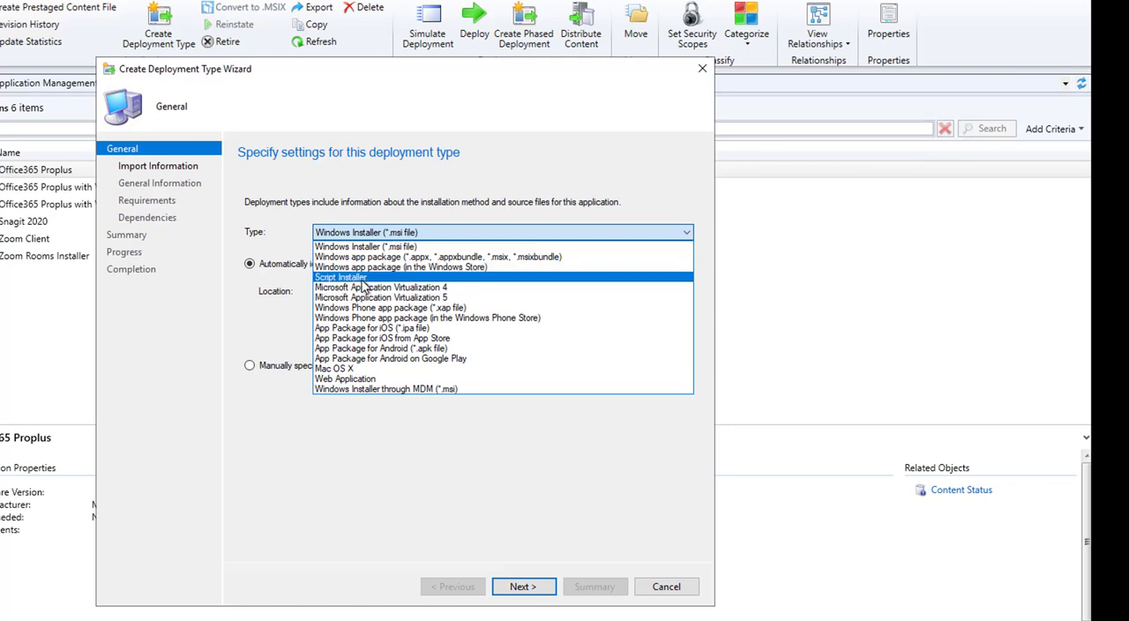
left_click(341, 277)
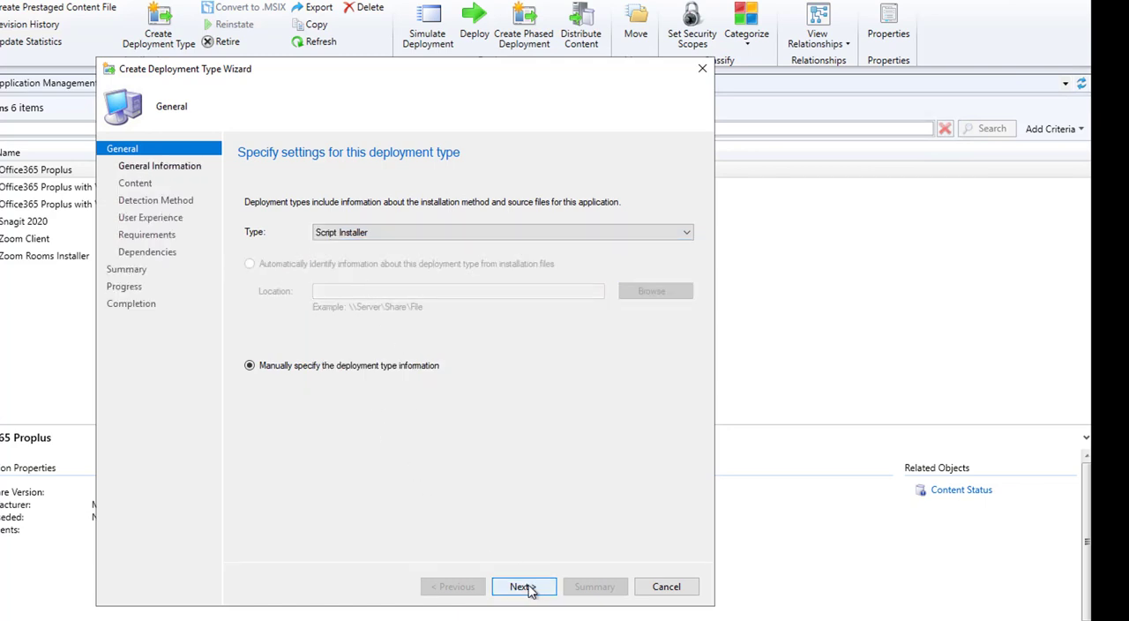
left_click(523, 587)
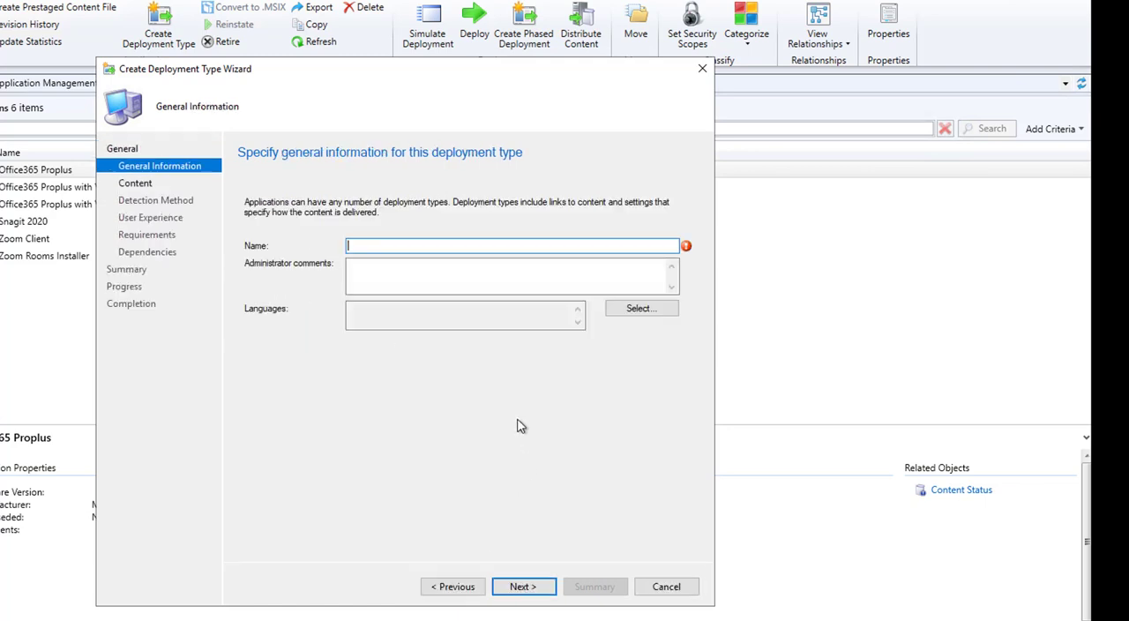
type("Install Firefox")
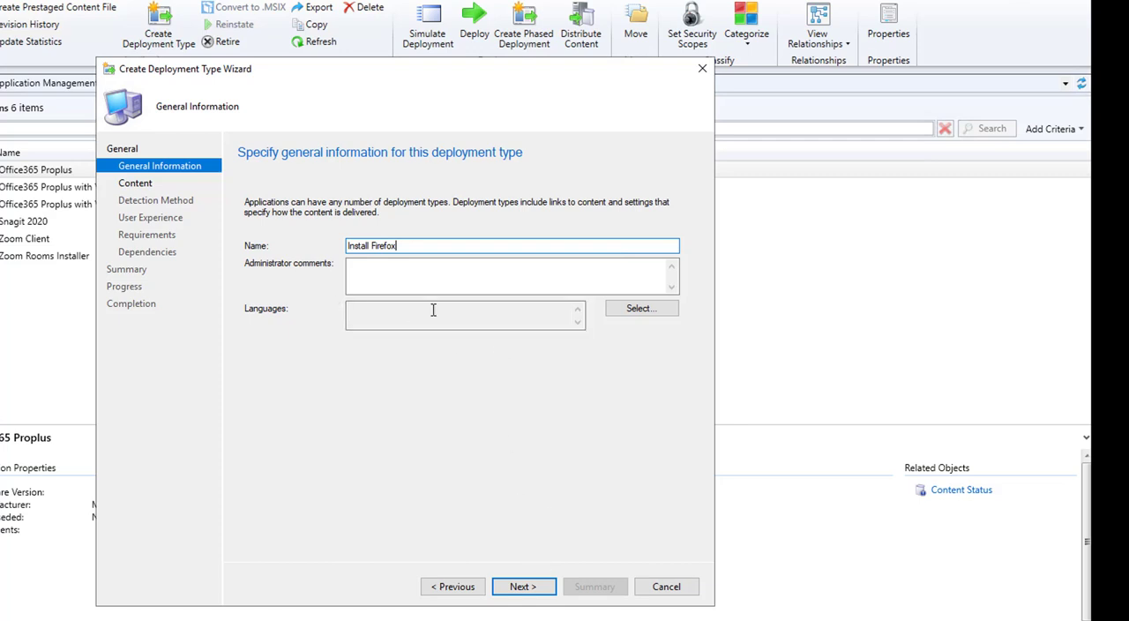
left_click(523, 586)
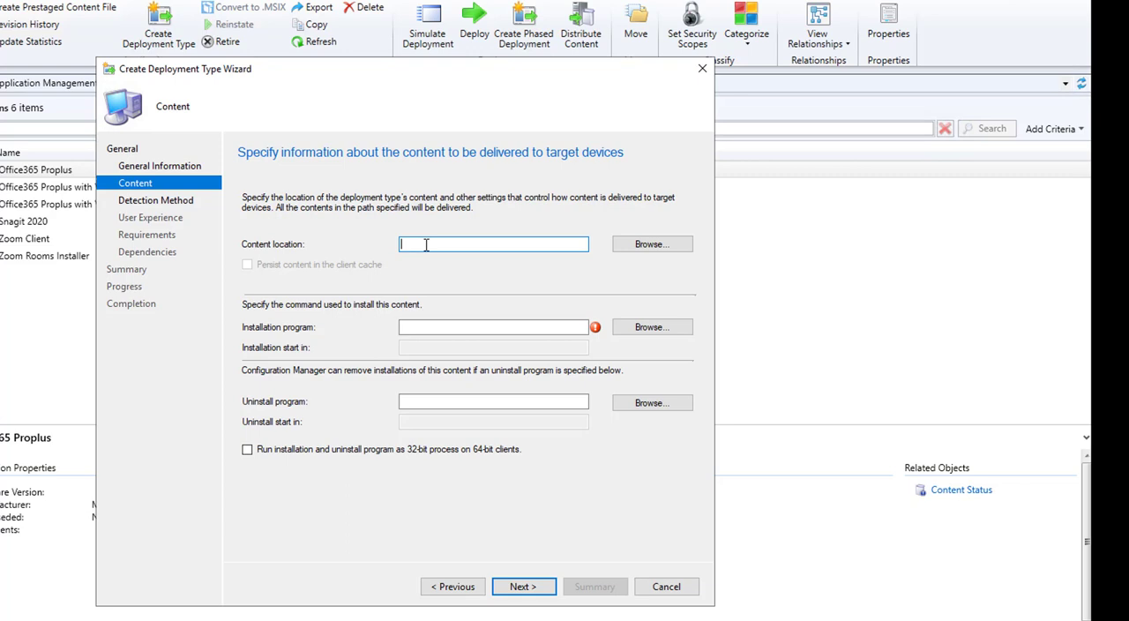
Set content location \\deploy\Software\SCCMSource\Firefox\Firefox75.0 and install program Firefox Setup 75.0.exe /S
type("\\\\deploy\\Software\\SCCMSource\\Firefox\\Firefox75.0")
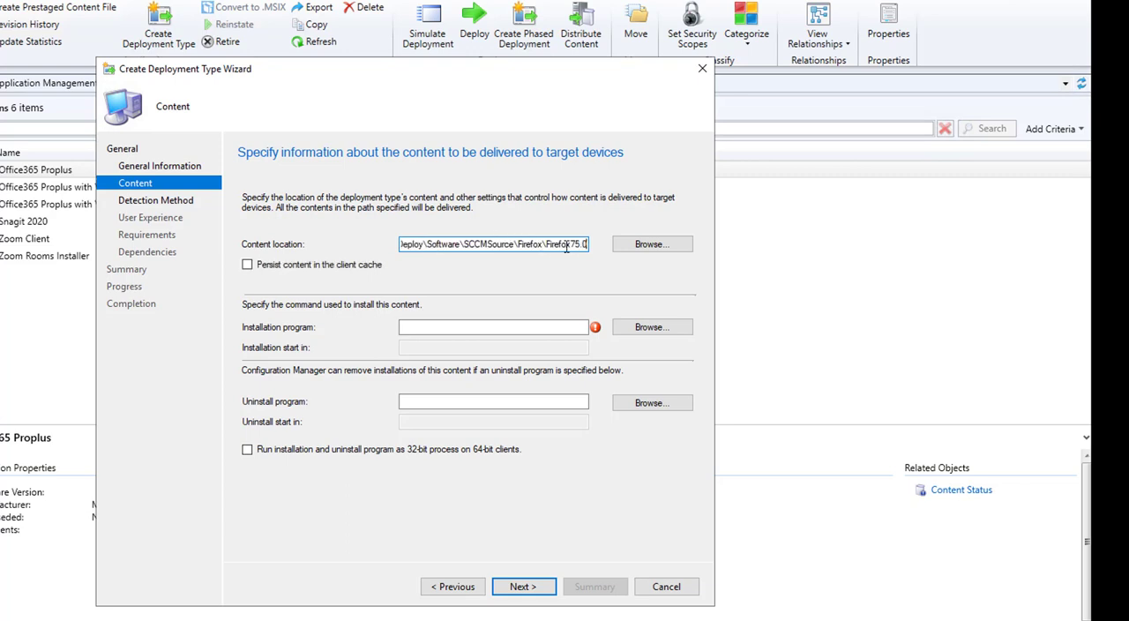
left_click(493, 326)
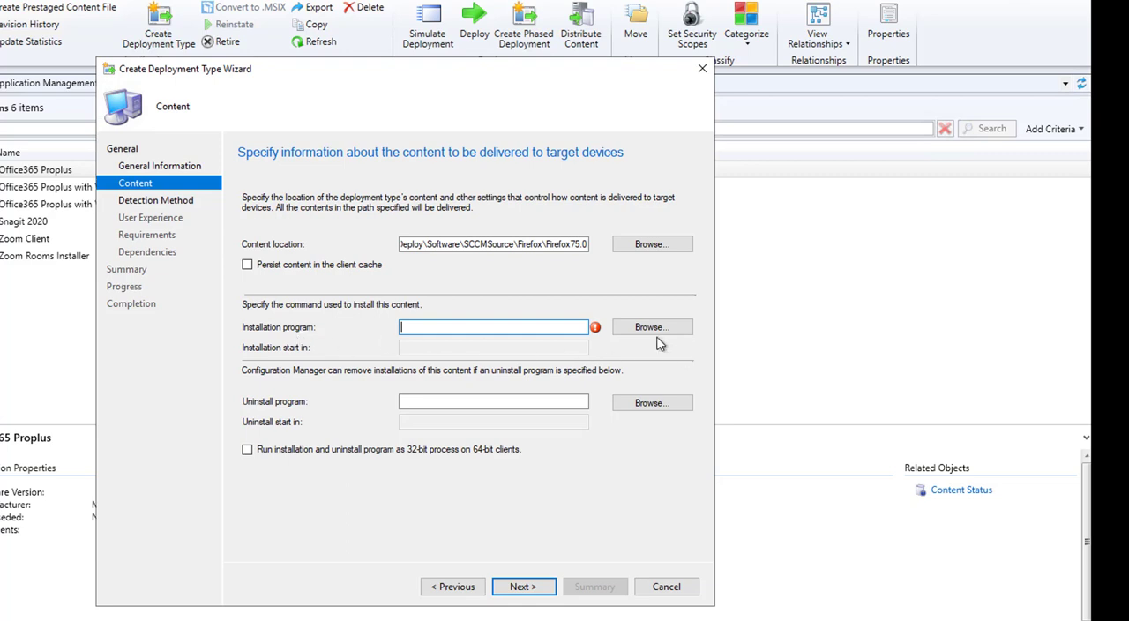
left_click(652, 326)
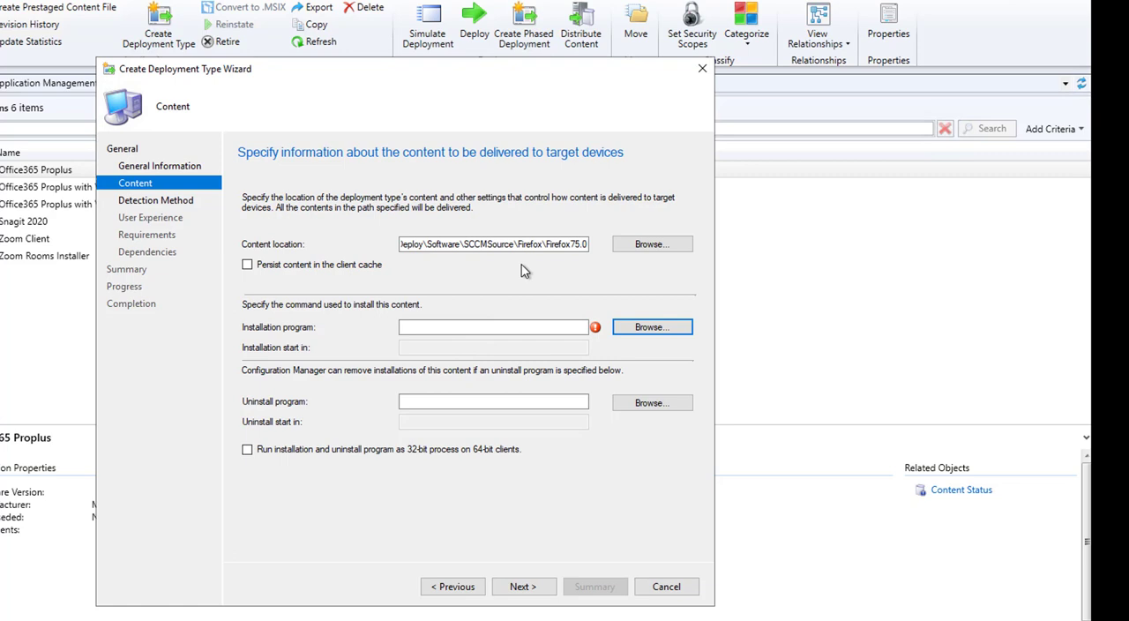
mouse_move(564, 309)
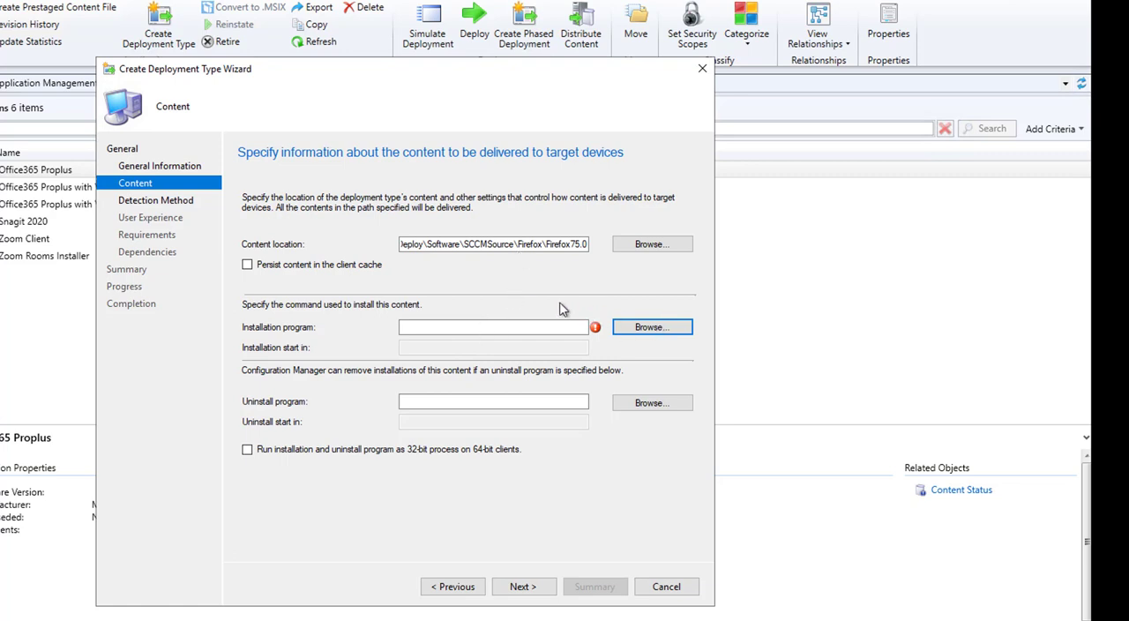
left_click(652, 326)
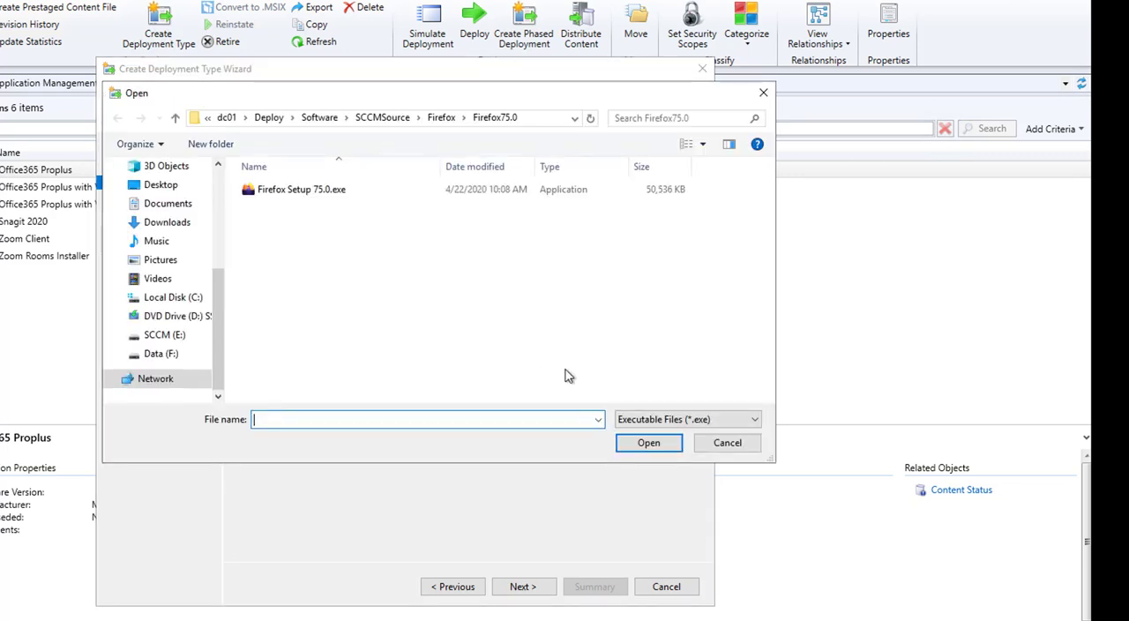
left_click(648, 442)
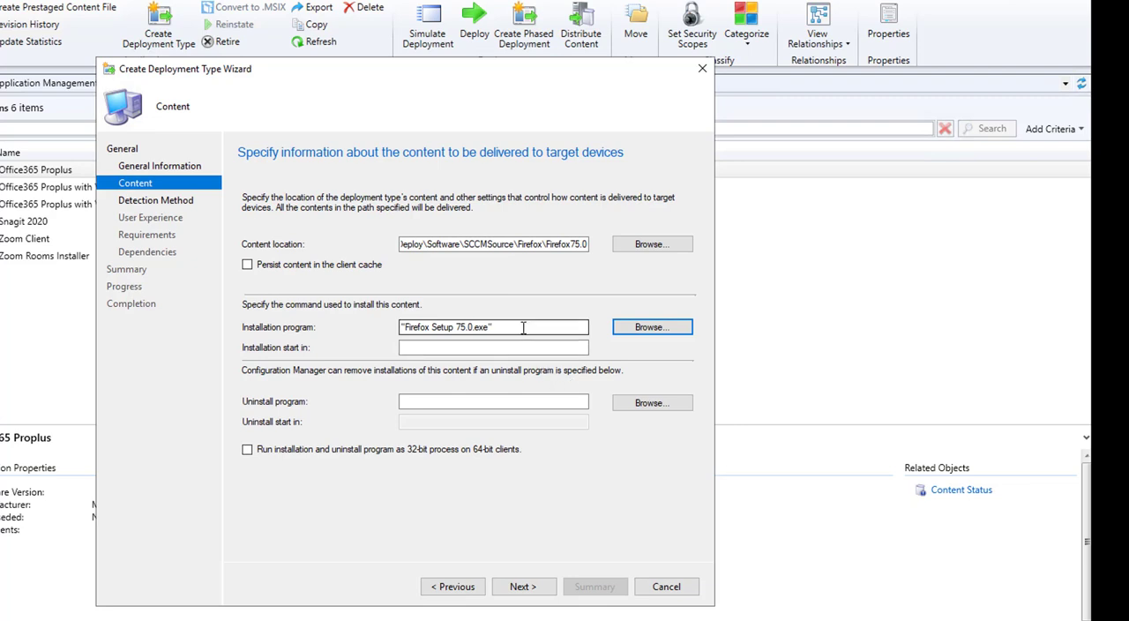
type("/")
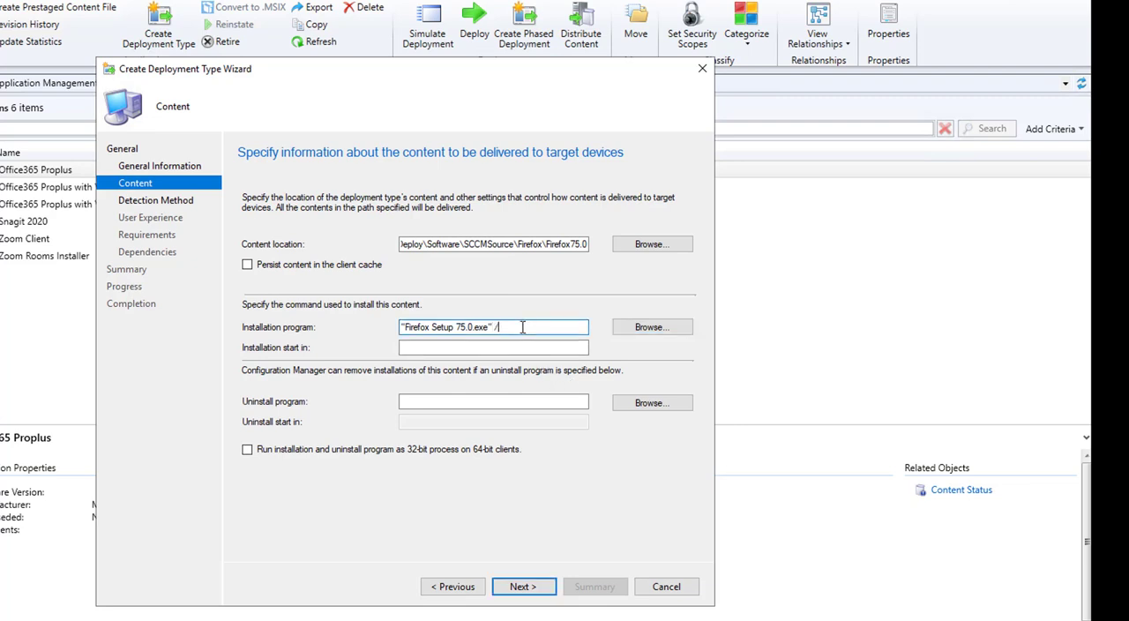
type("S")
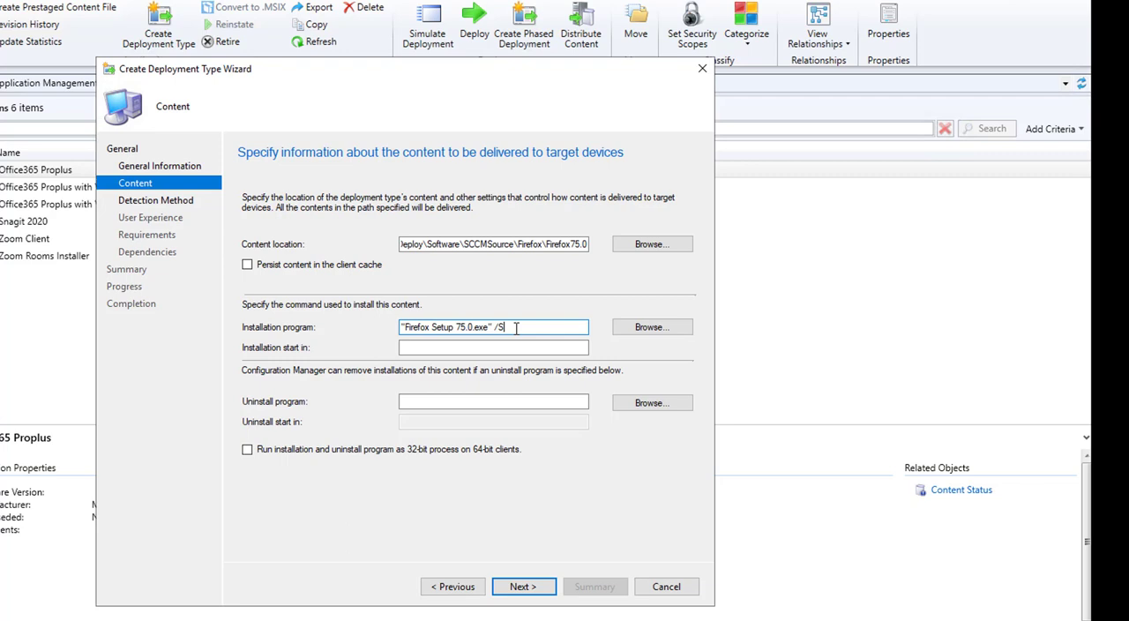
left_click(493, 401)
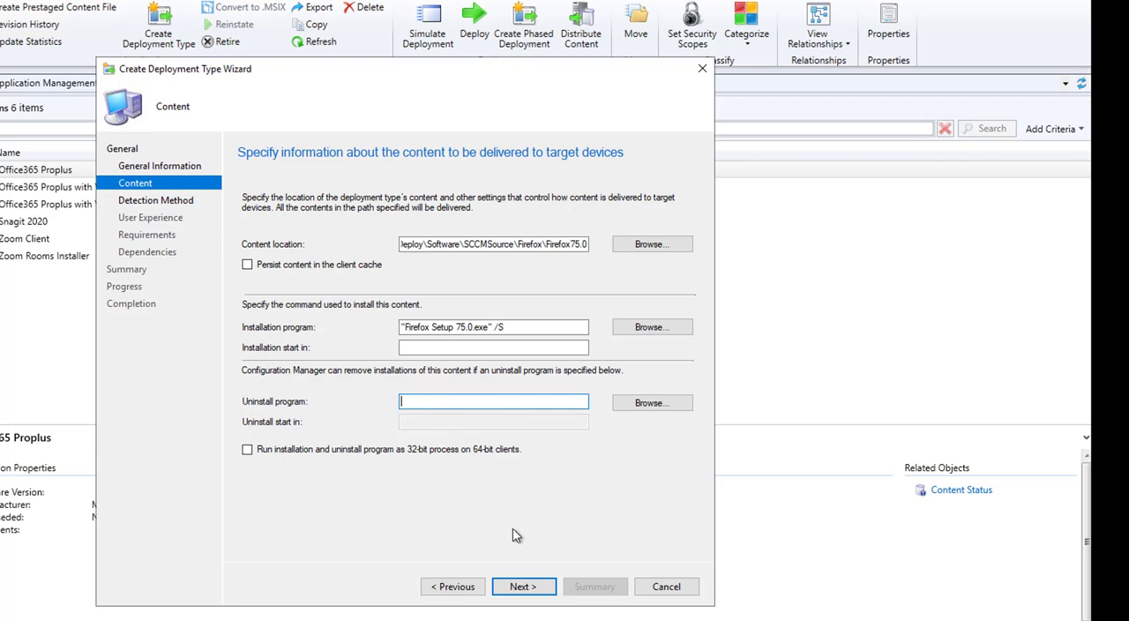
left_click(523, 587)
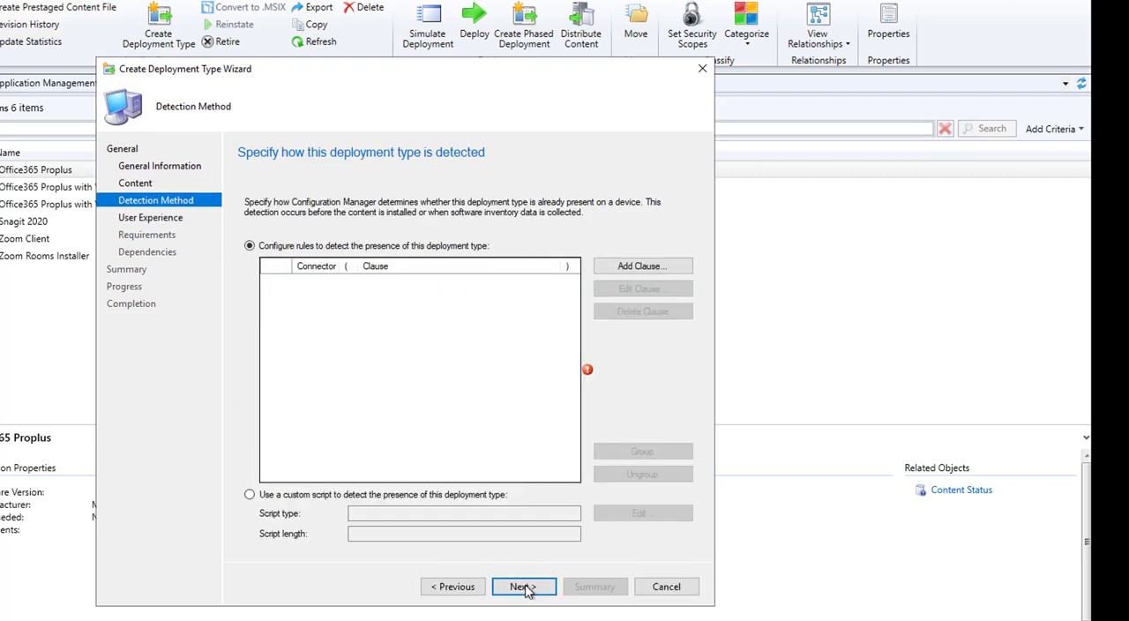
Add a File System detection clause for firefox.exe in %ProgramFiles%\Mozilla Firefox
left_click(642, 265)
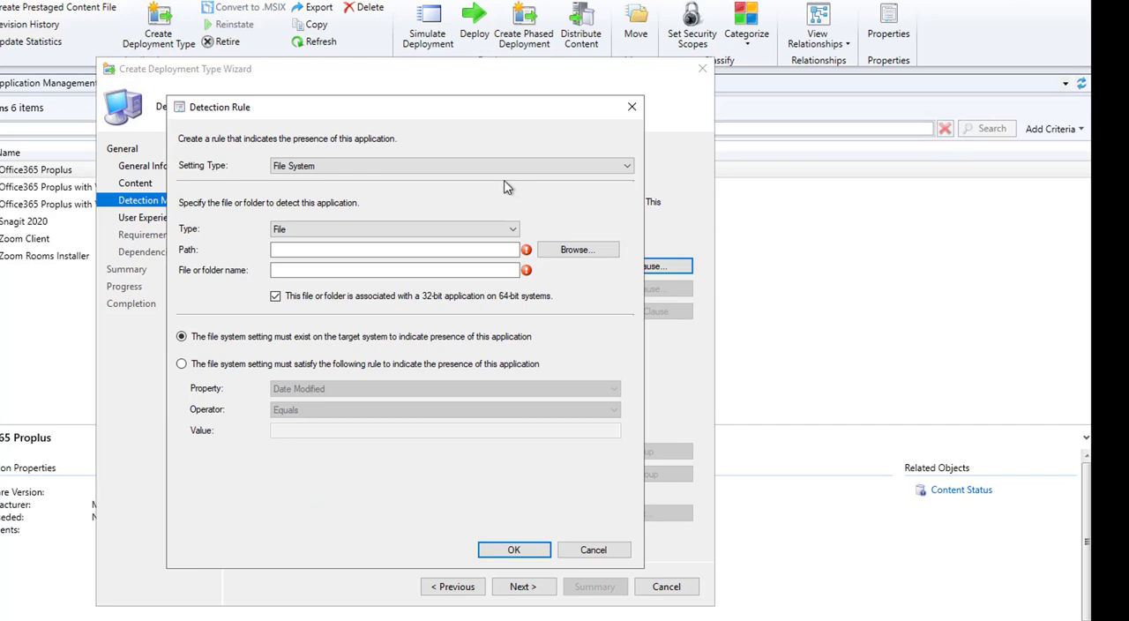
left_click(393, 229)
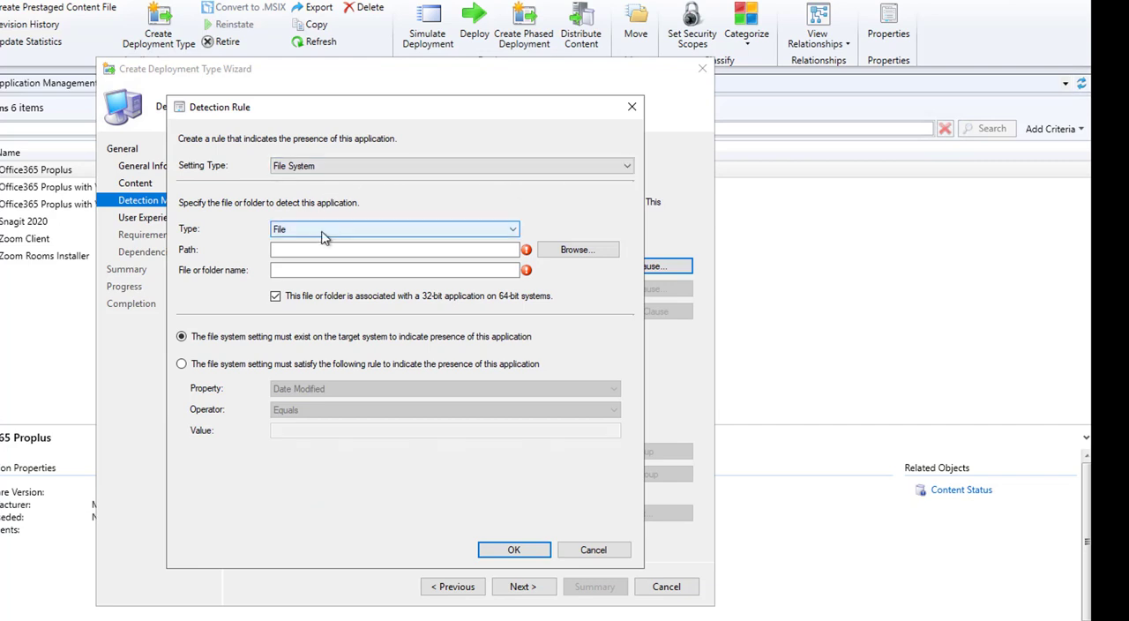
left_click(394, 250)
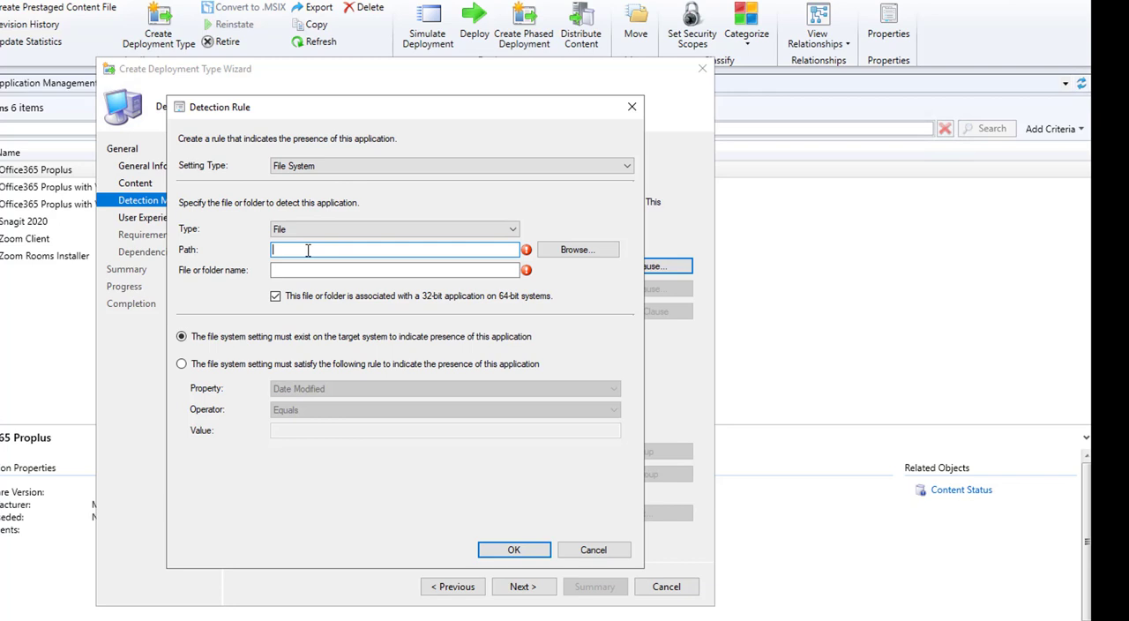
type("%")
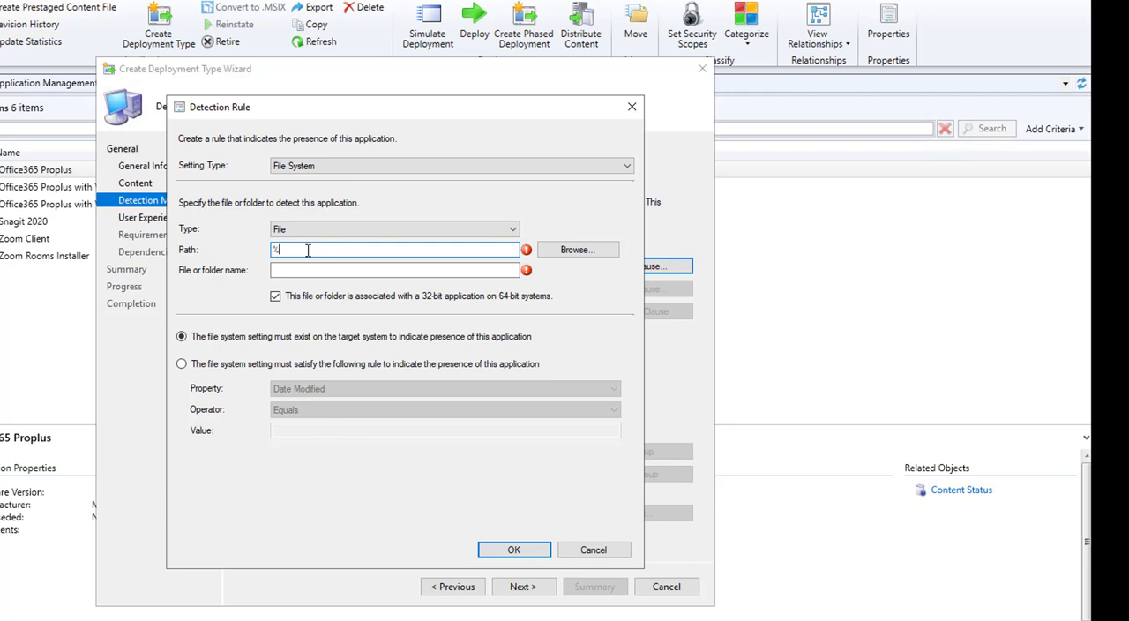
type("Prog")
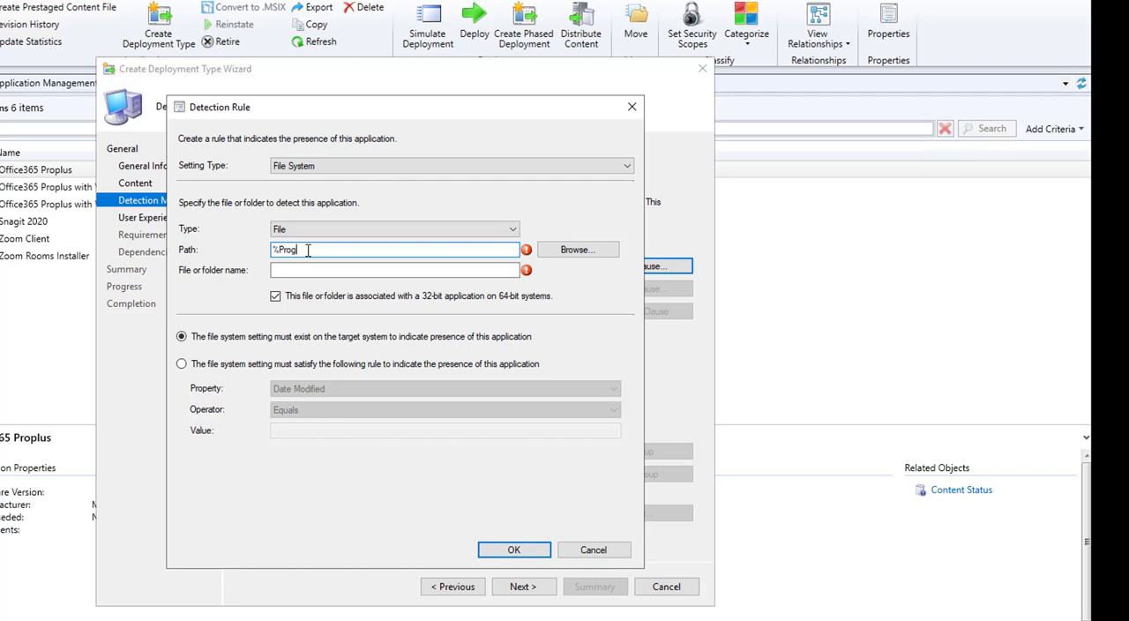
type("ram")
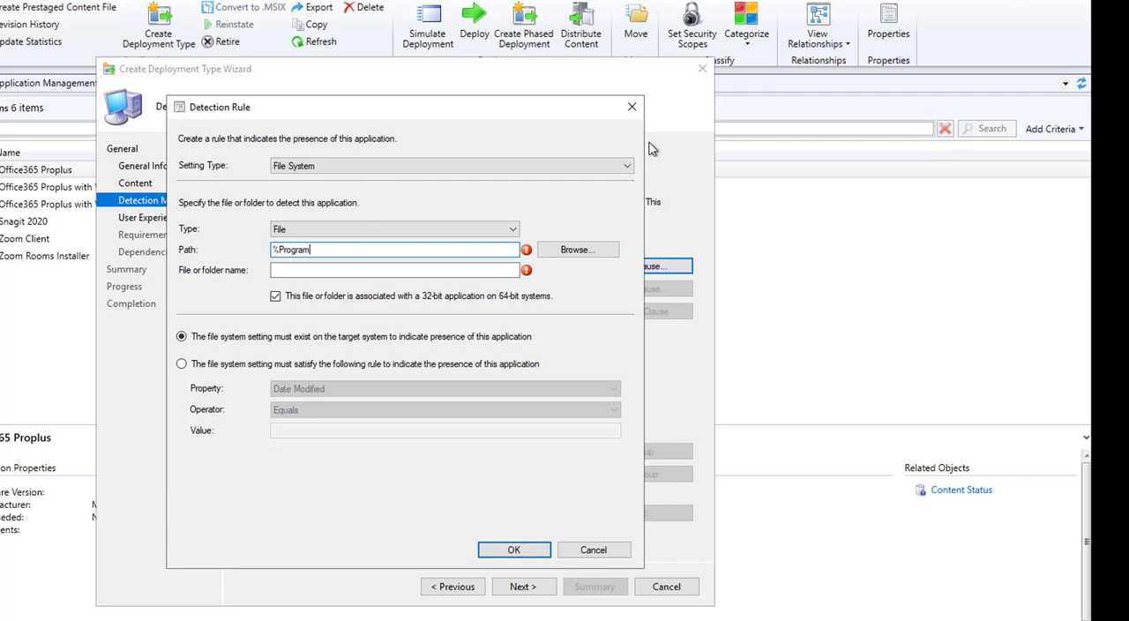
type("Files")
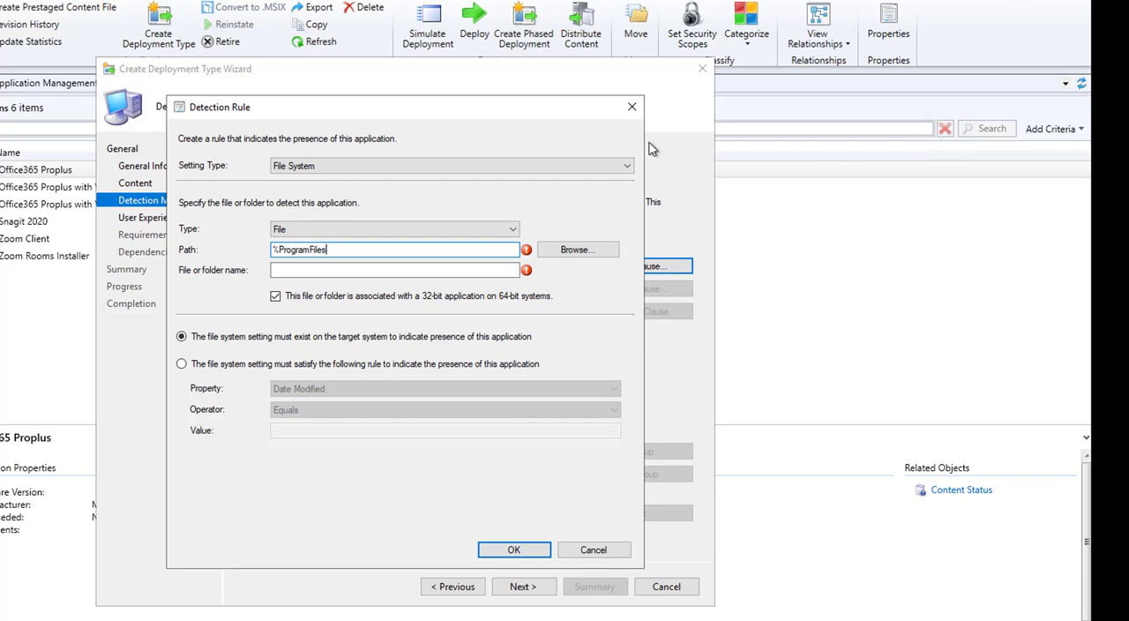
type("%\\")
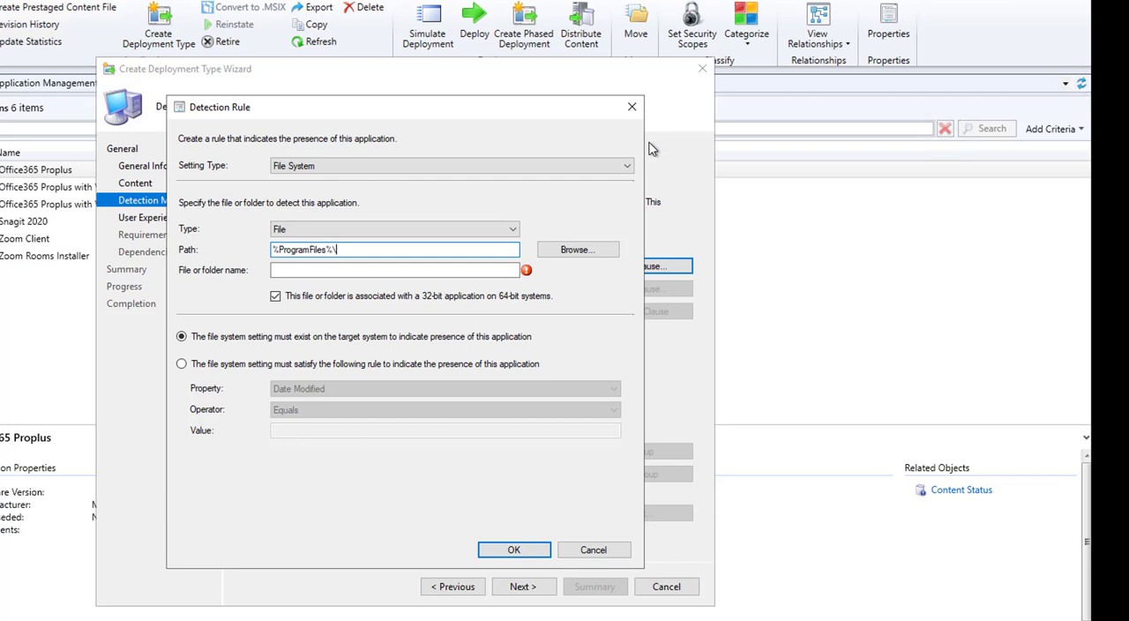
type("Mozilla Fir")
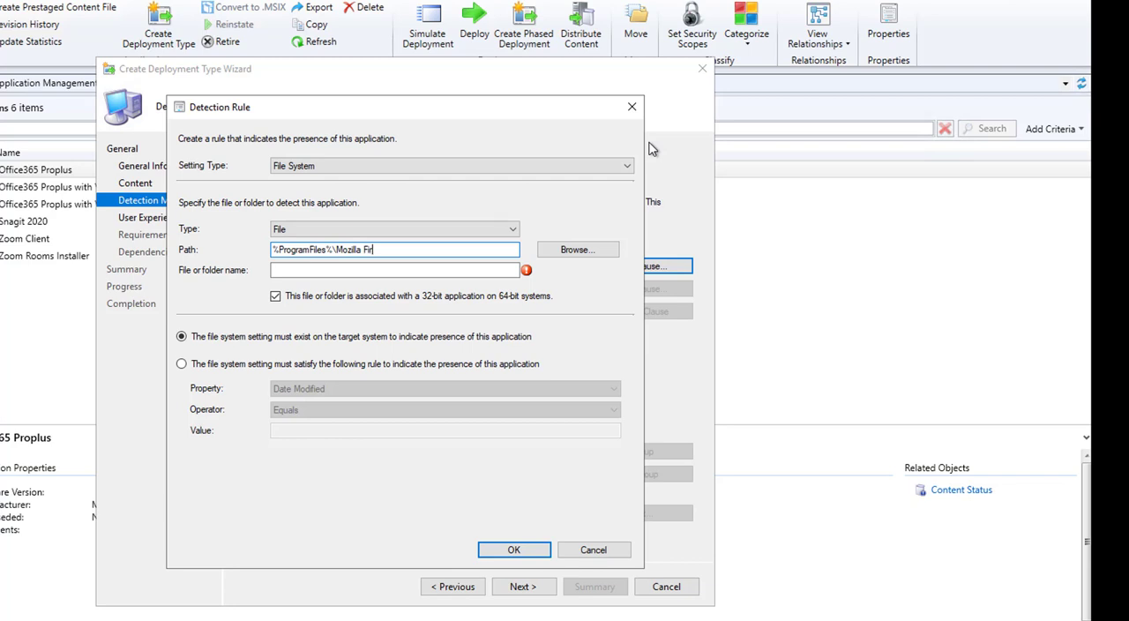
type("efox")
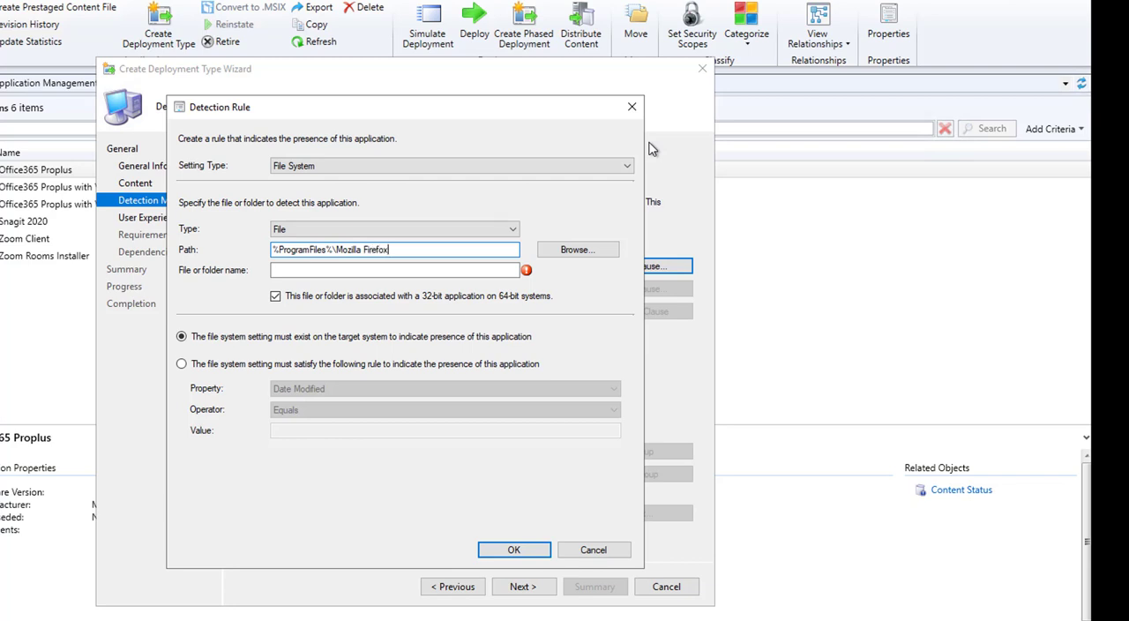
left_click(395, 270)
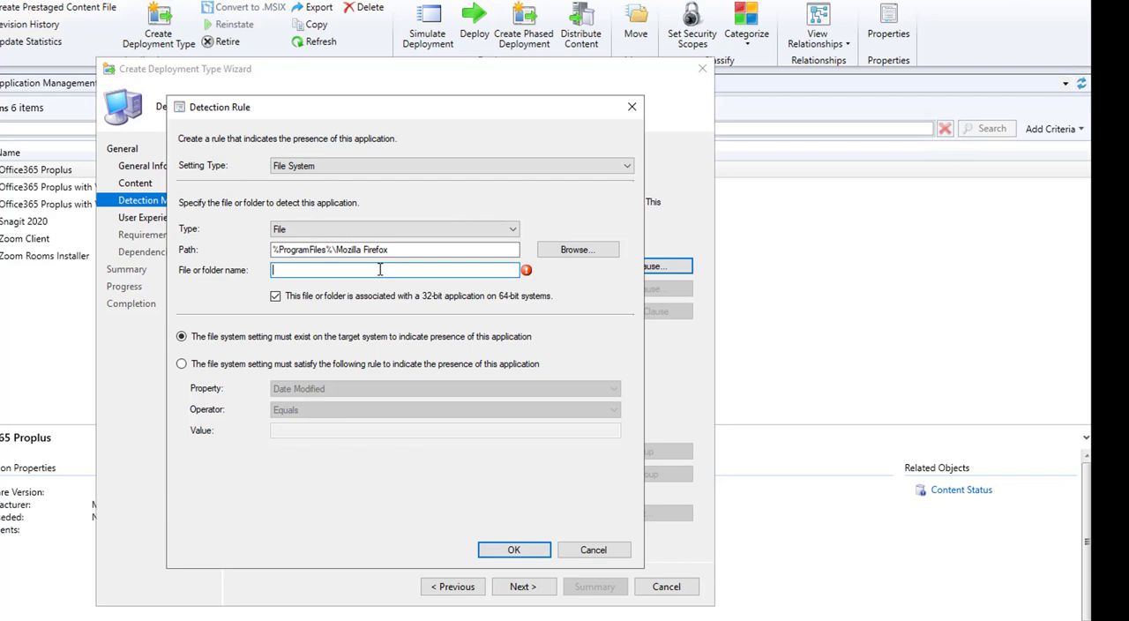
type("firefox.exe")
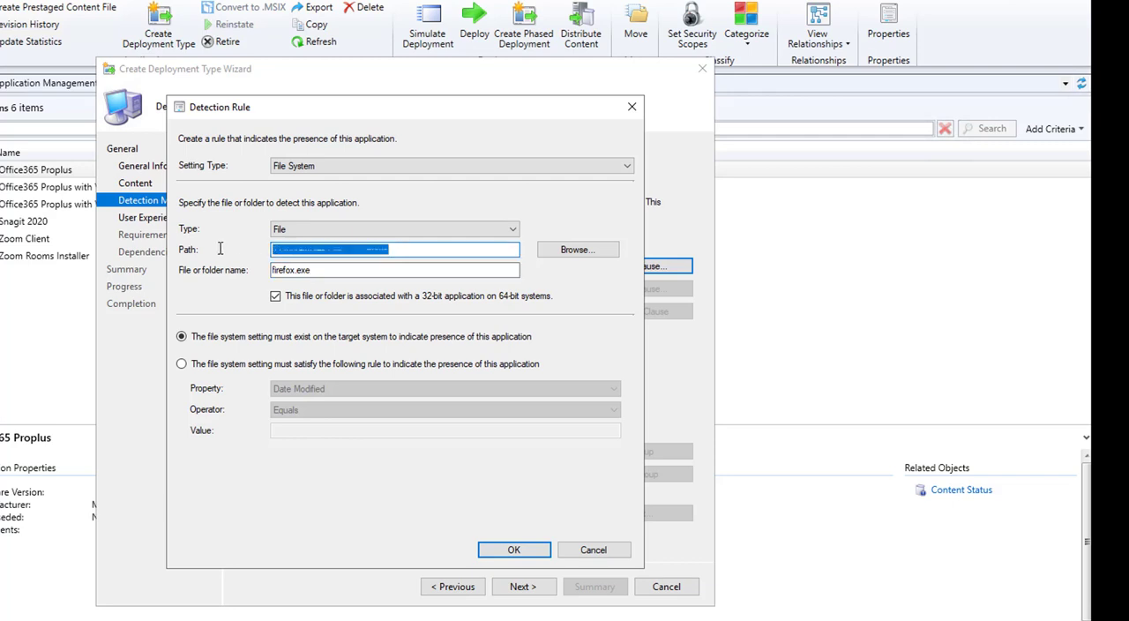
type("%ProgramFiles%\\Mozilla Firefox")
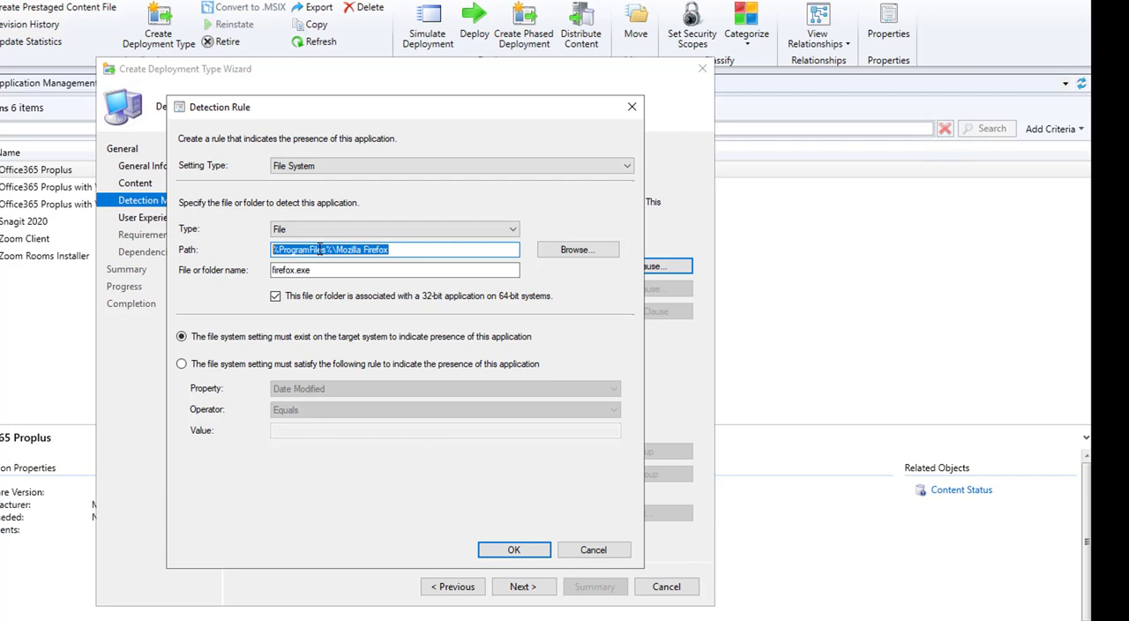
left_click(410, 249)
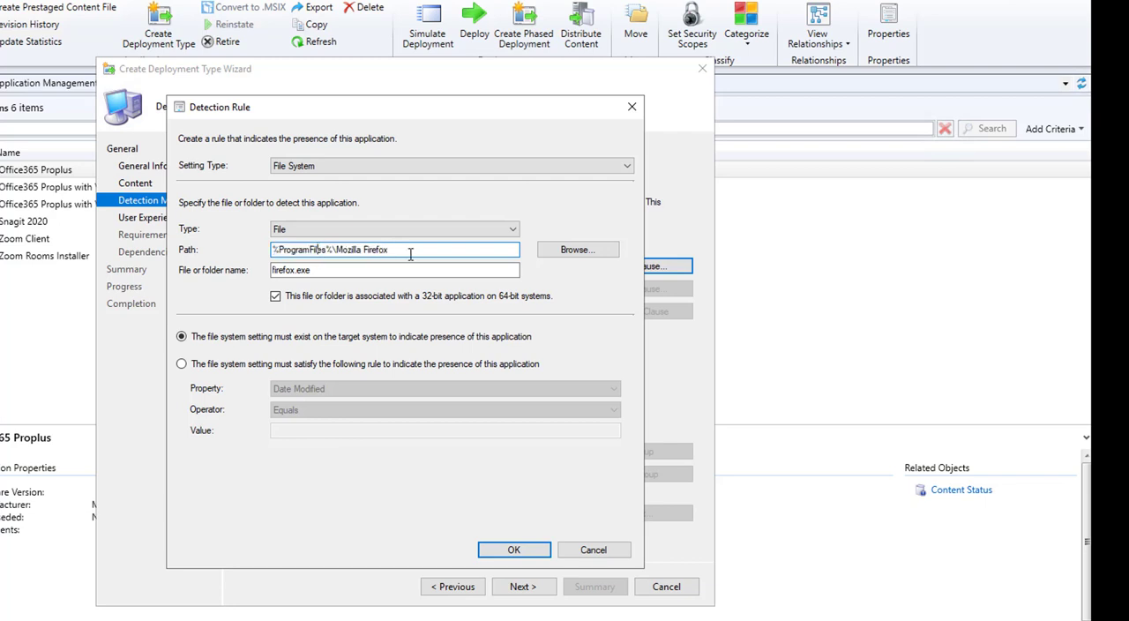
triple_click(395, 248)
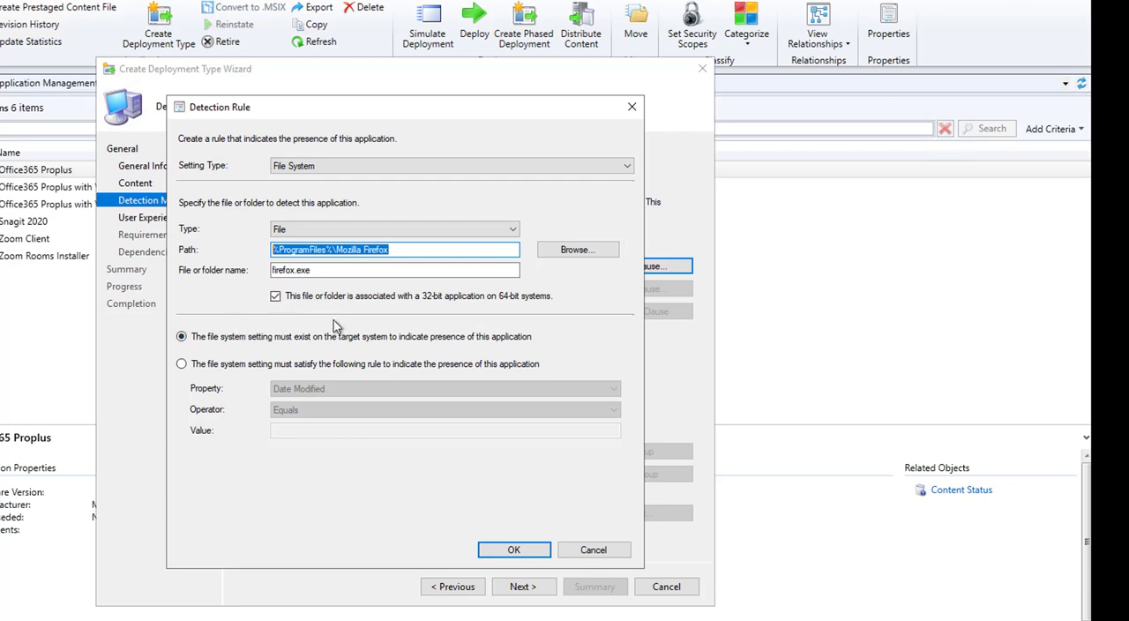
Require the file Version to be greater than or equal to 75.0.0 and save the rule
left_click(182, 364)
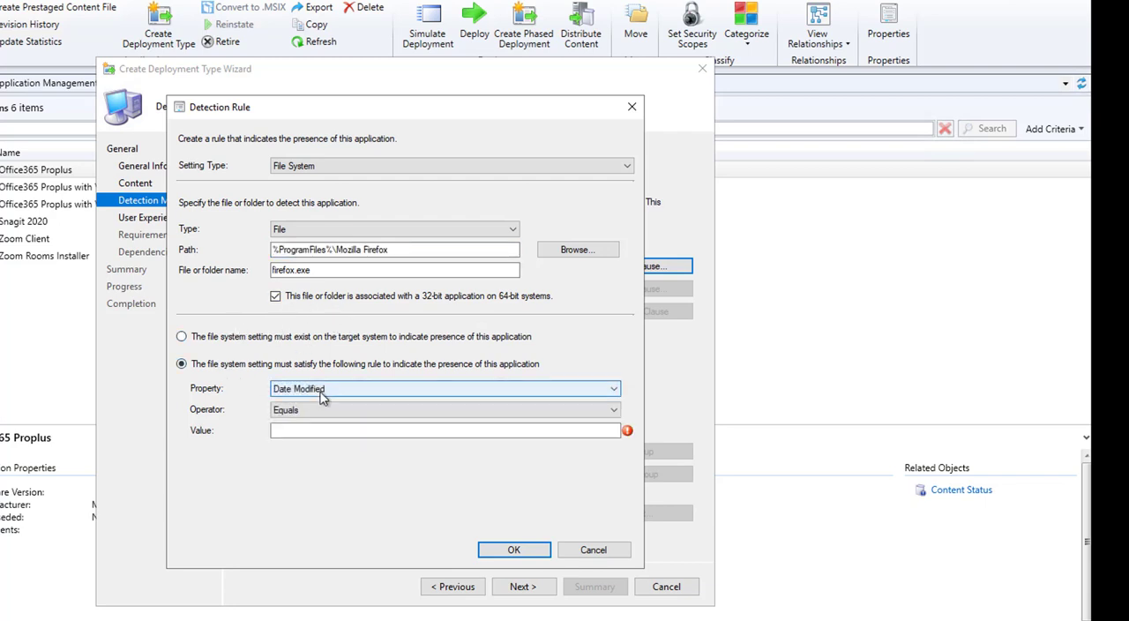
left_click(444, 389)
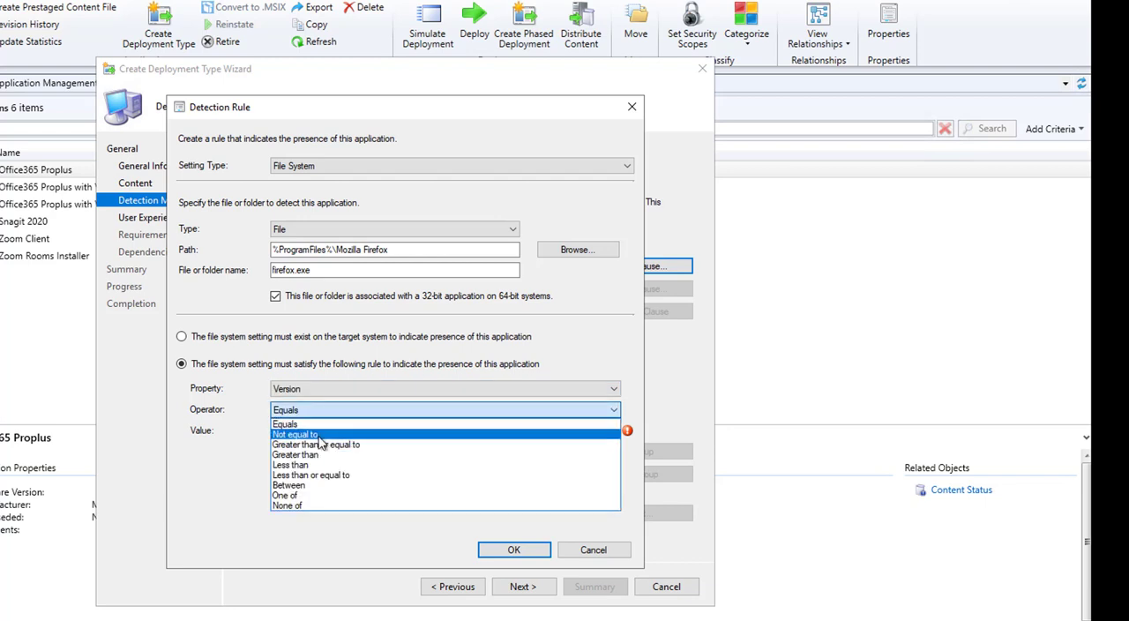
left_click(315, 444)
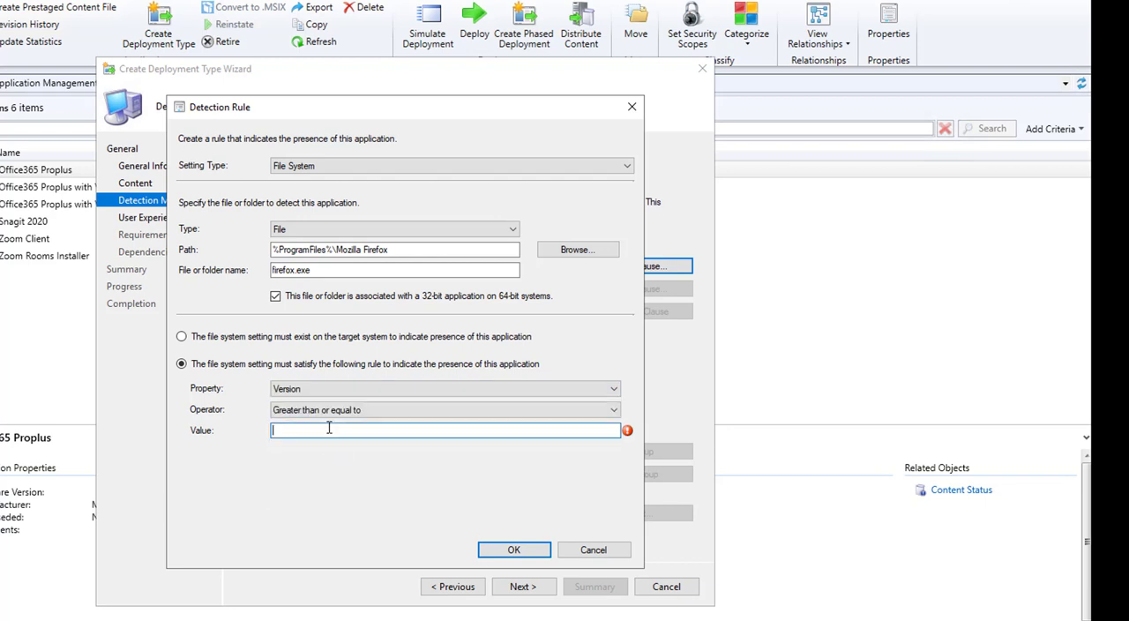
type("75")
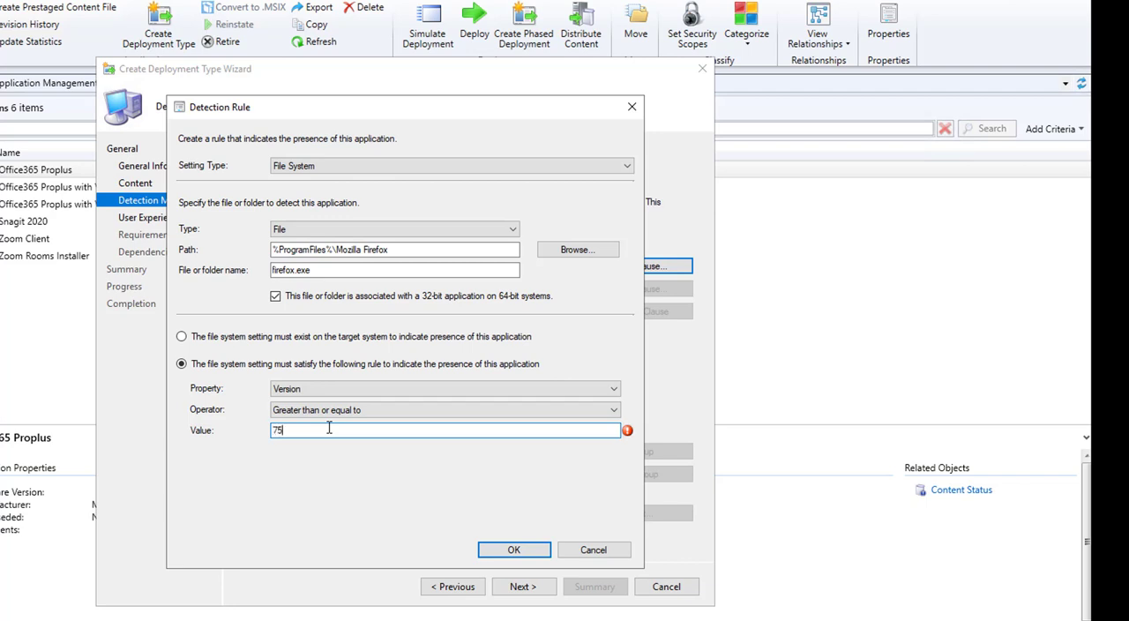
type(".0.0")
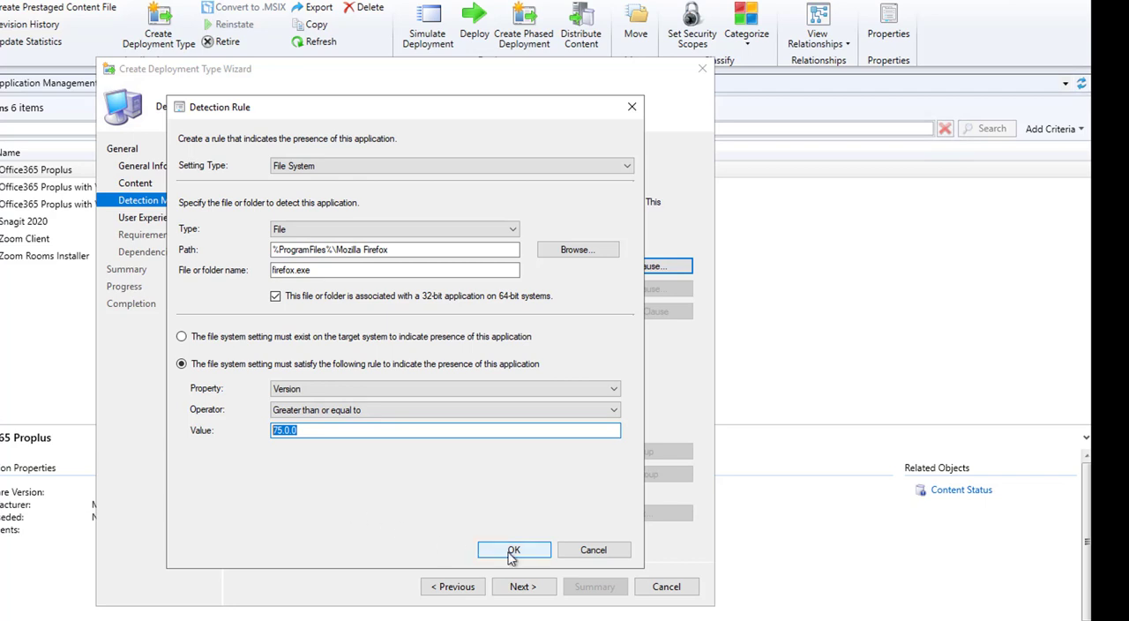
left_click(514, 549)
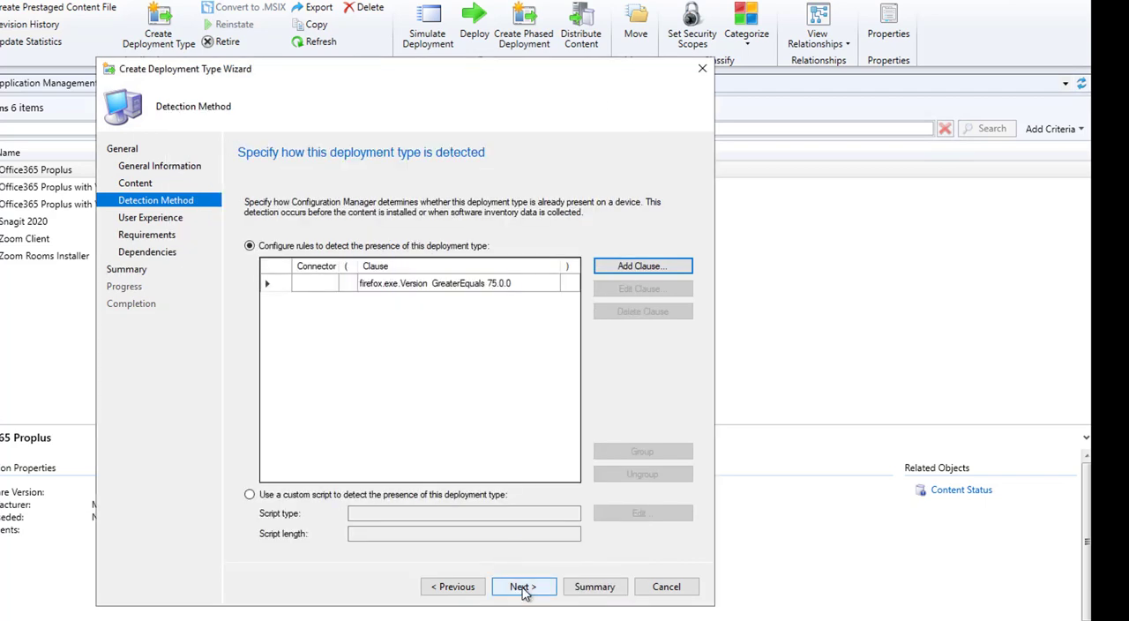
Install for system whether or not a user is logged on, with maximum run time 20
left_click(523, 586)
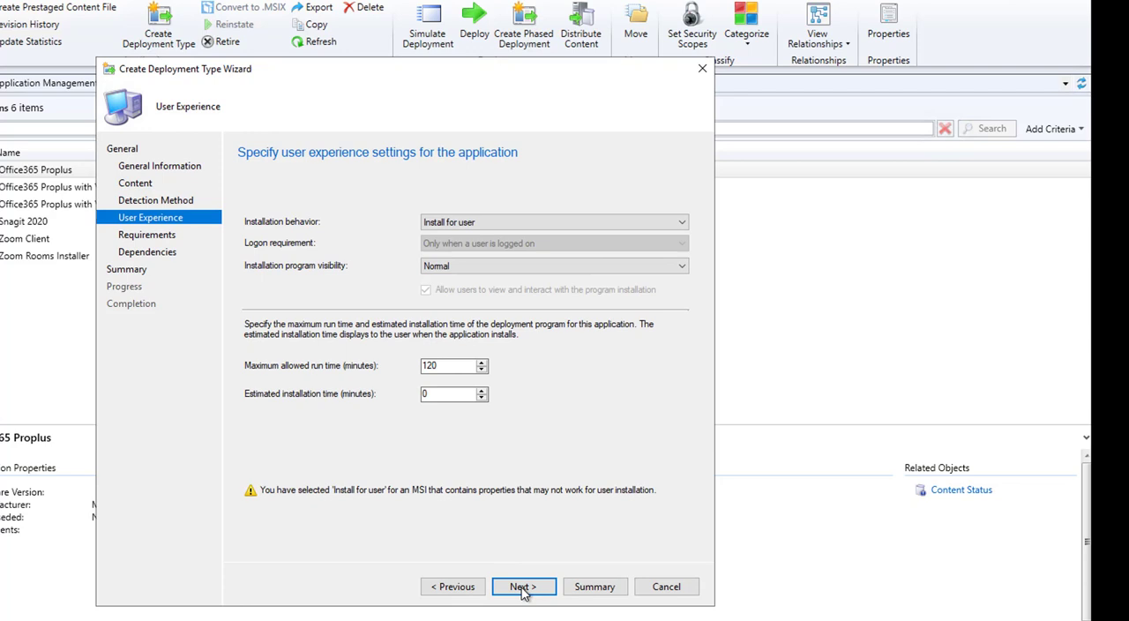
left_click(554, 221)
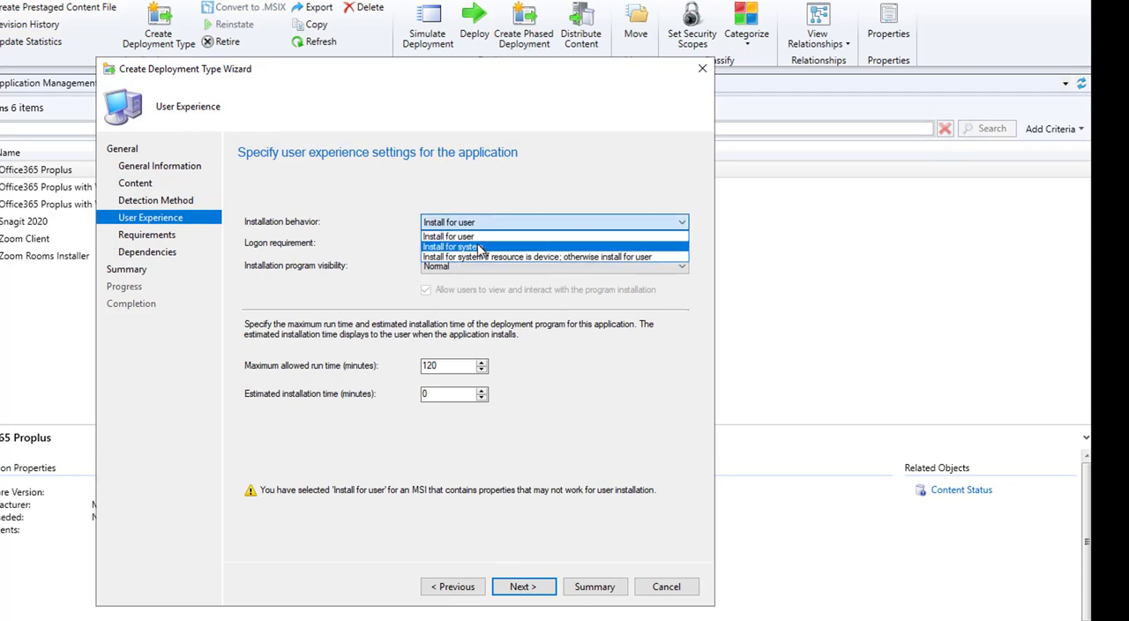
left_click(451, 246)
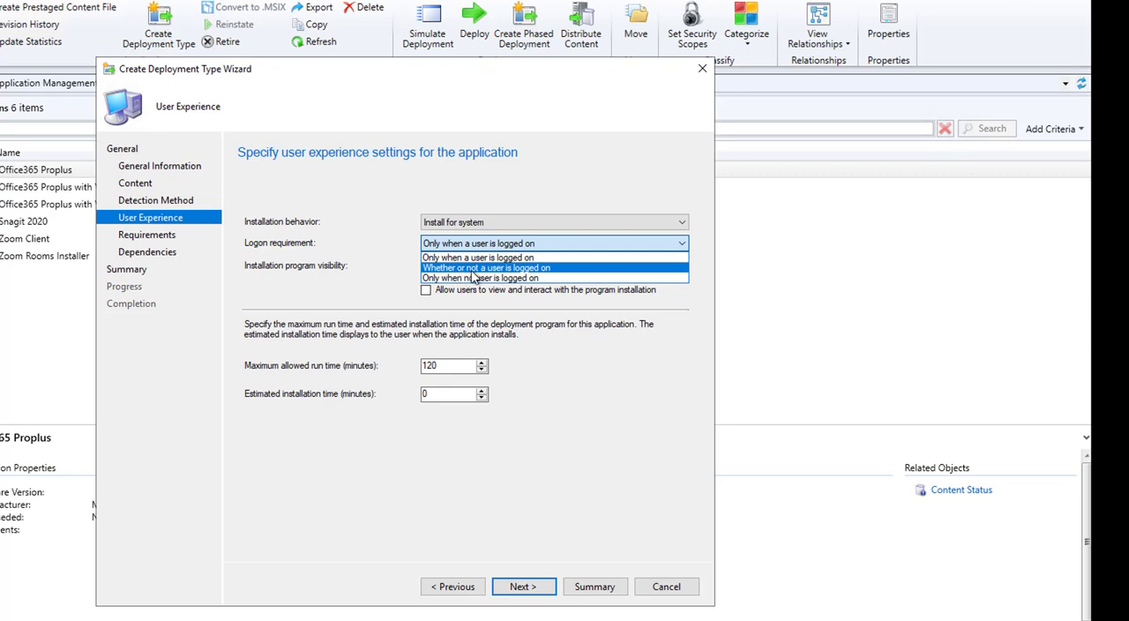
left_click(486, 267)
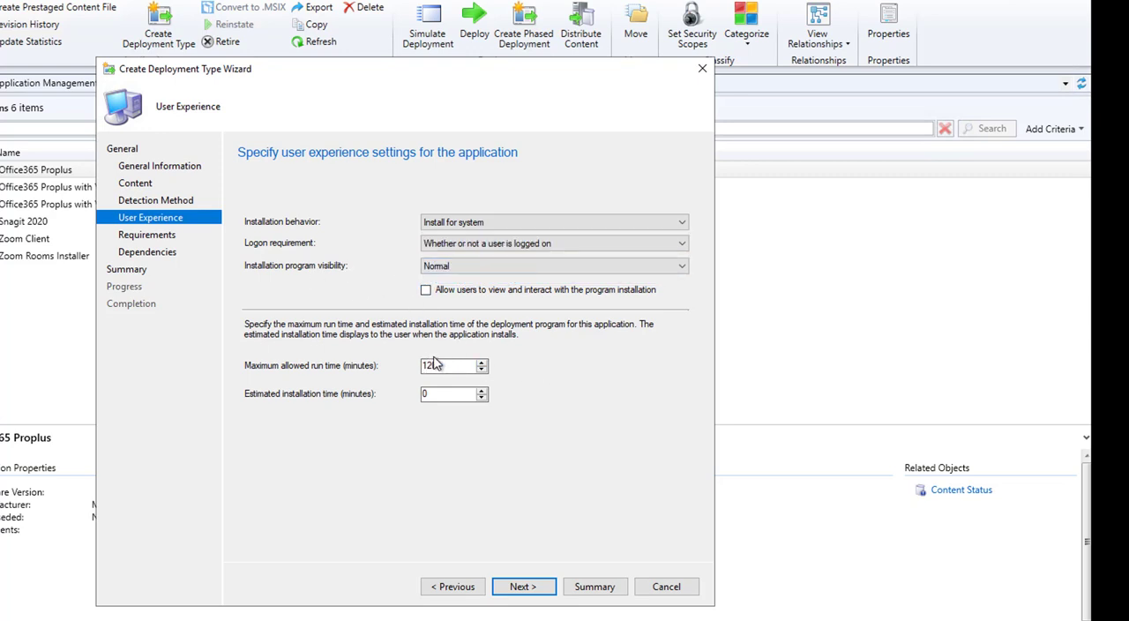
triple_click(450, 365)
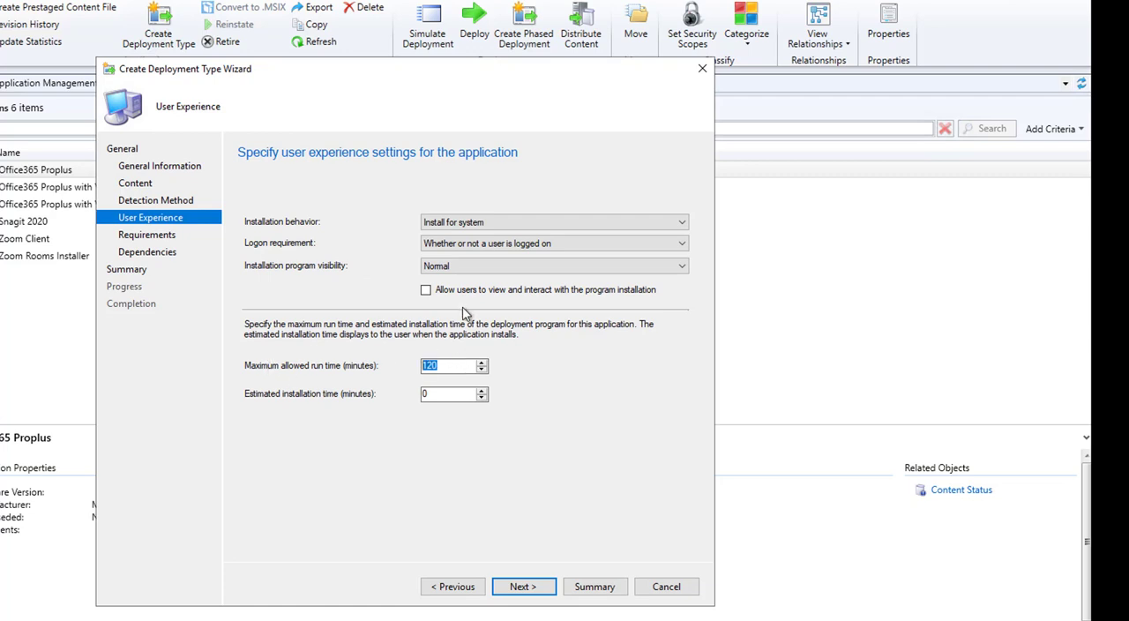
mouse_move(504, 303)
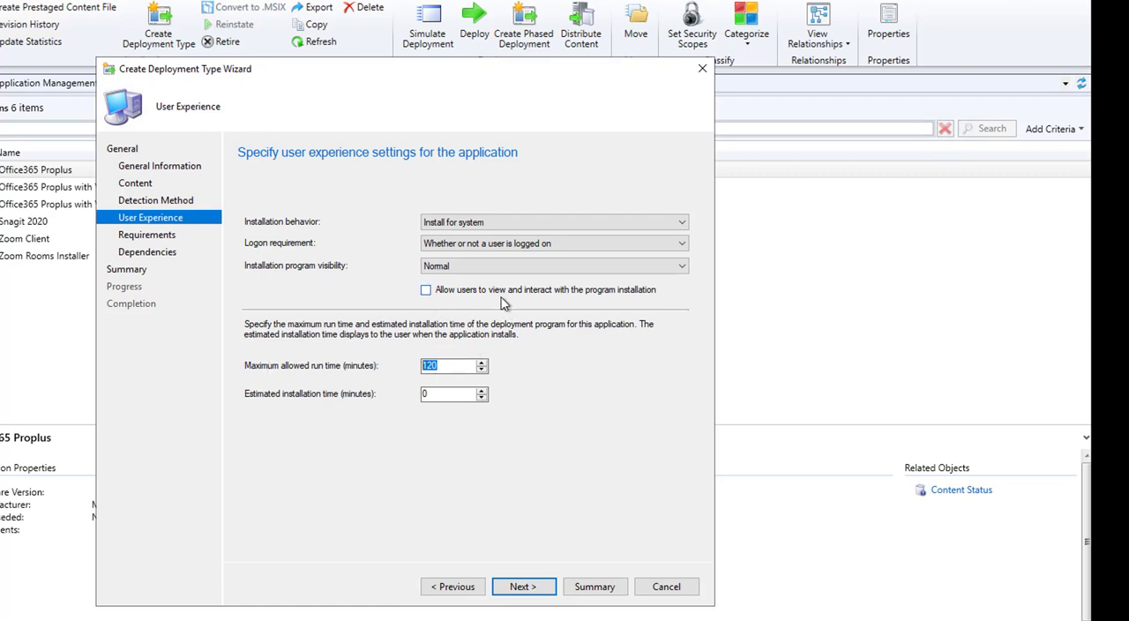
mouse_move(458, 292)
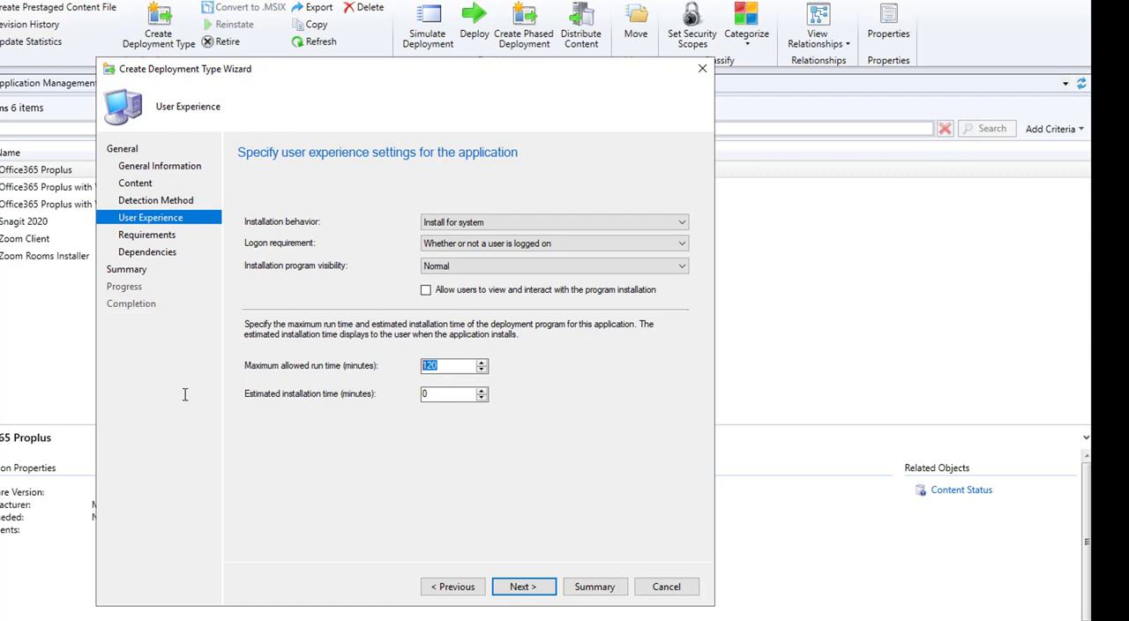
type("20")
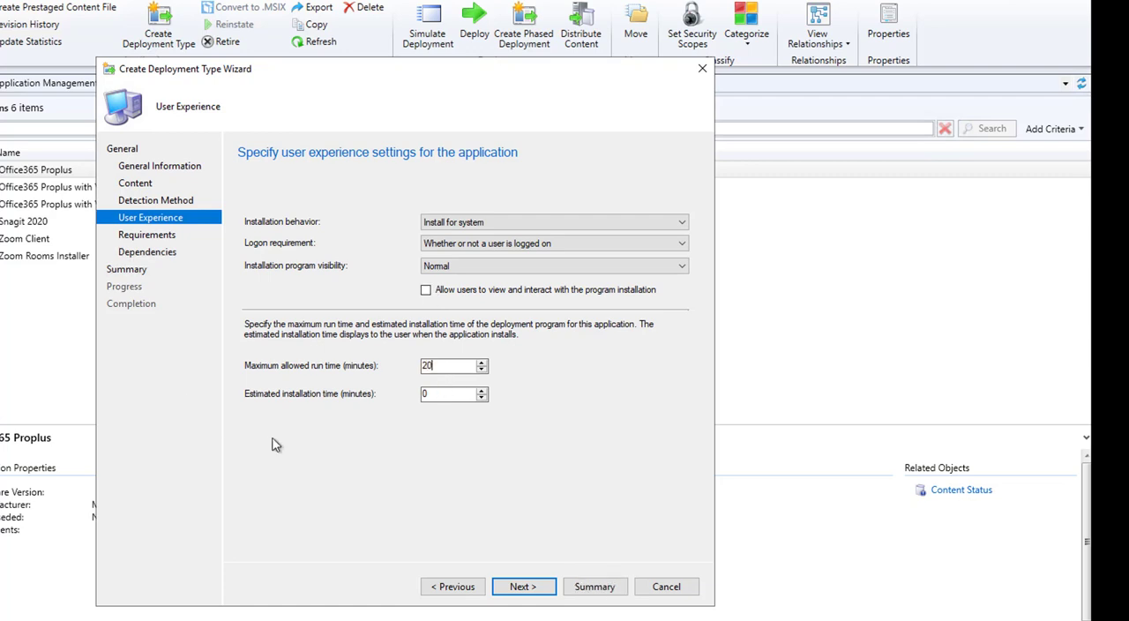
mouse_move(476, 460)
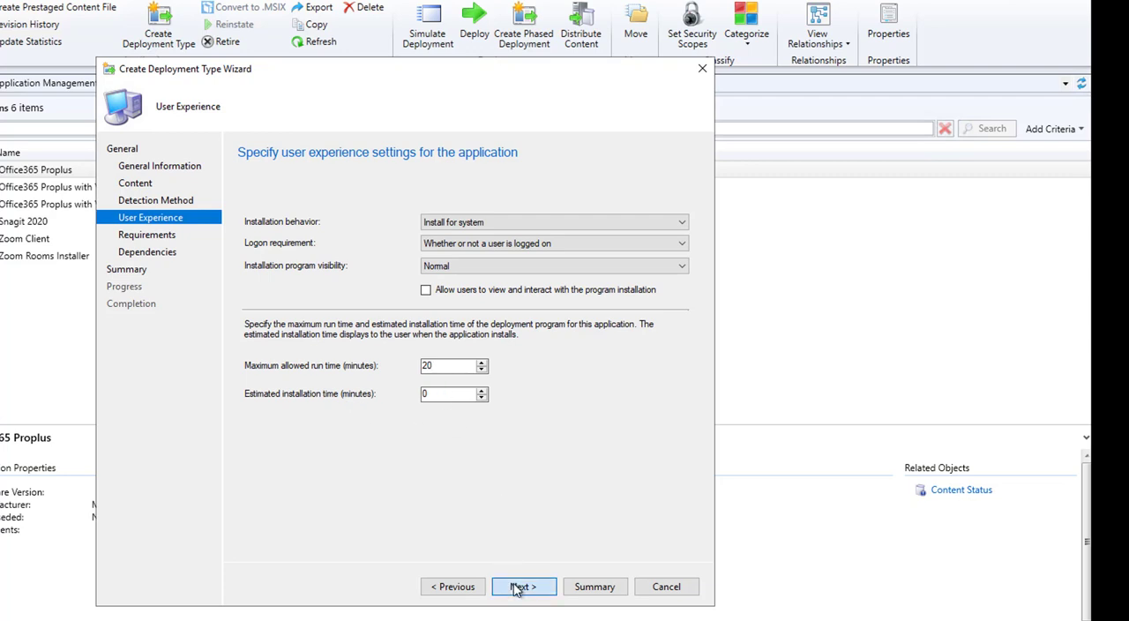
left_click(522, 585)
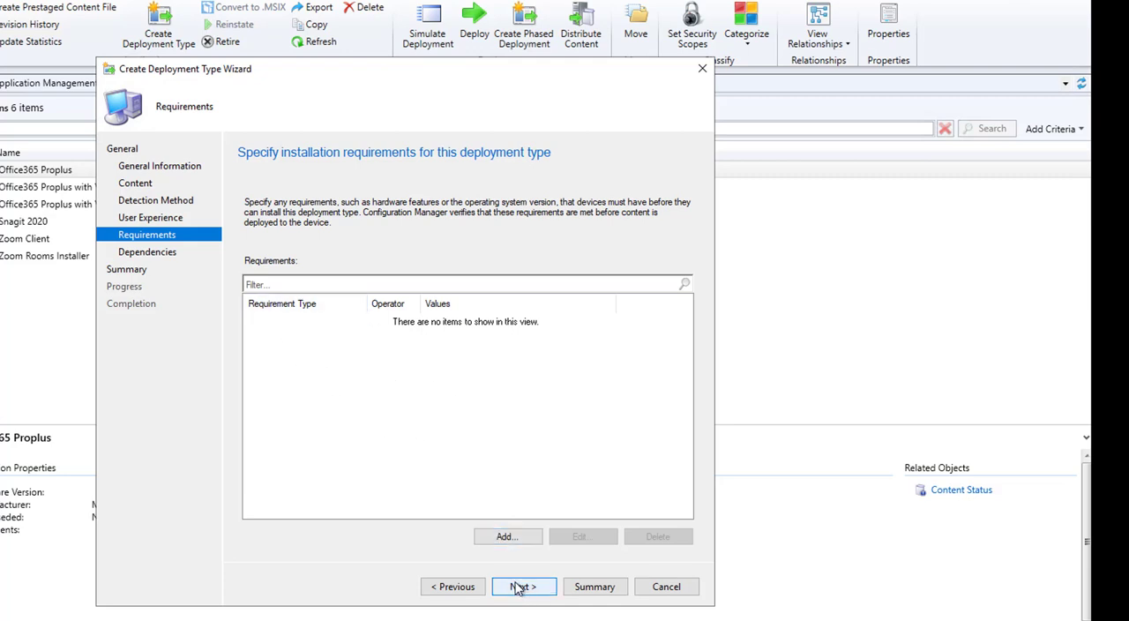
Finish the Install Firefox deployment type and complete the Create Application Wizard
left_click(523, 586)
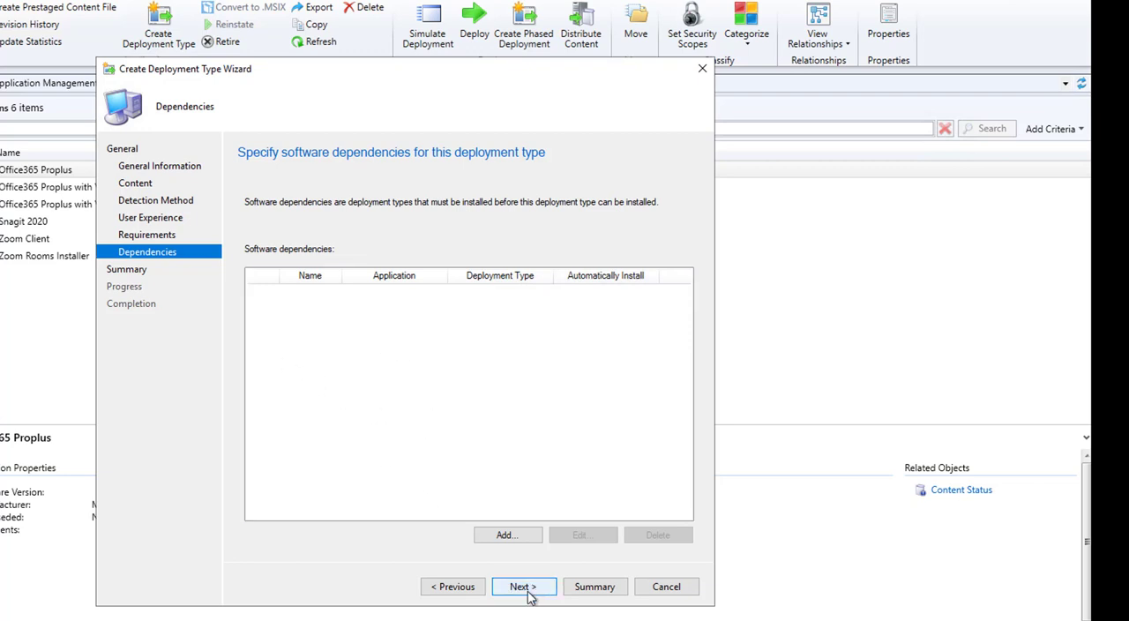
left_click(523, 586)
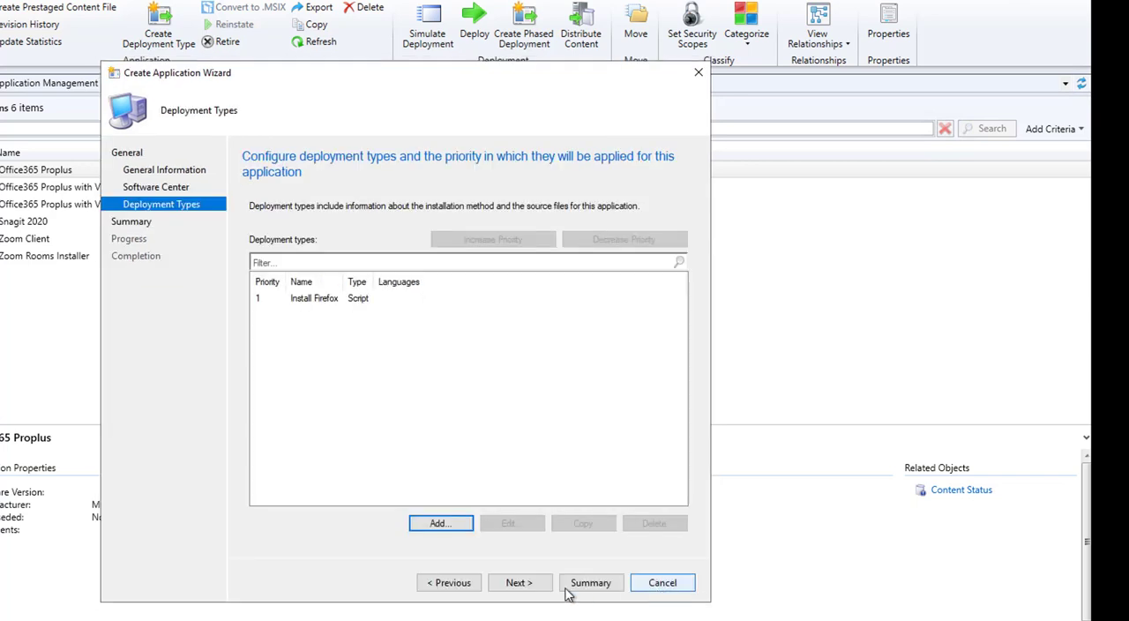
left_click(519, 582)
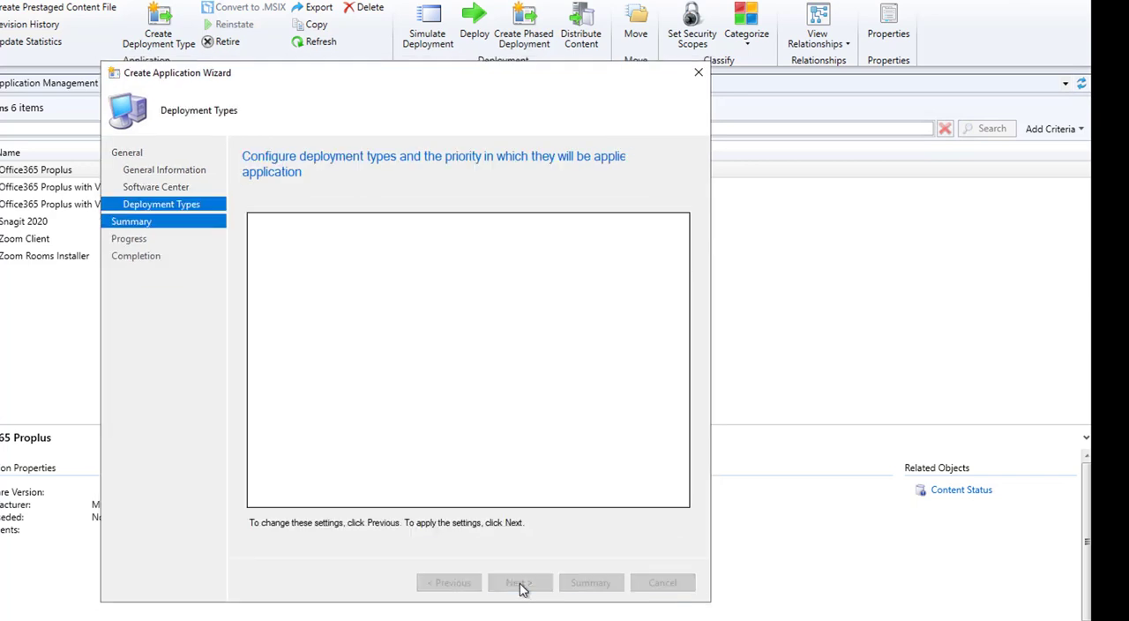
left_click(519, 582)
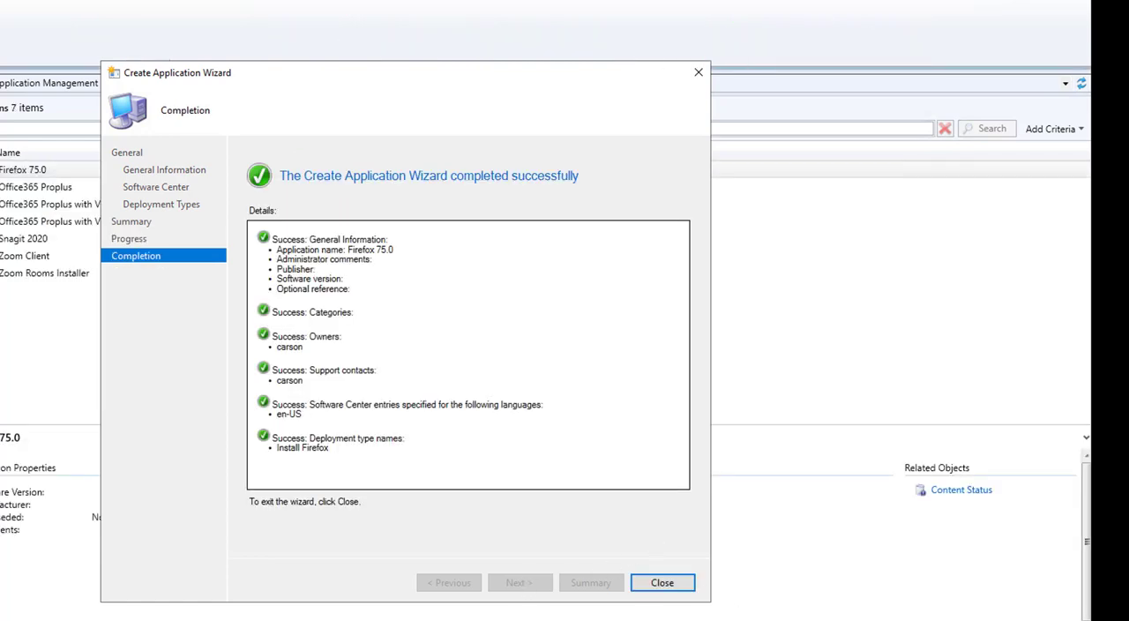
left_click(662, 582)
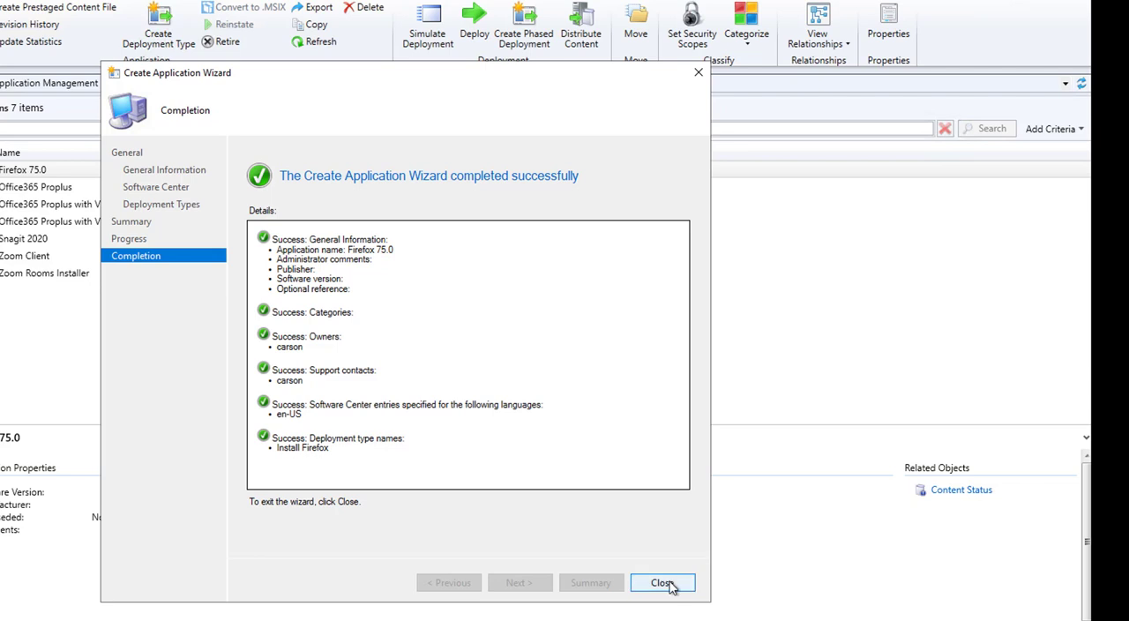
left_click(663, 583)
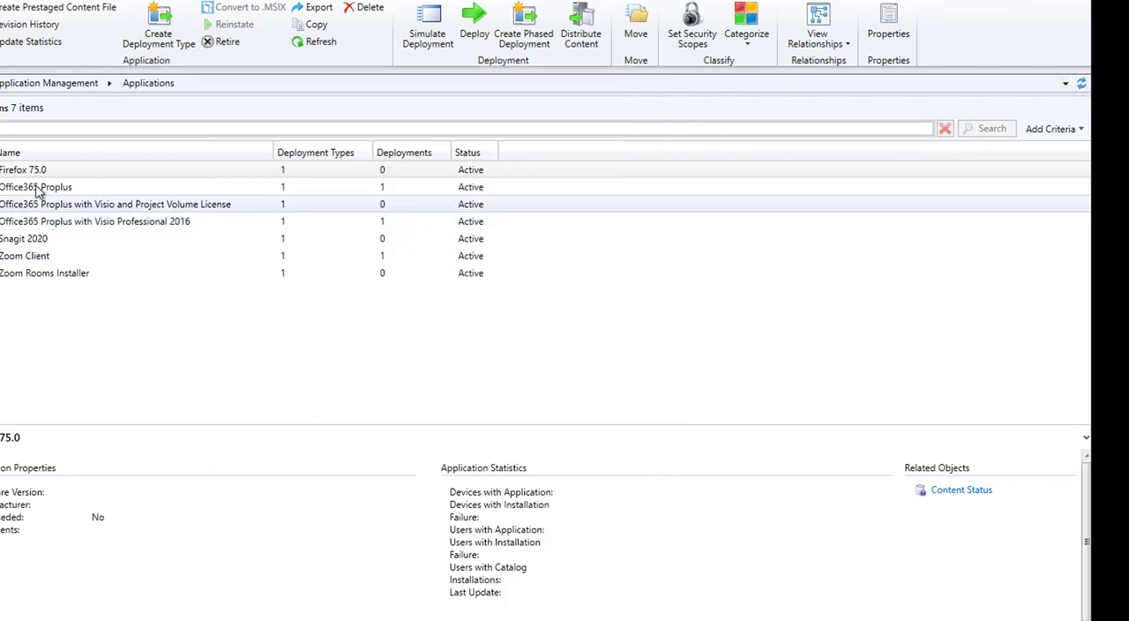
Distribute Firefox 75.0 content to the SCCM.O365.LOCAL distribution point
left_click(24, 169)
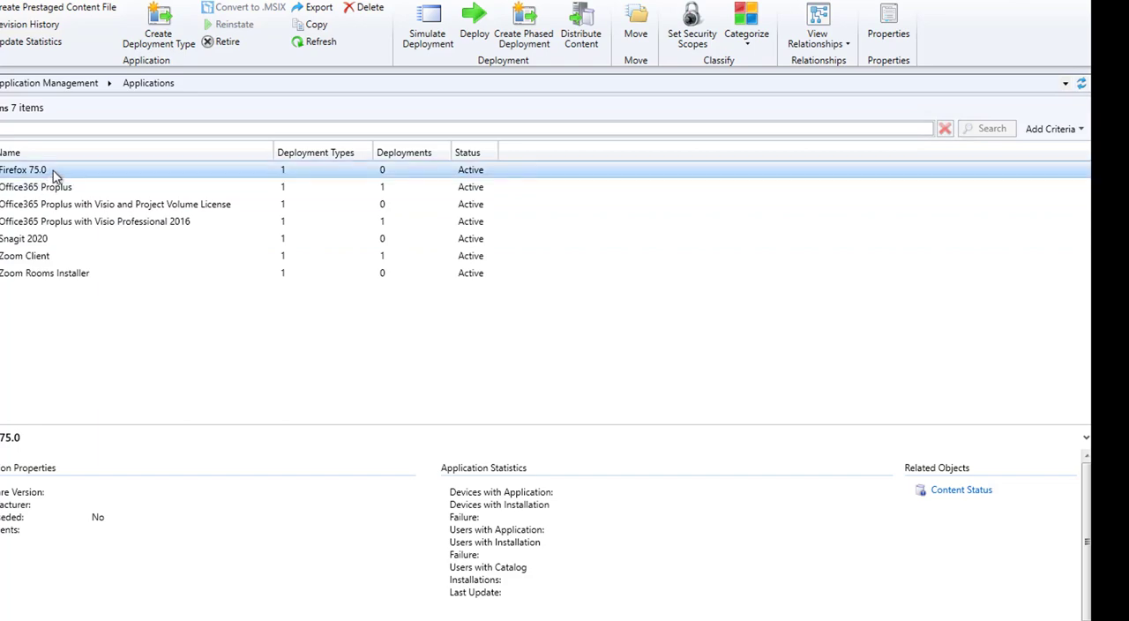
right_click(26, 169)
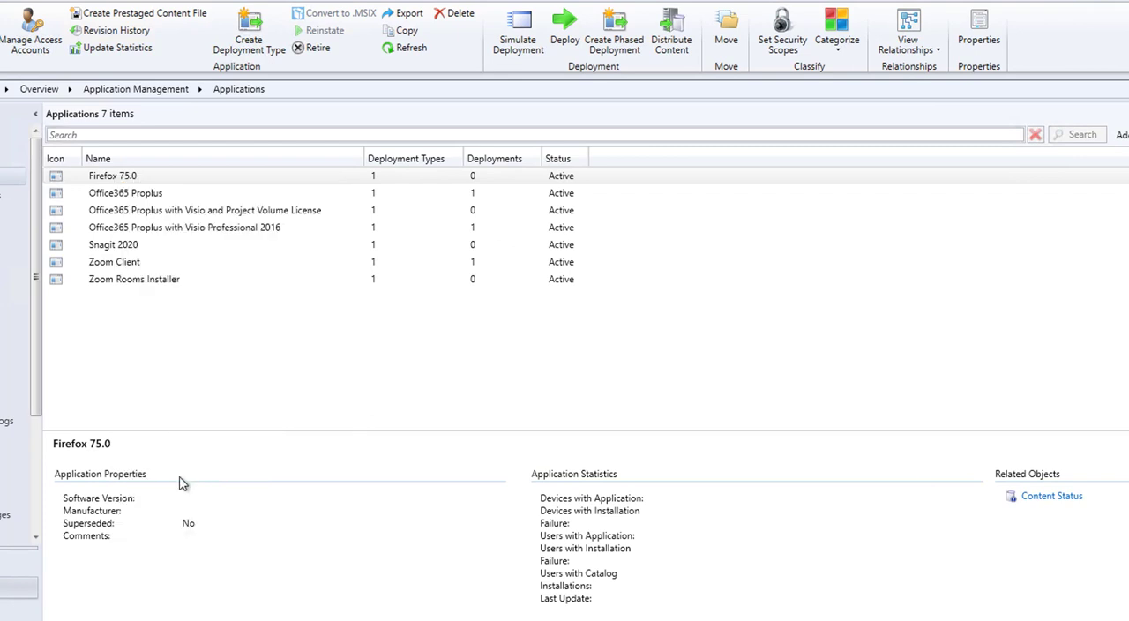
left_click(672, 31)
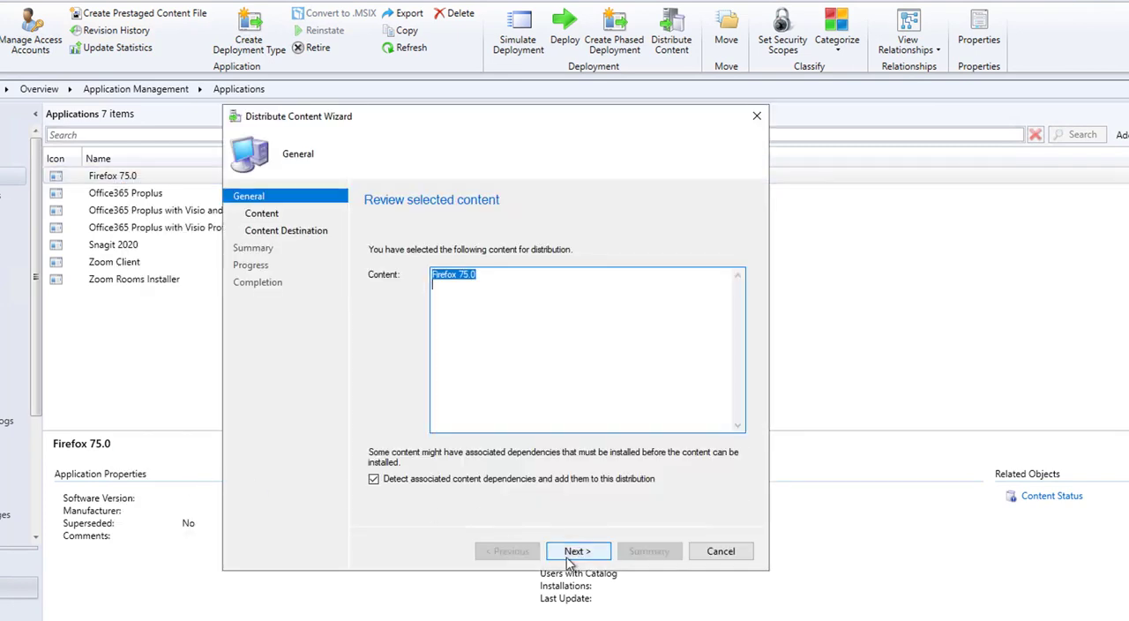
left_click(578, 551)
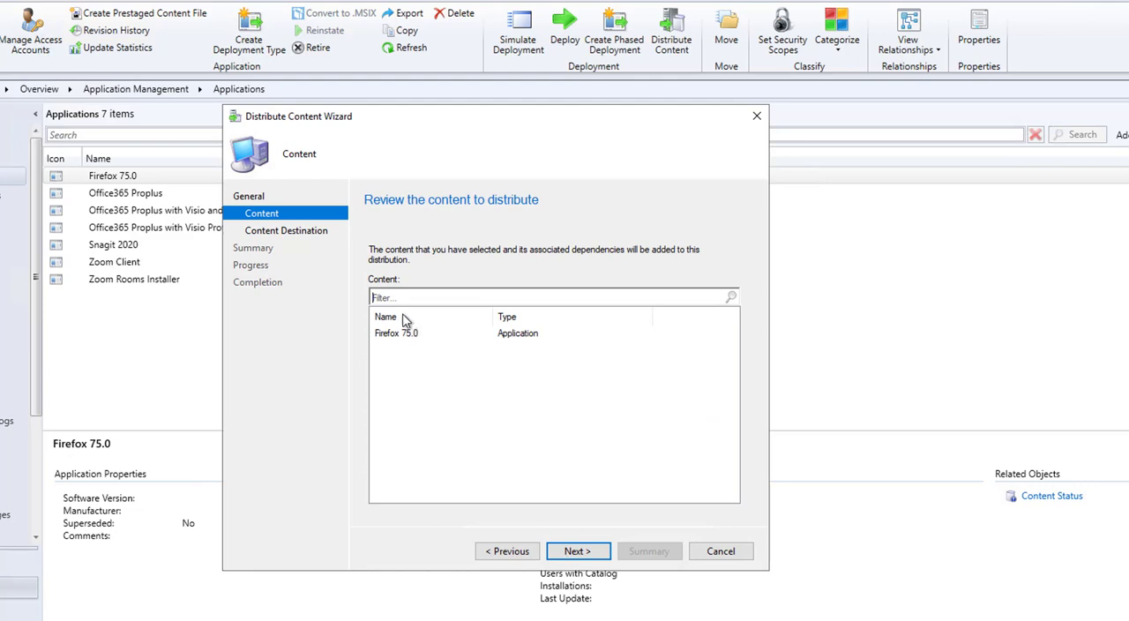
left_click(578, 550)
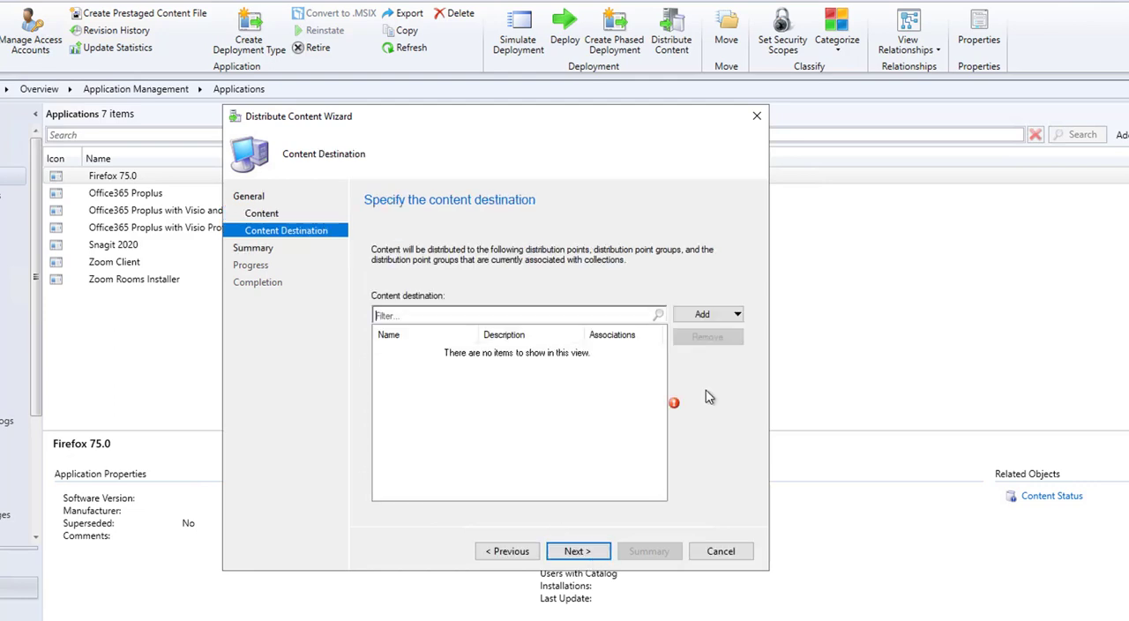
left_click(708, 314)
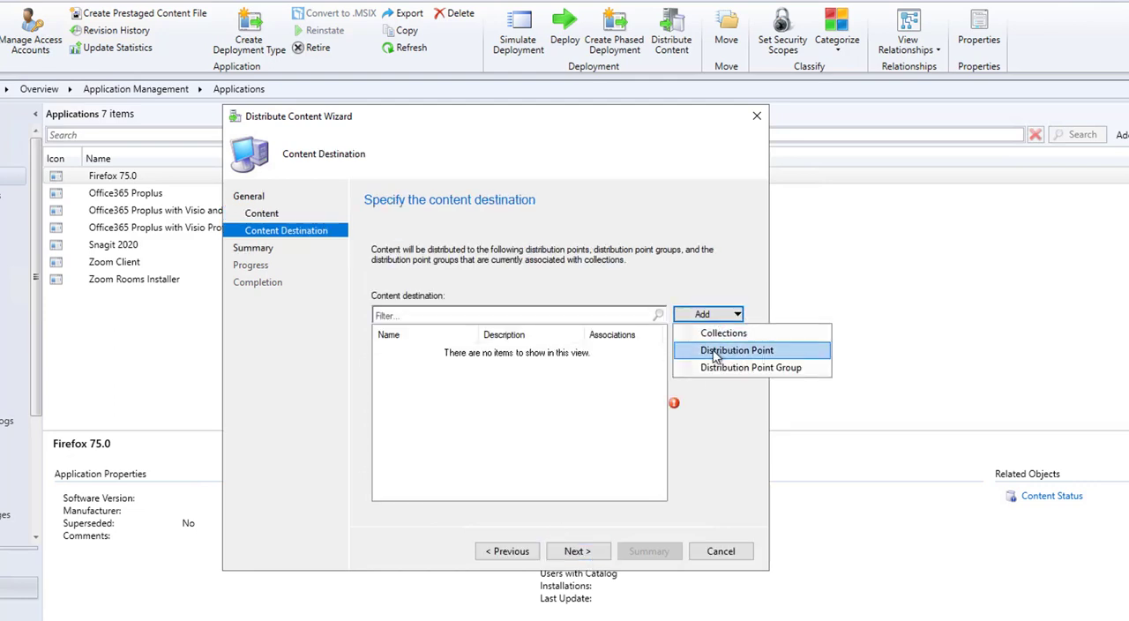
left_click(737, 350)
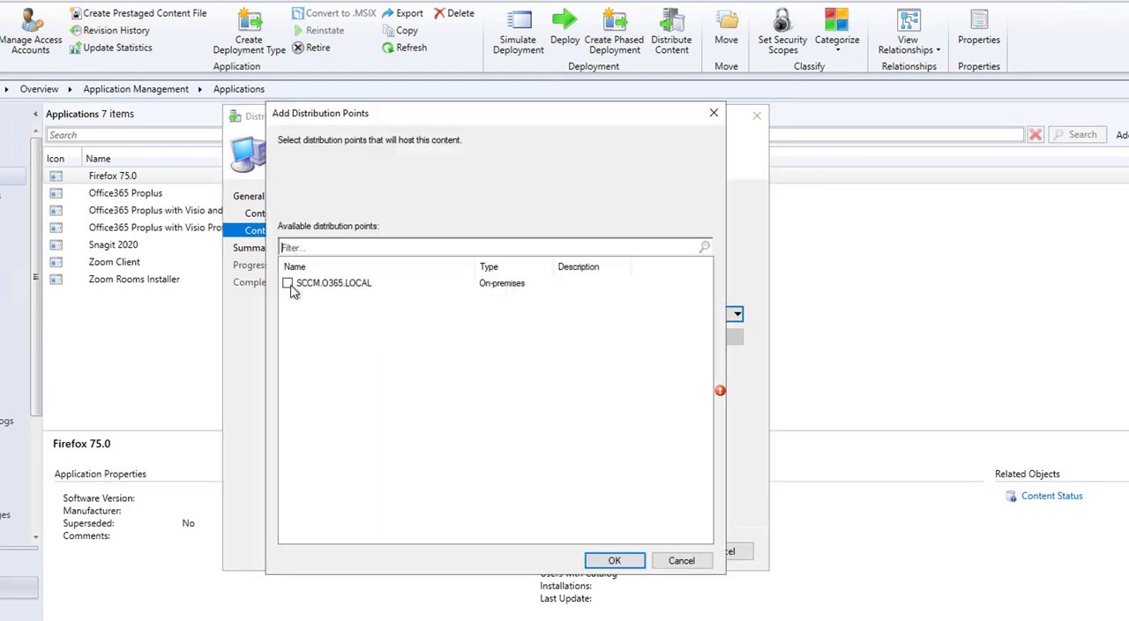
left_click(288, 282)
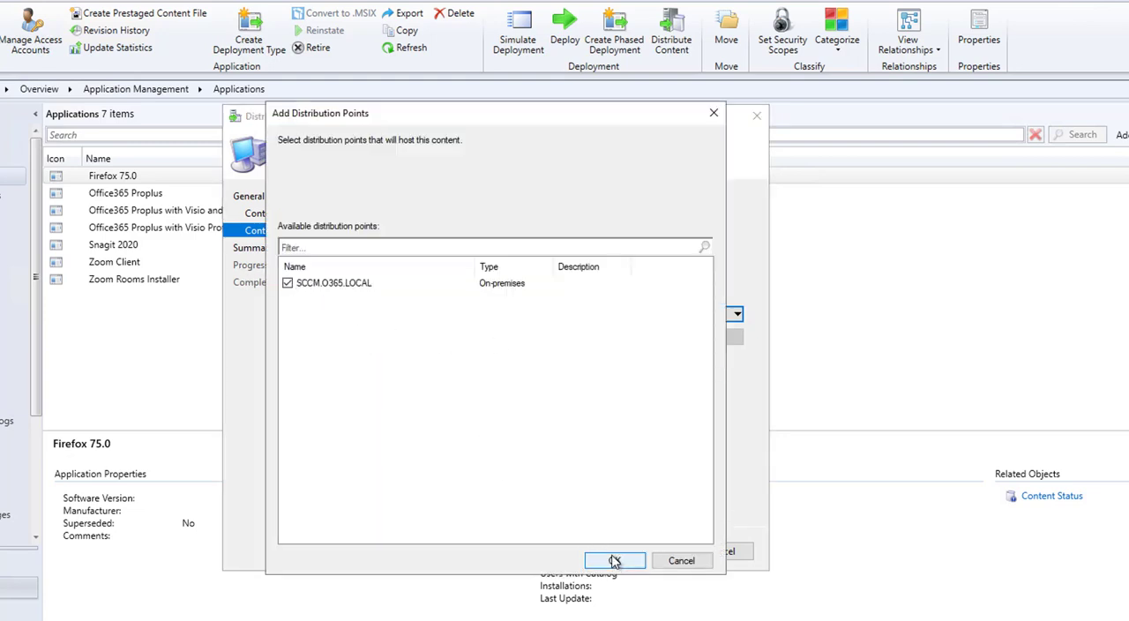
left_click(614, 560)
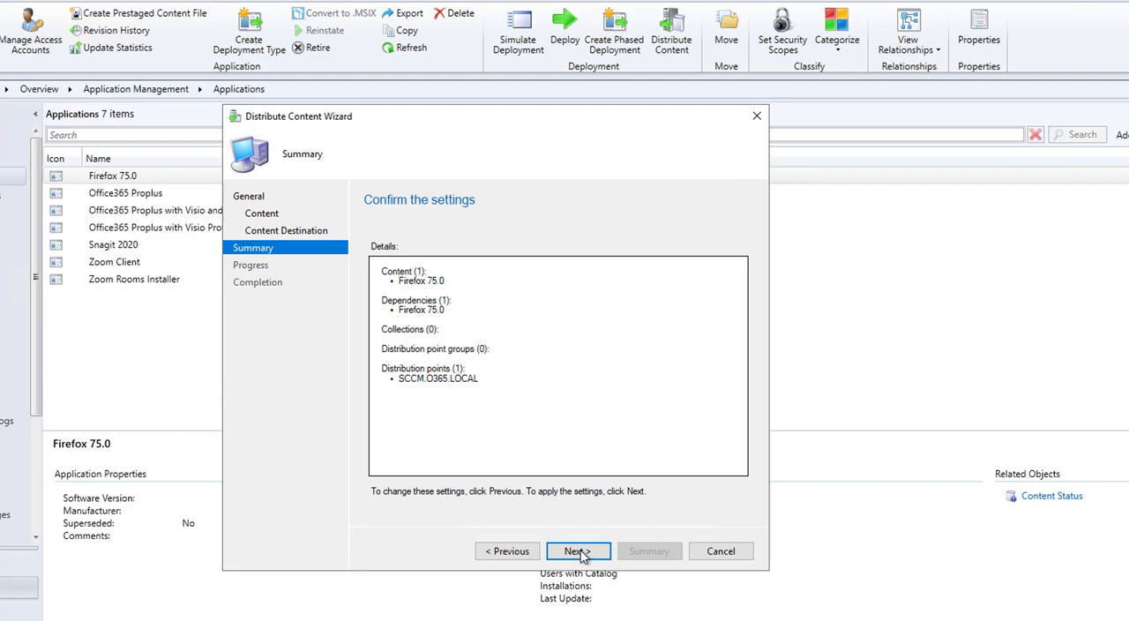
left_click(578, 551)
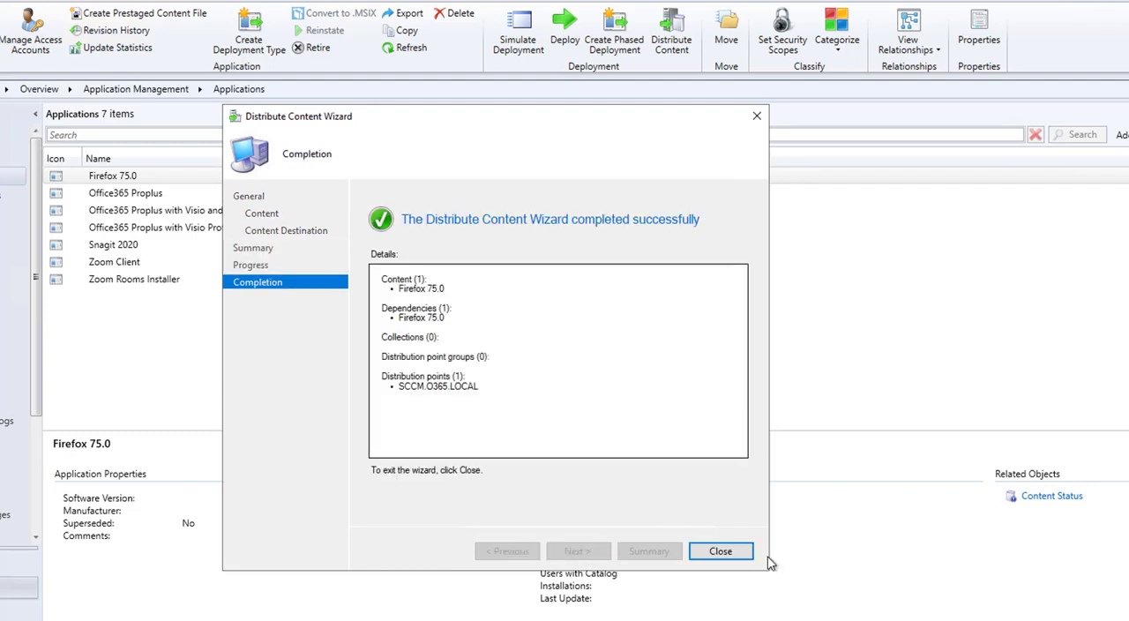
left_click(721, 551)
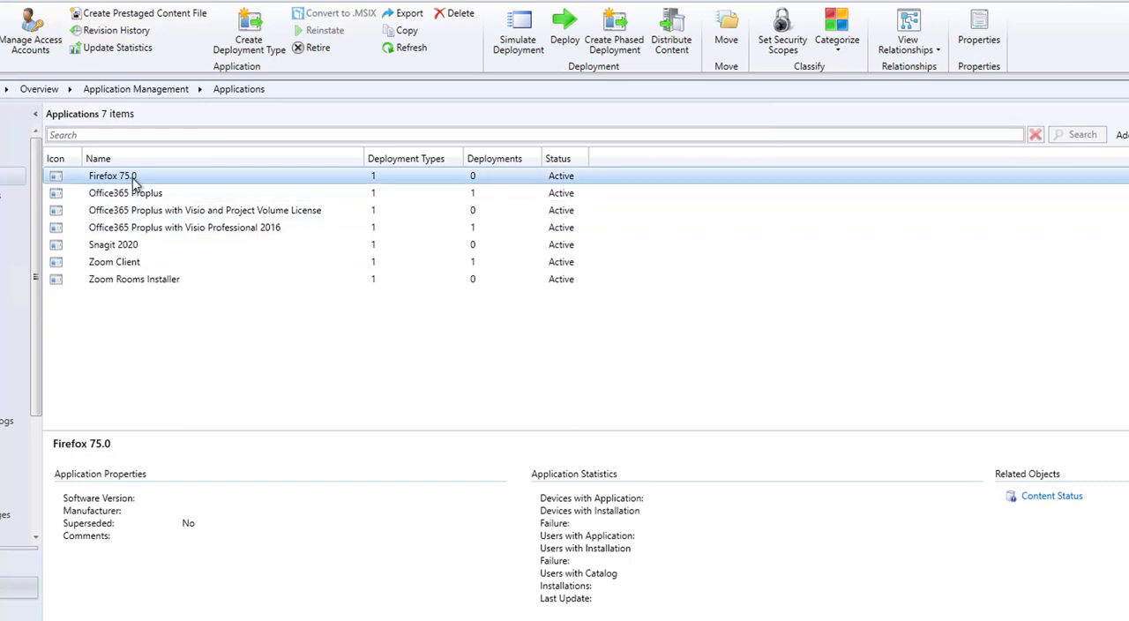
Start deploying Firefox 75.0 to the All Desktop and Server Clients device collection
right_click(112, 176)
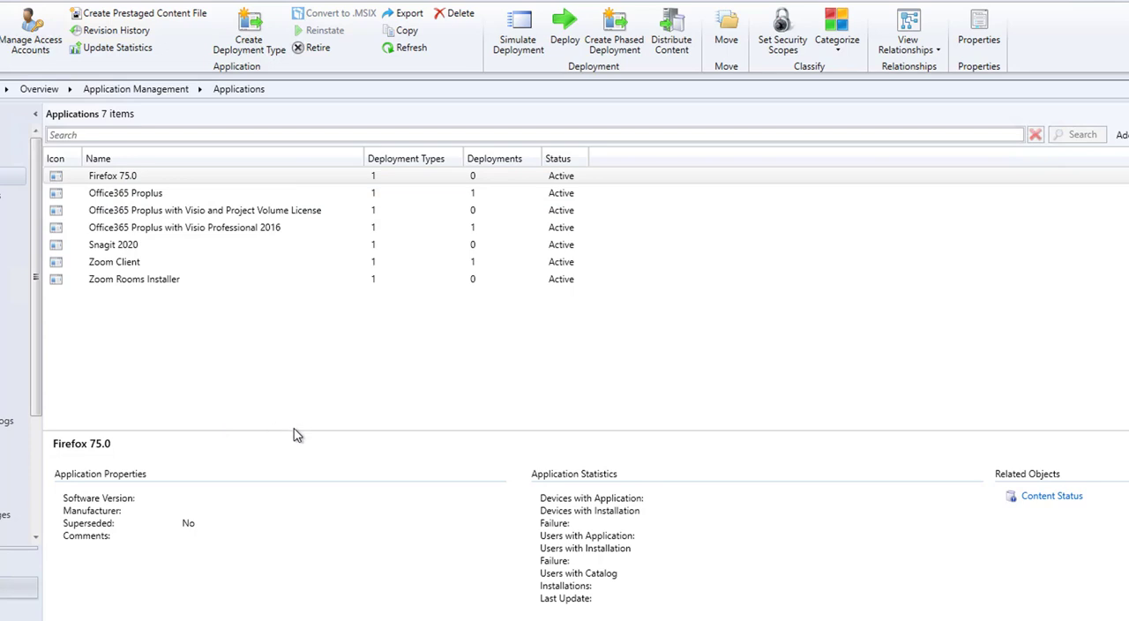
left_click(564, 26)
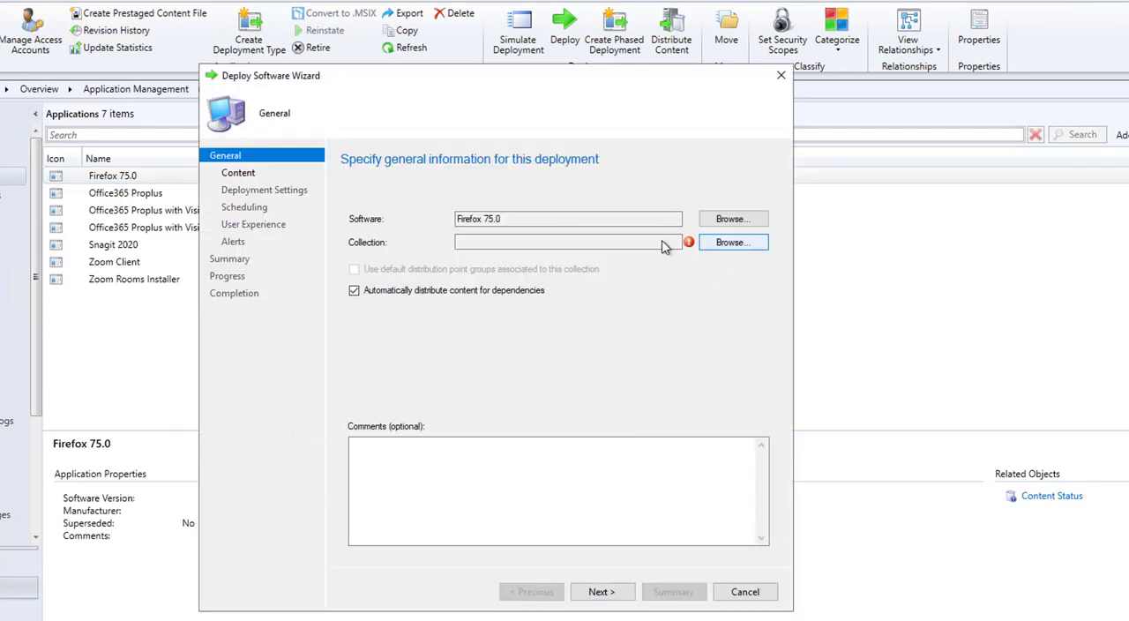
left_click(732, 241)
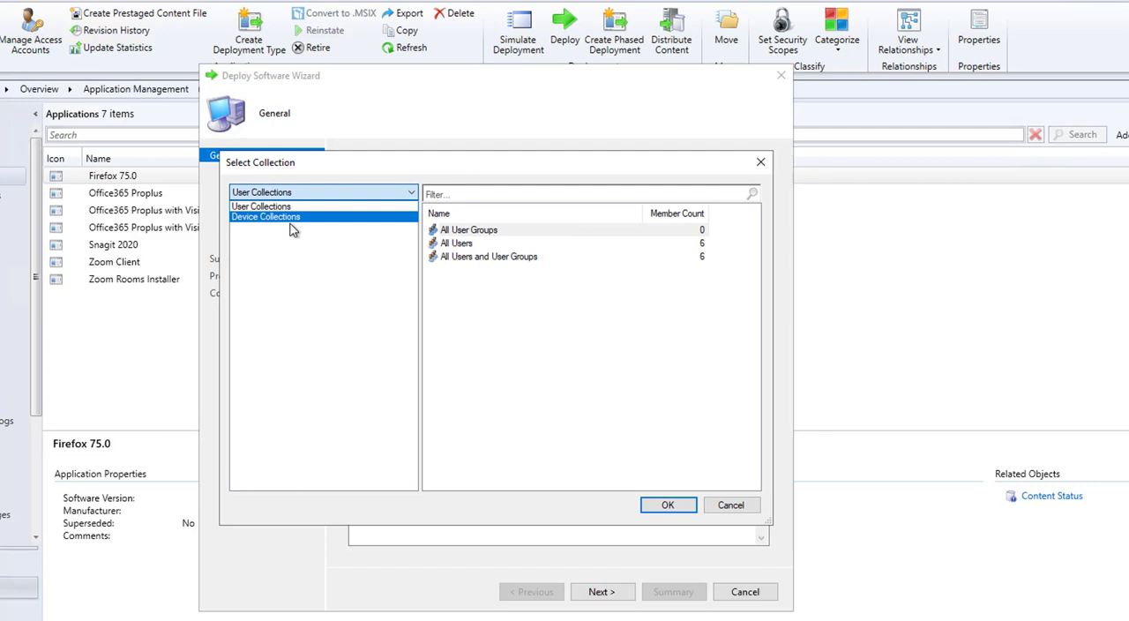
left_click(265, 216)
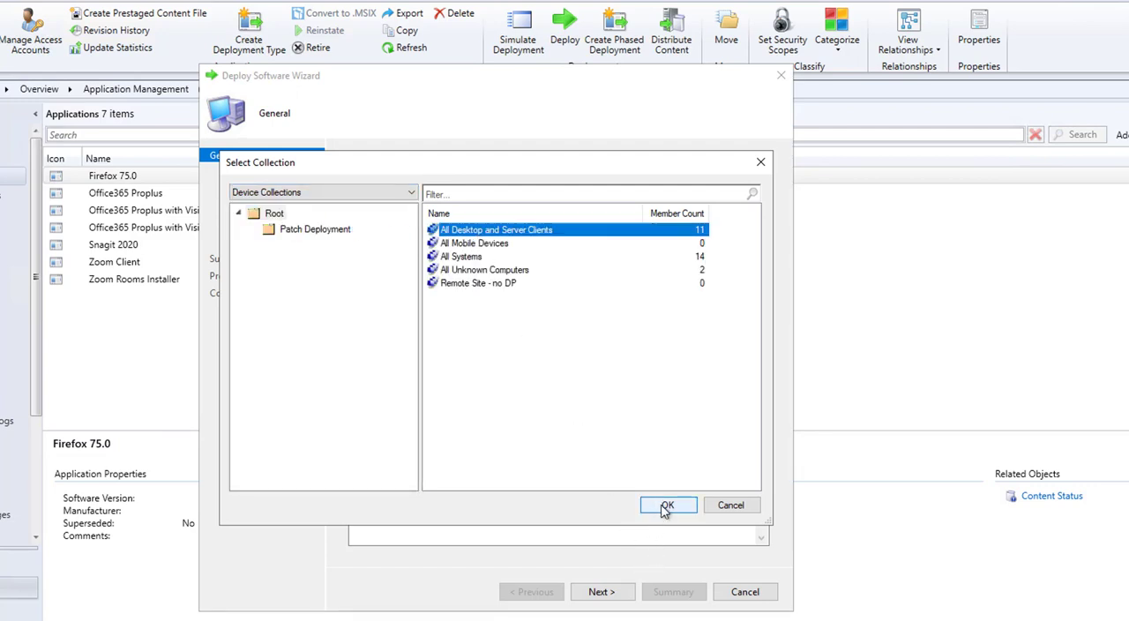
left_click(667, 505)
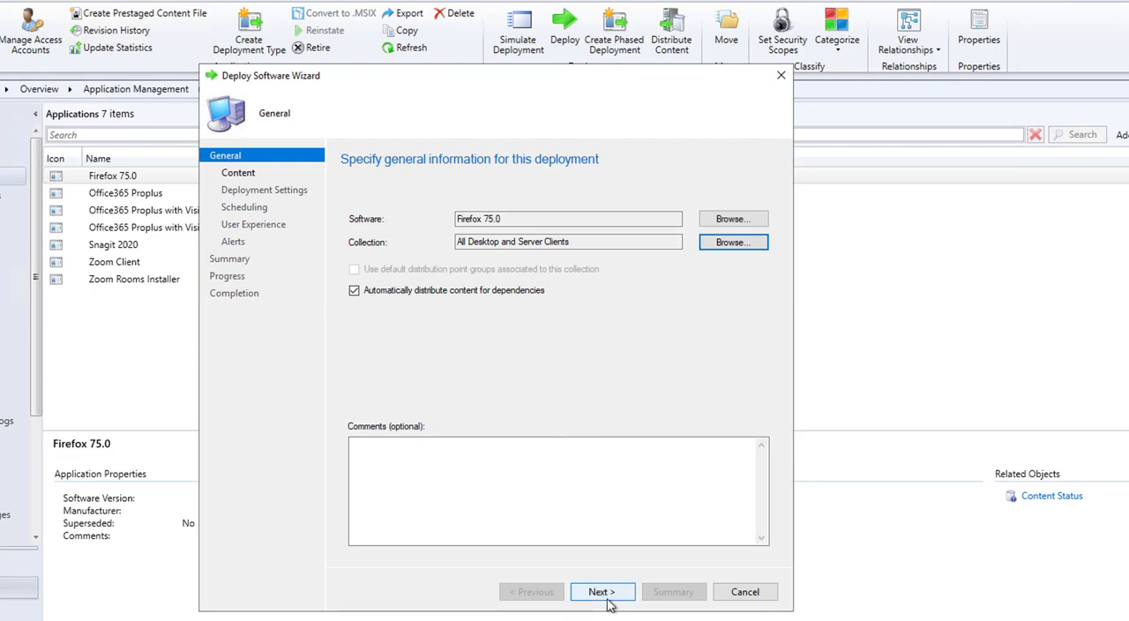
Advance through the deployment wizard with purpose Available and create the deployment
left_click(602, 592)
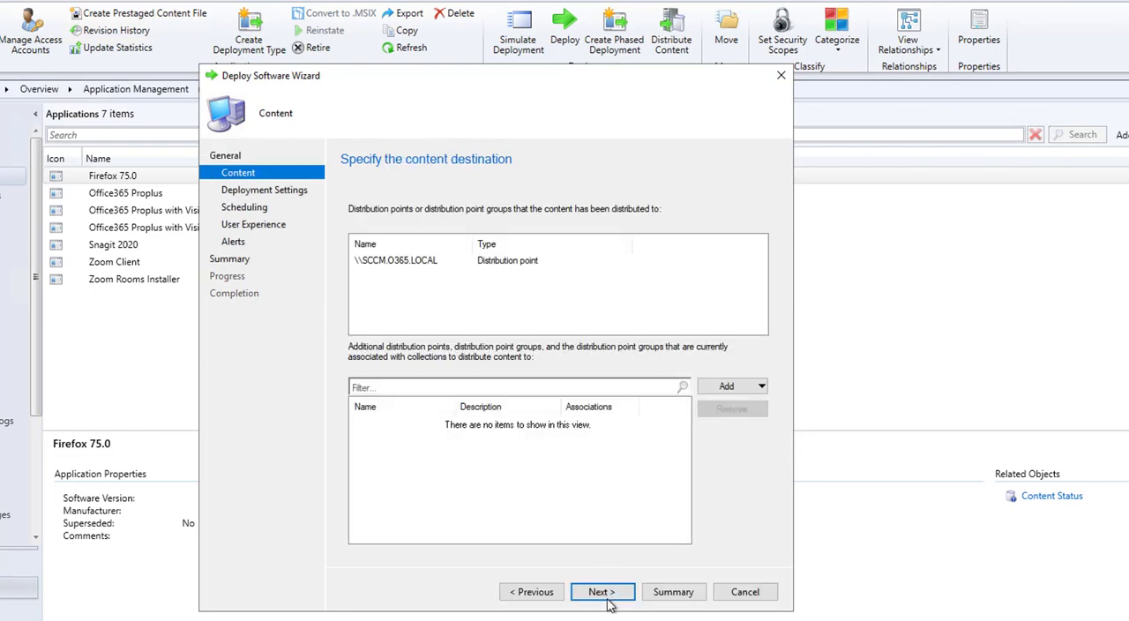
left_click(601, 592)
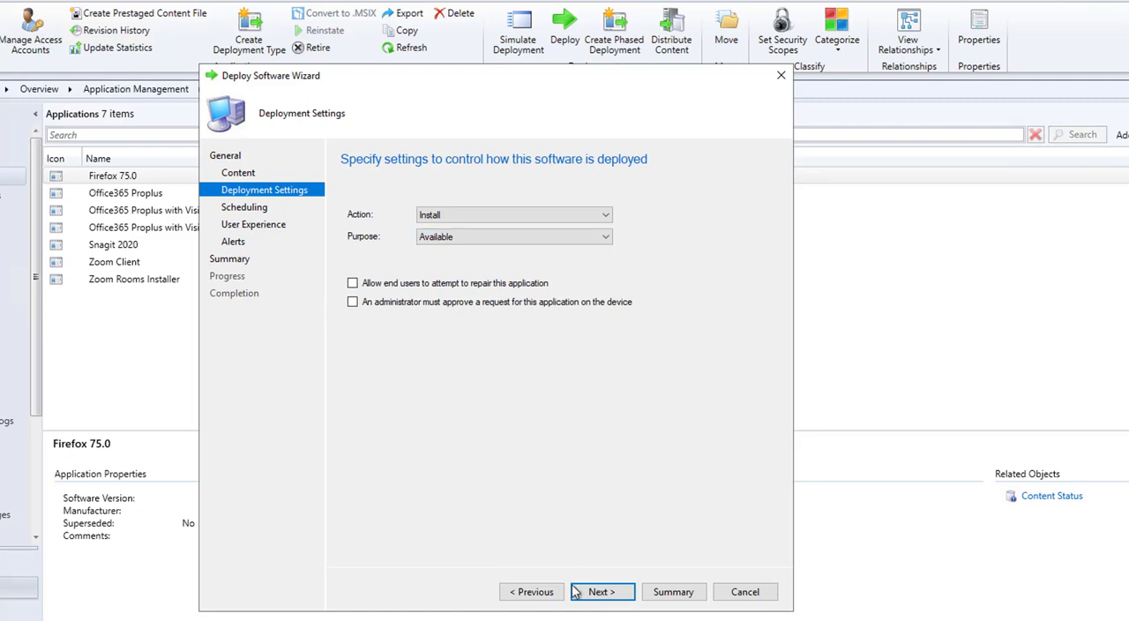
left_click(602, 592)
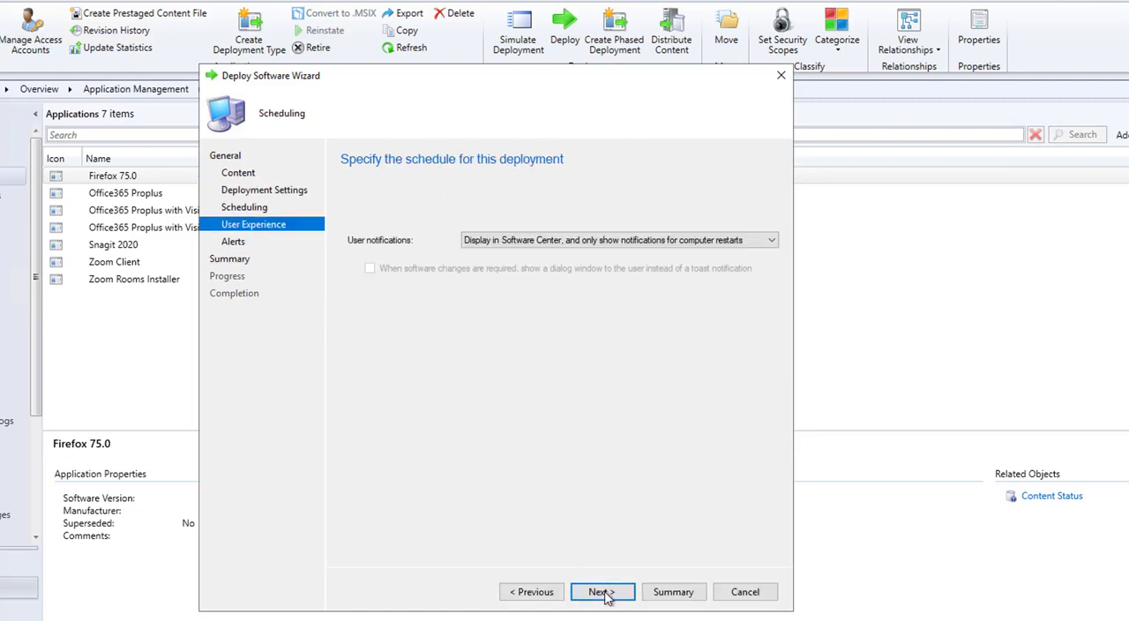
left_click(603, 592)
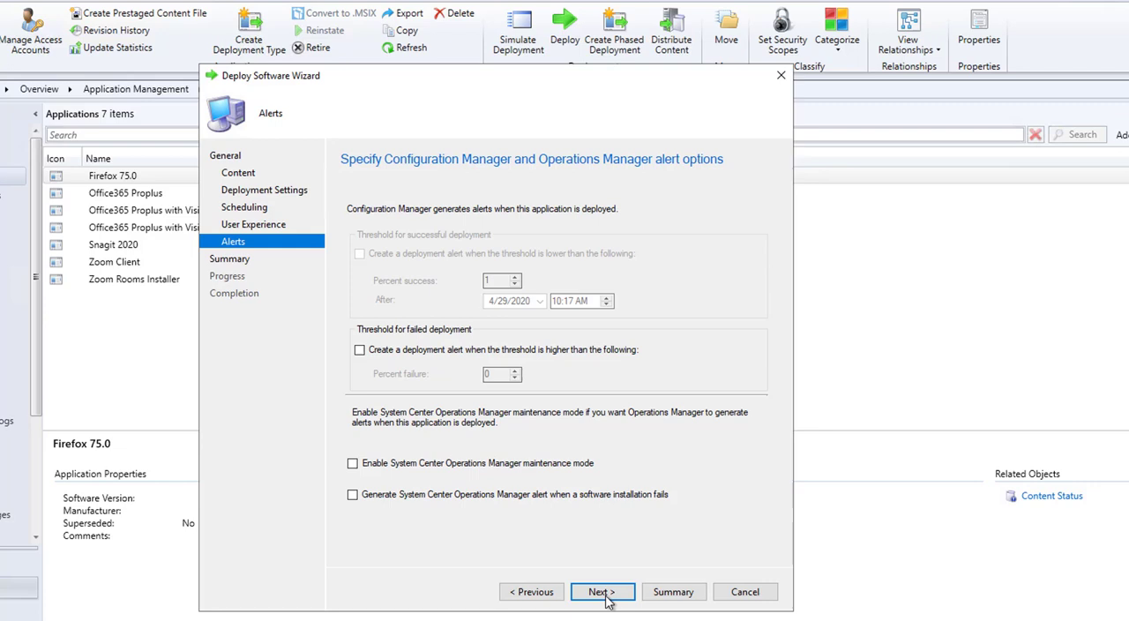
mouse_move(572, 258)
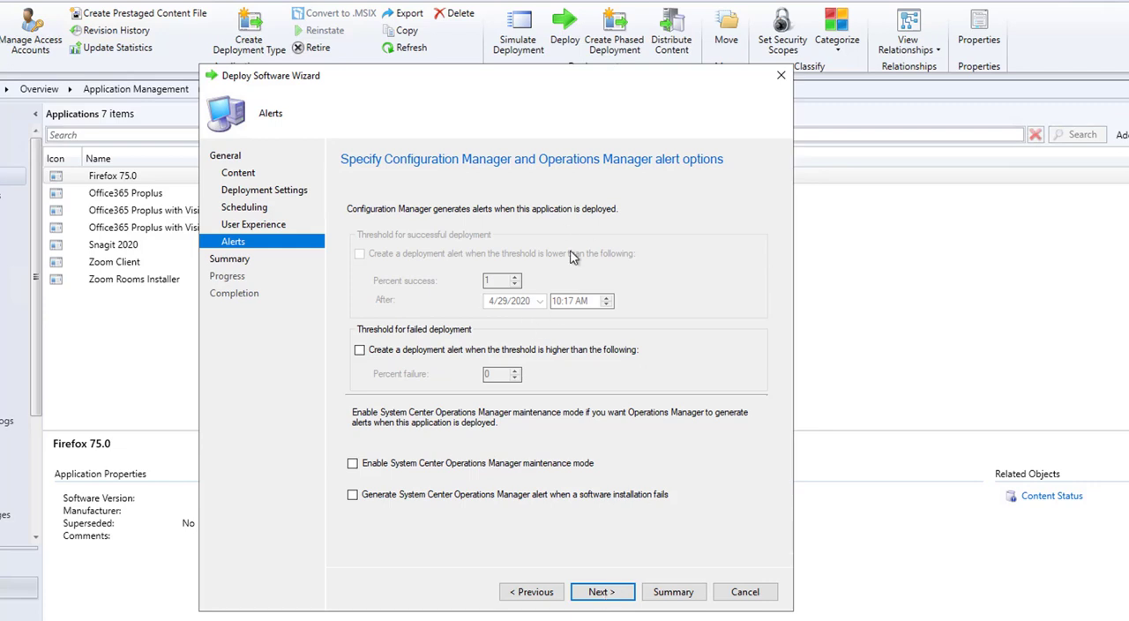
left_click(601, 592)
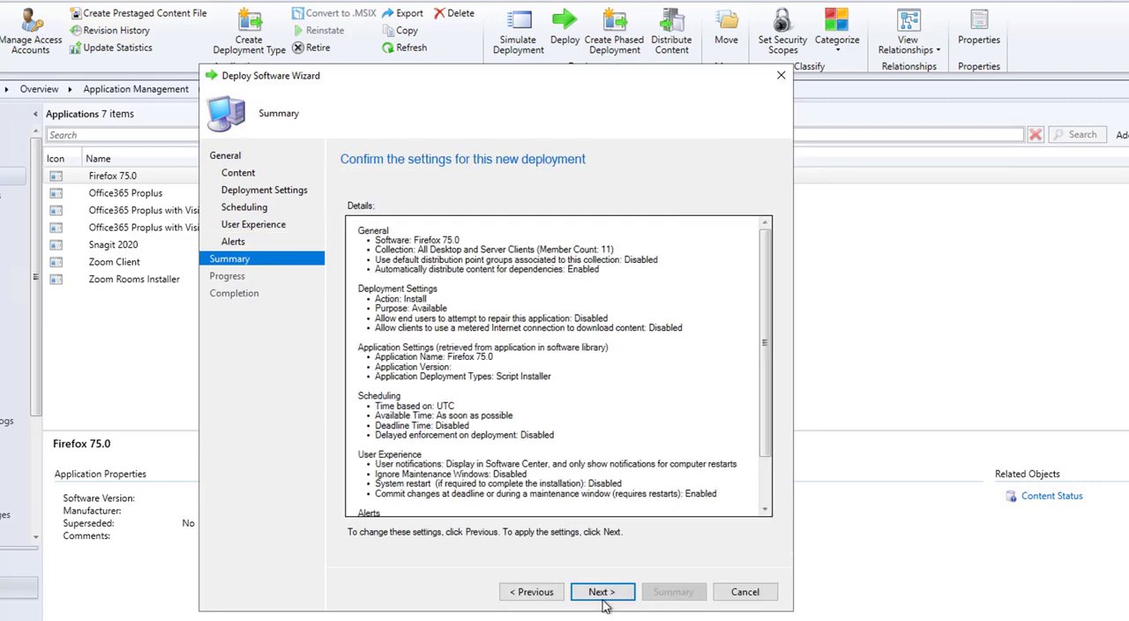
left_click(603, 591)
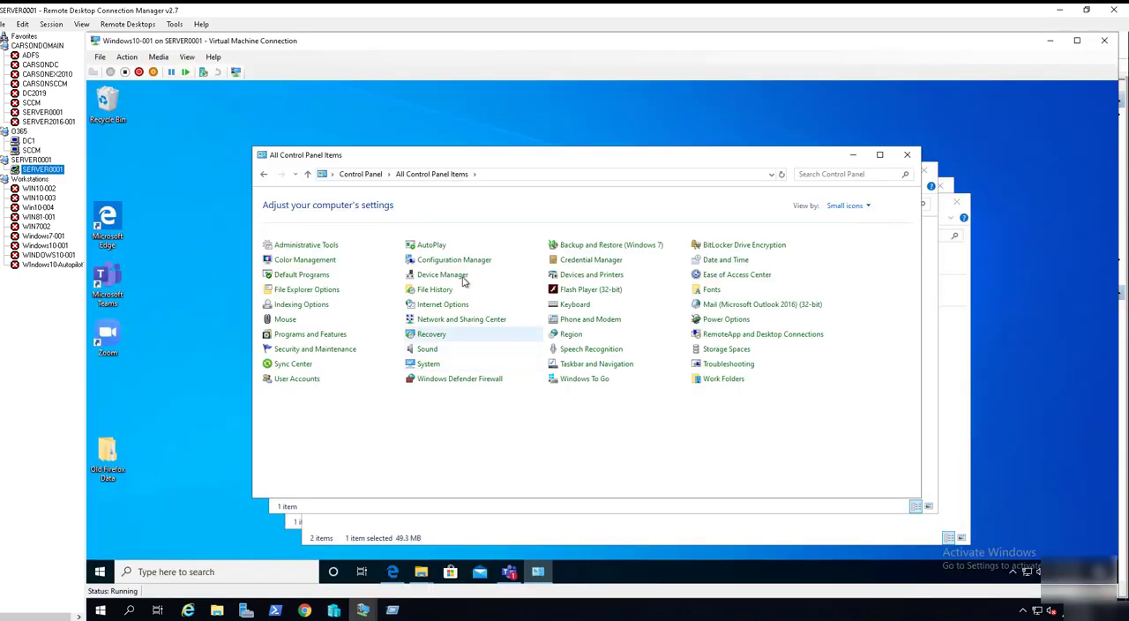
In Configuration Manager client properties, run the Machine Policy Retrieval & Evaluation Cycle
left_click(455, 259)
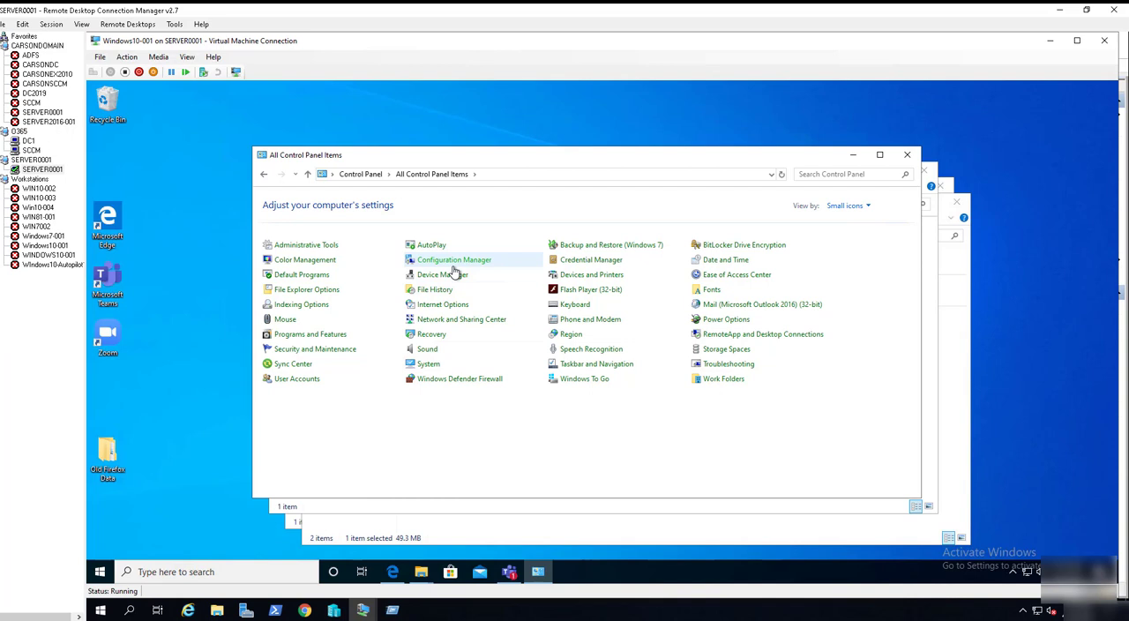
double_click(454, 259)
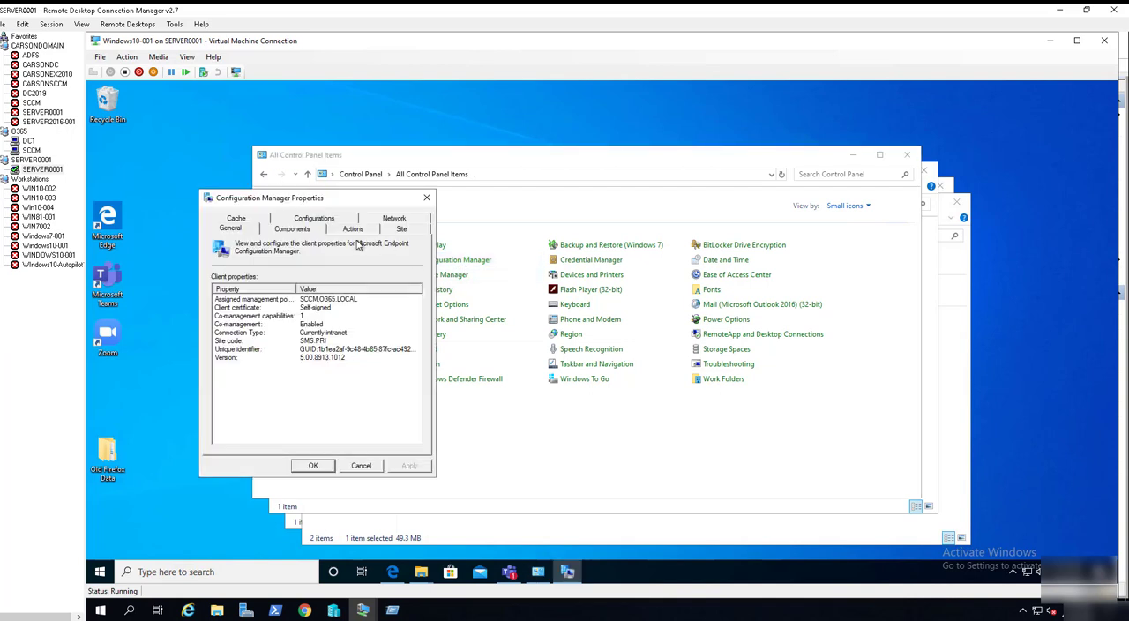
left_click(353, 228)
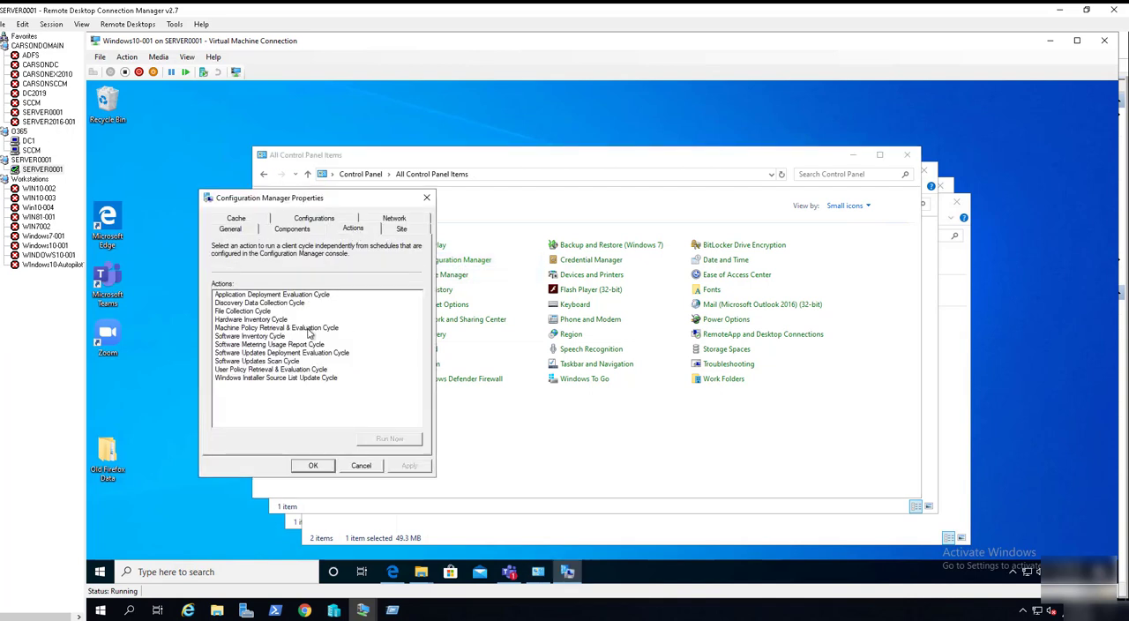
left_click(275, 327)
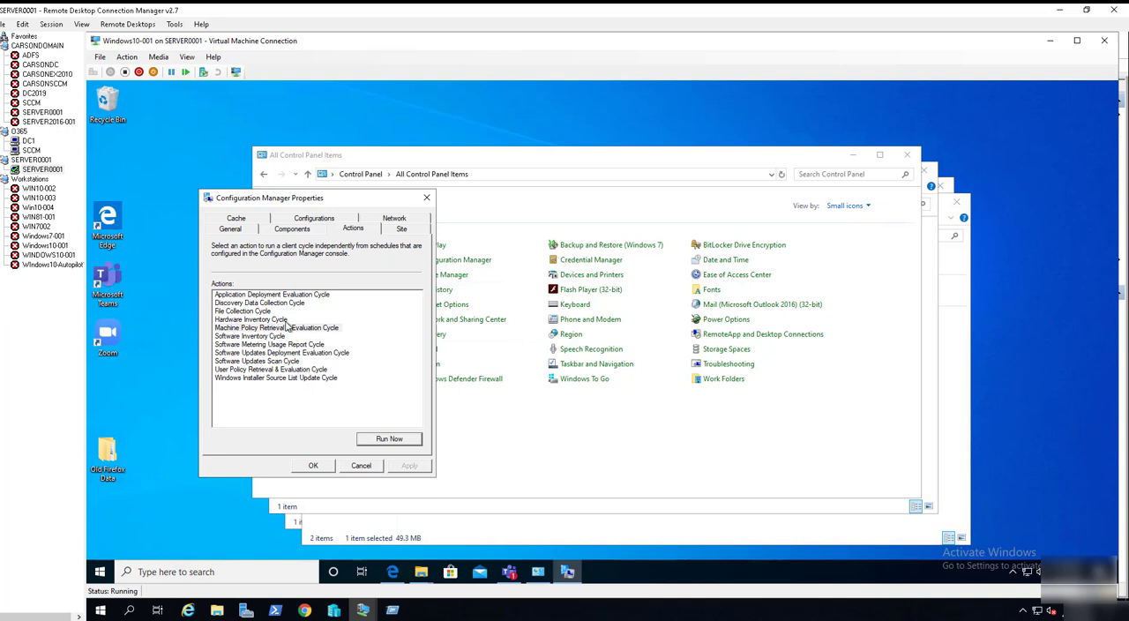
left_click(276, 327)
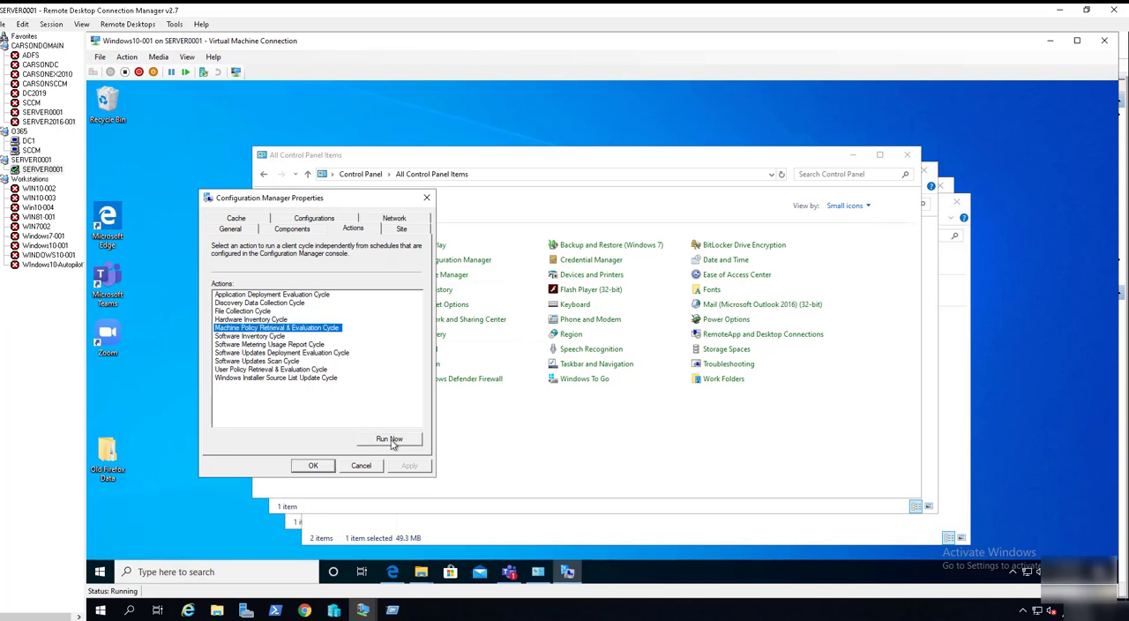
left_click(389, 439)
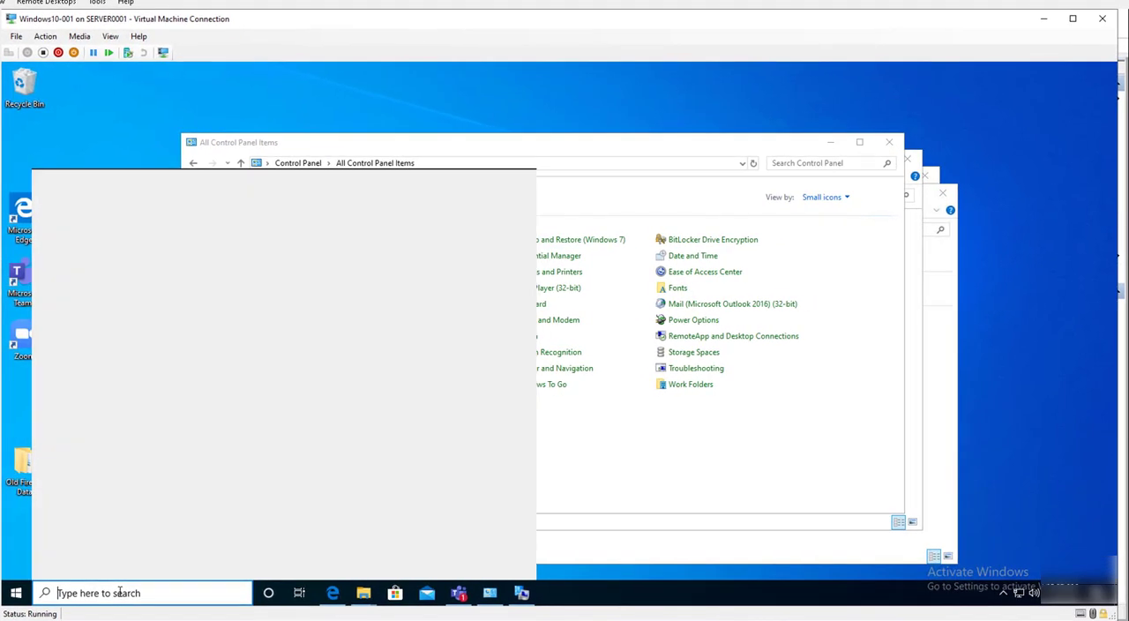
Search Start for 'sof' and open Software Center on its Applications page
type("sof")
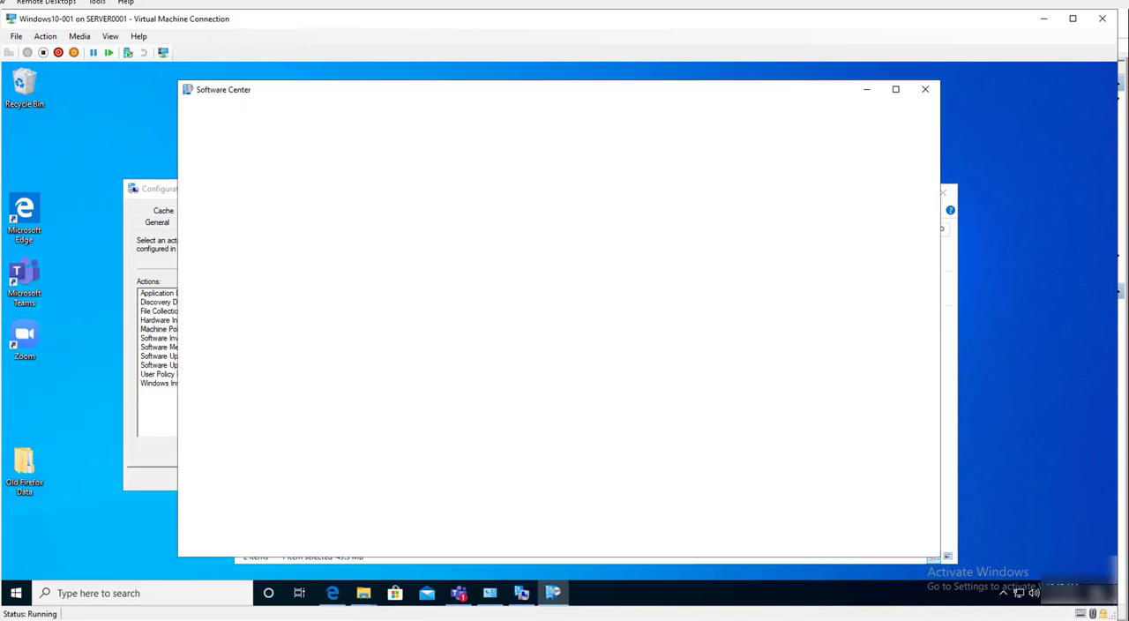
mouse_move(370, 339)
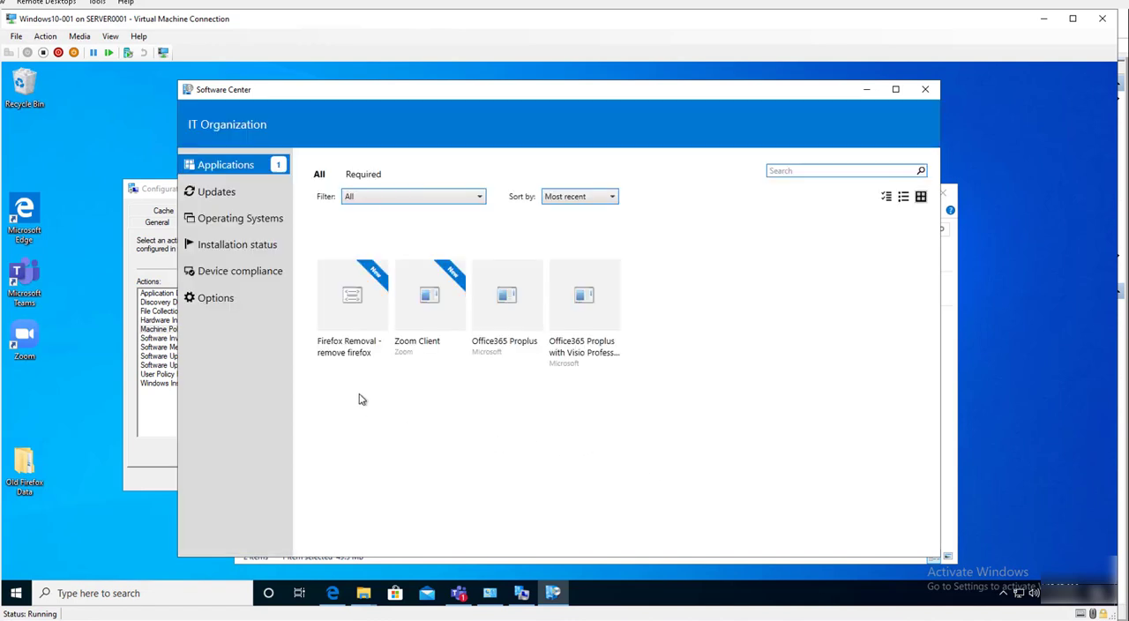
left_click(352, 308)
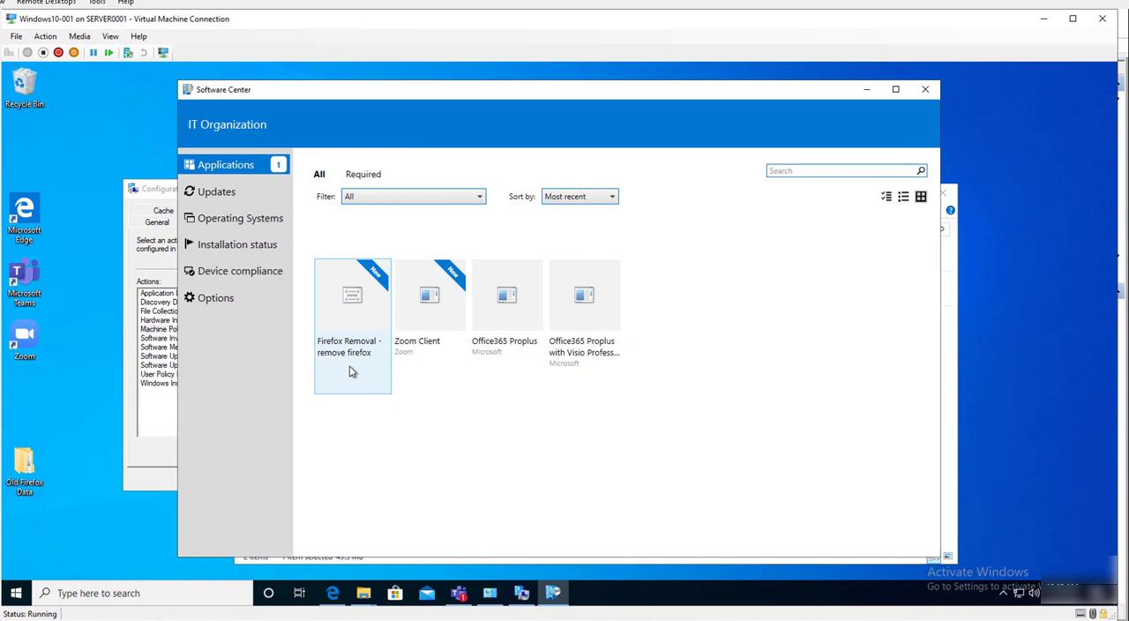
left_click(430, 295)
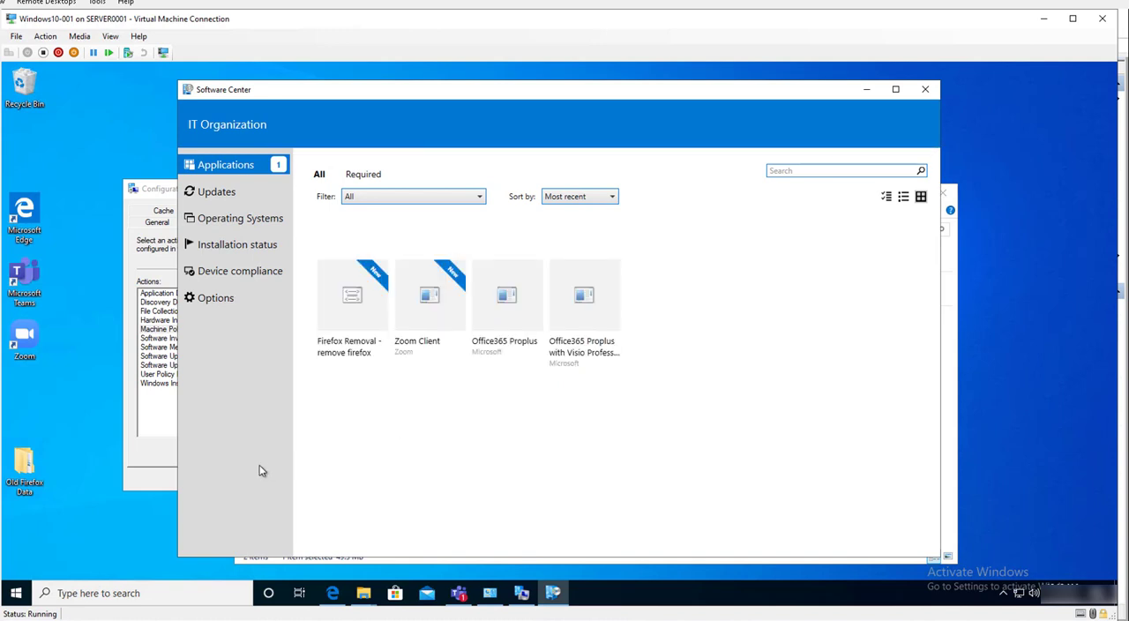
mouse_move(243, 204)
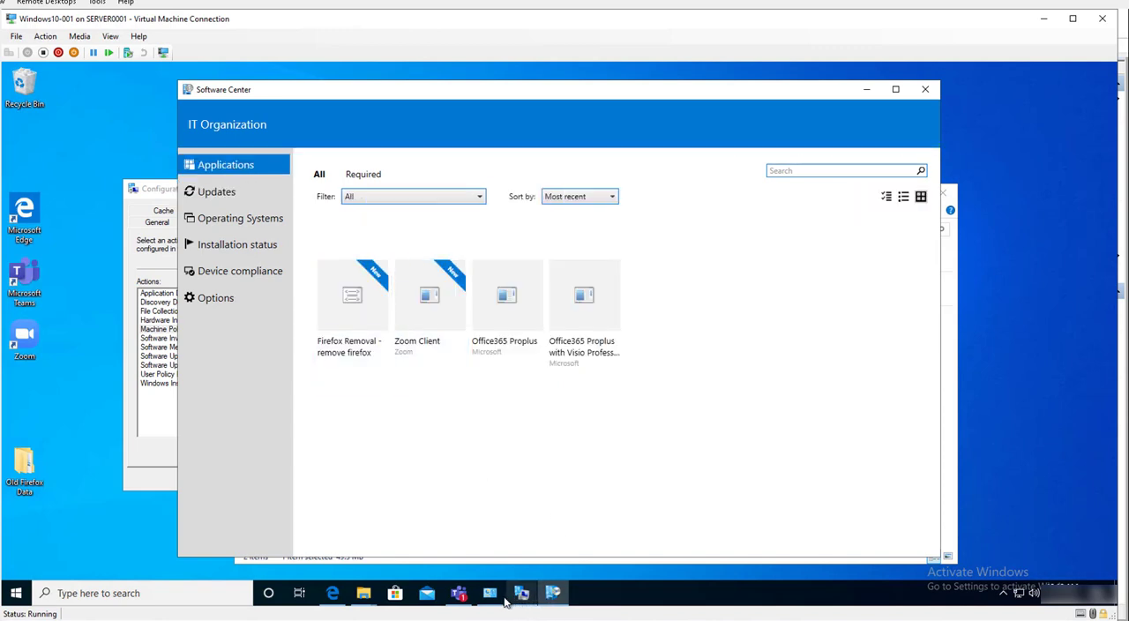
mouse_move(522, 592)
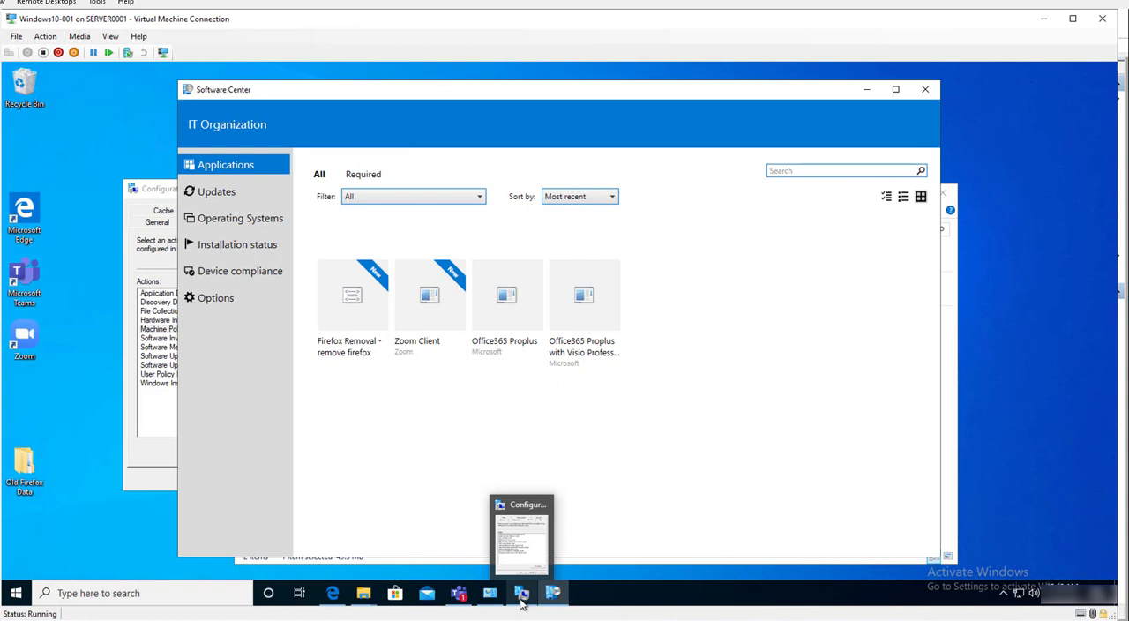
Rerun the Machine Policy cycle, dismiss its notice, and close the client properties
left_click(521, 529)
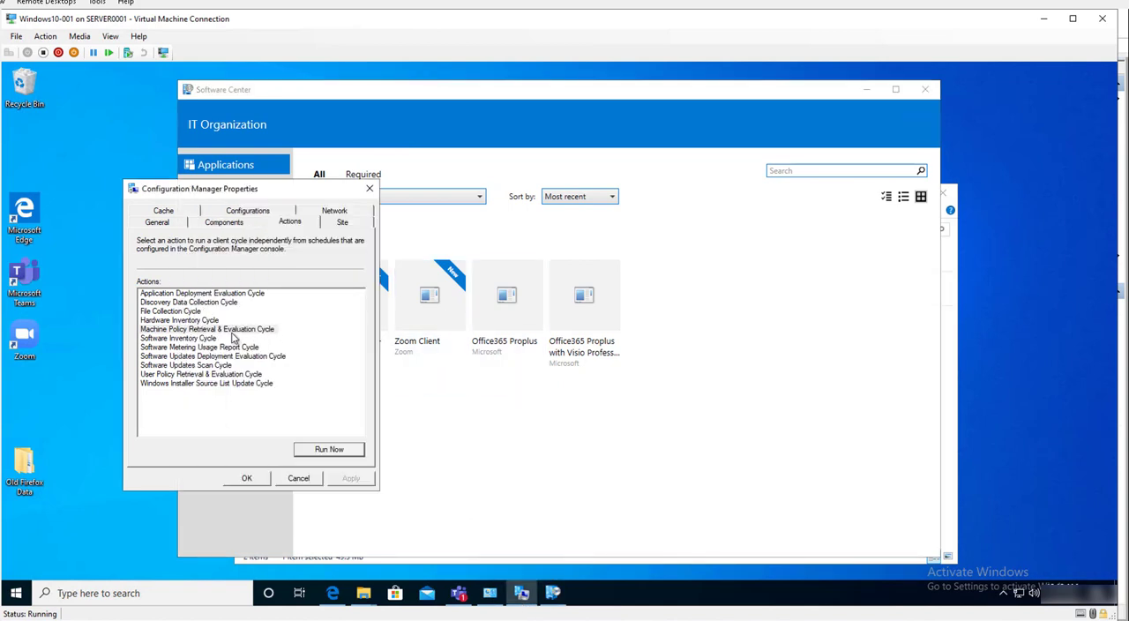
left_click(329, 449)
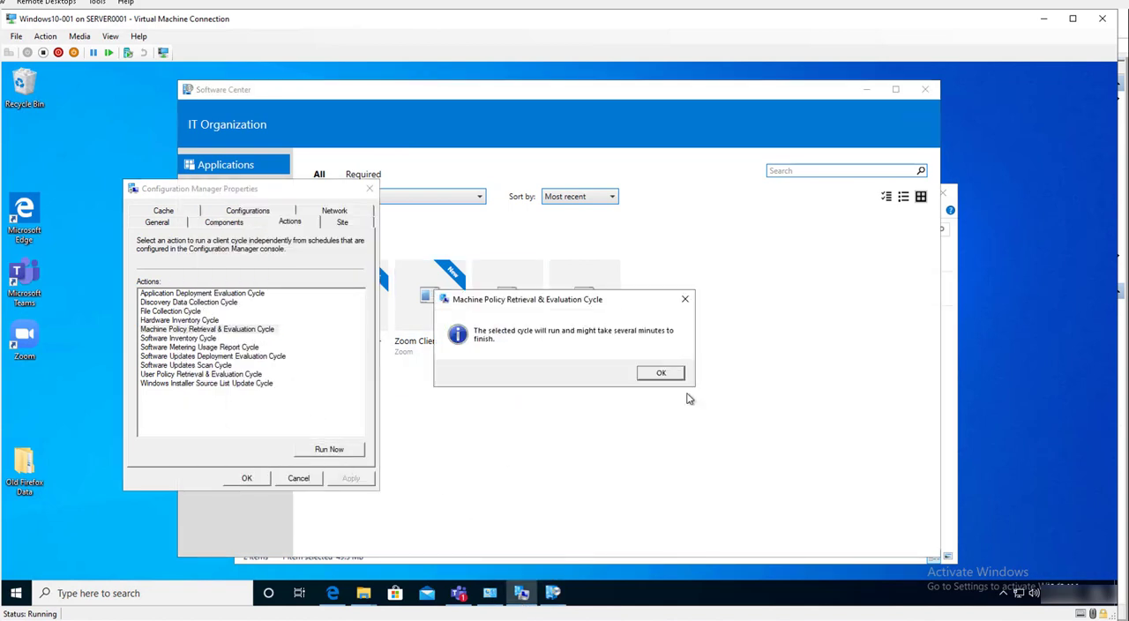
left_click(660, 372)
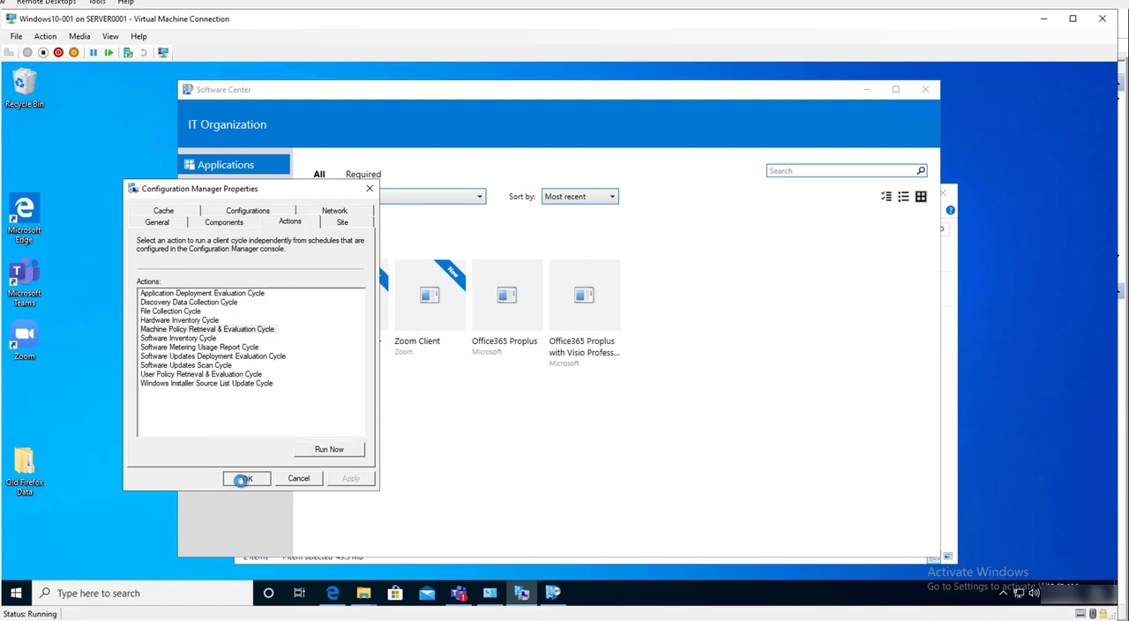
left_click(246, 477)
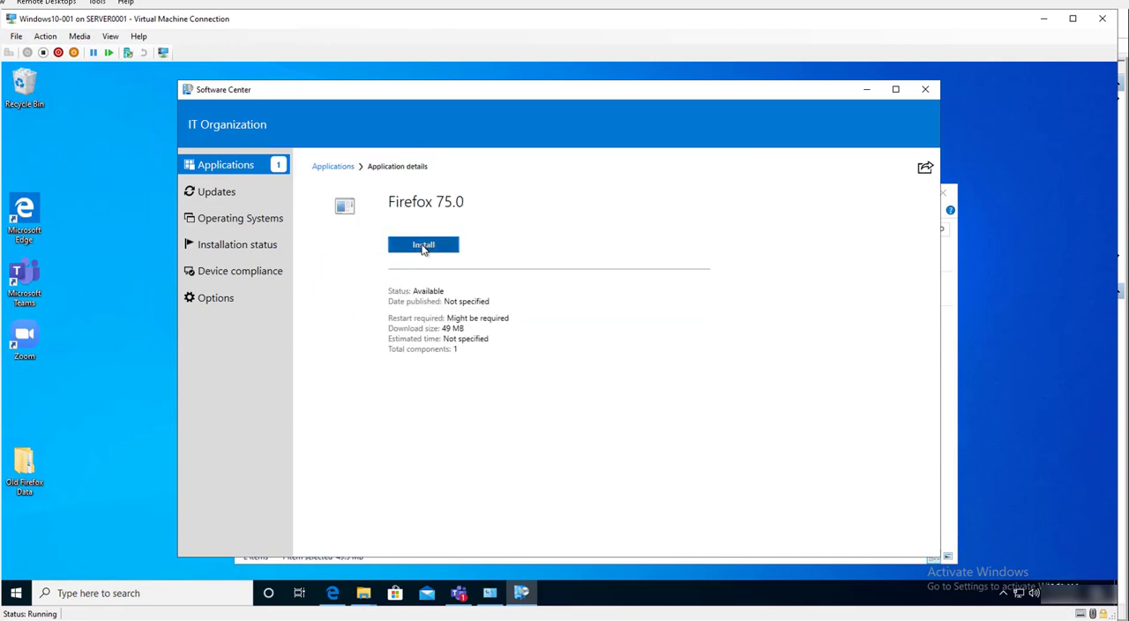
Install Firefox 75.0 from its Software Center details page
left_click(424, 244)
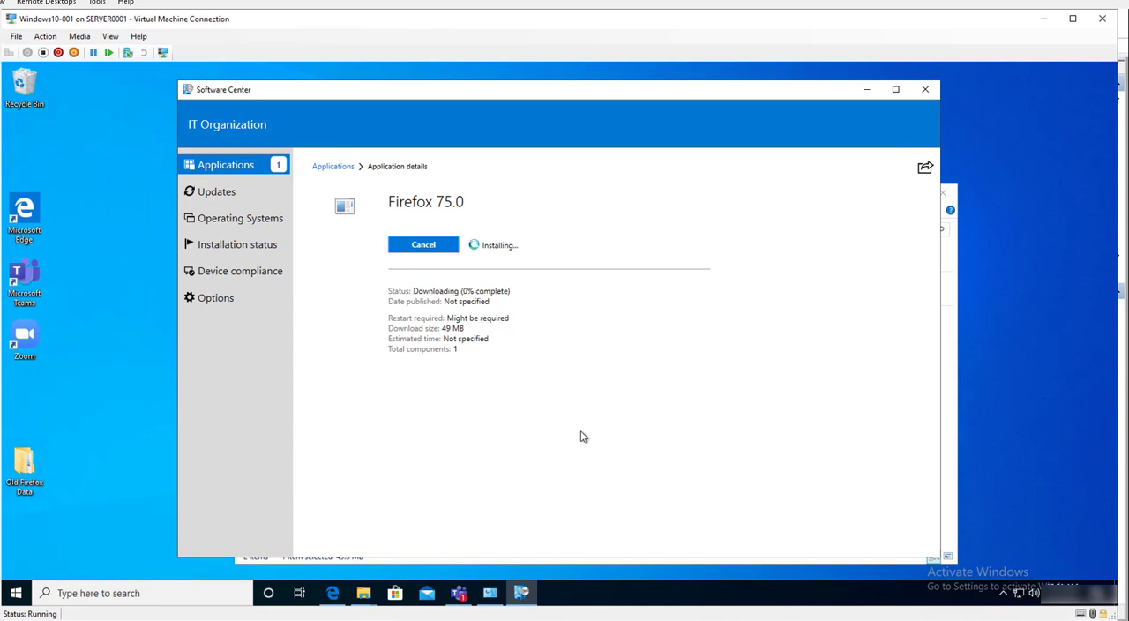
mouse_move(712, 453)
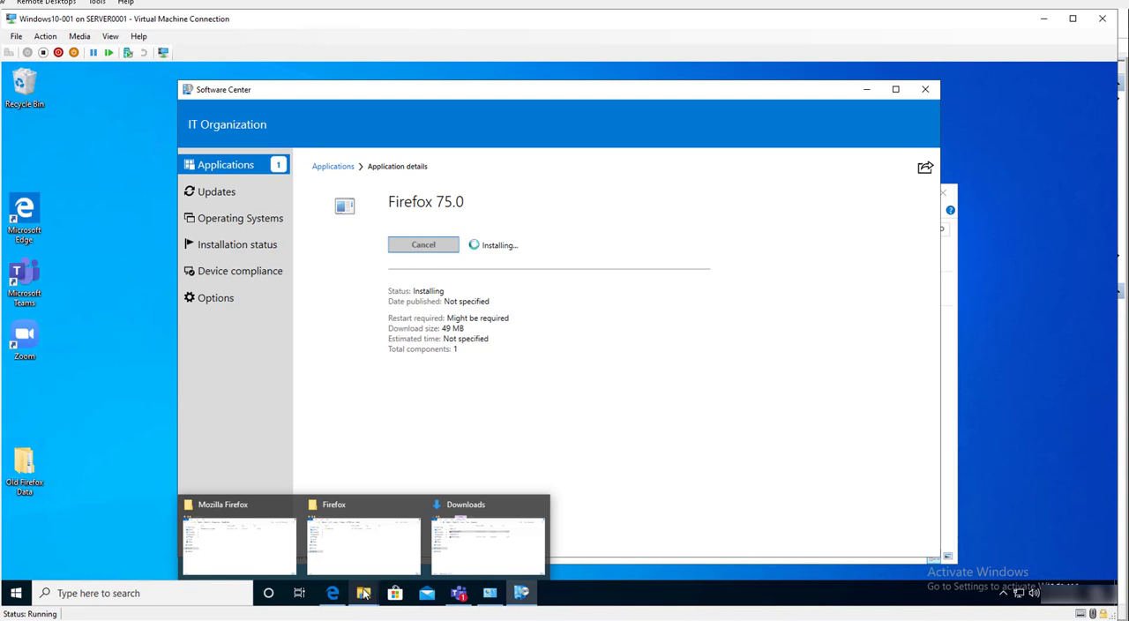
mouse_move(647, 402)
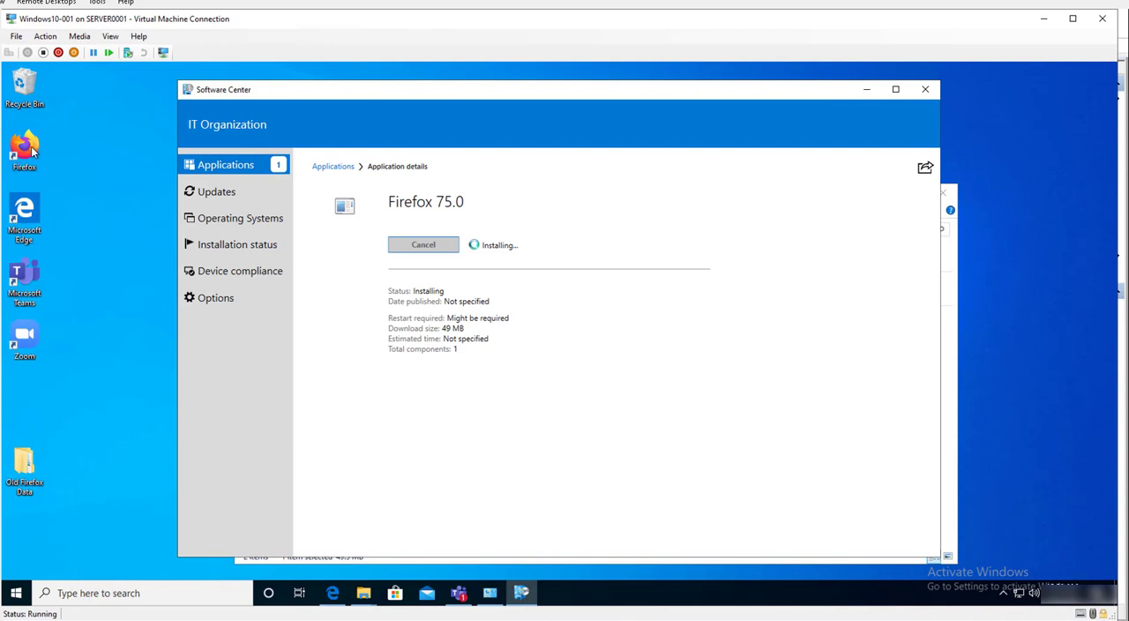
mouse_move(58, 180)
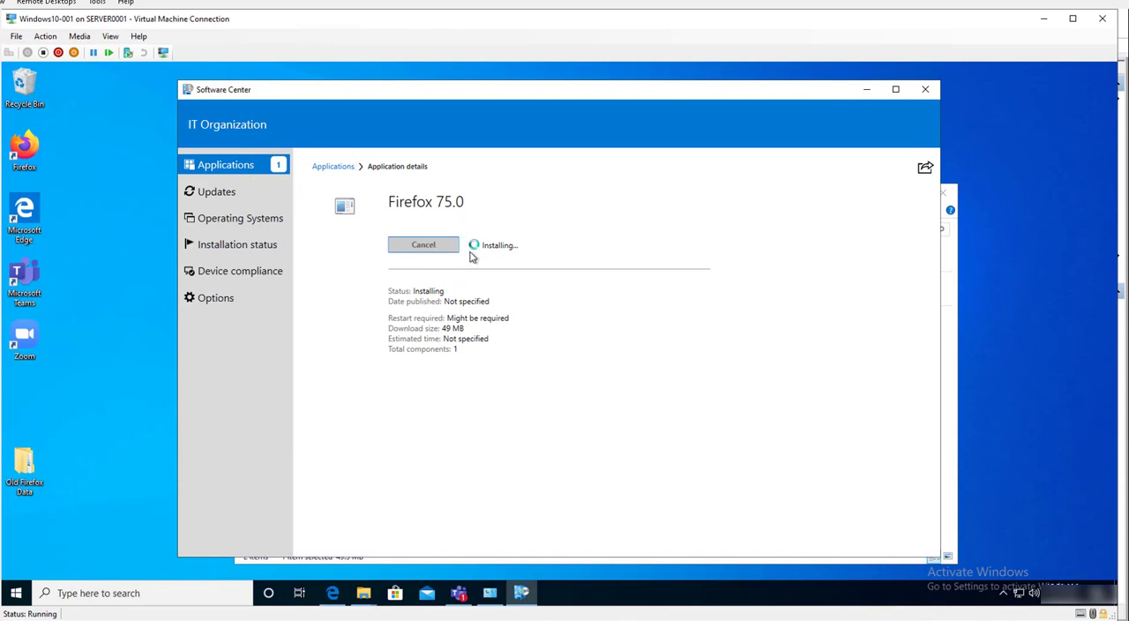
mouse_move(309, 400)
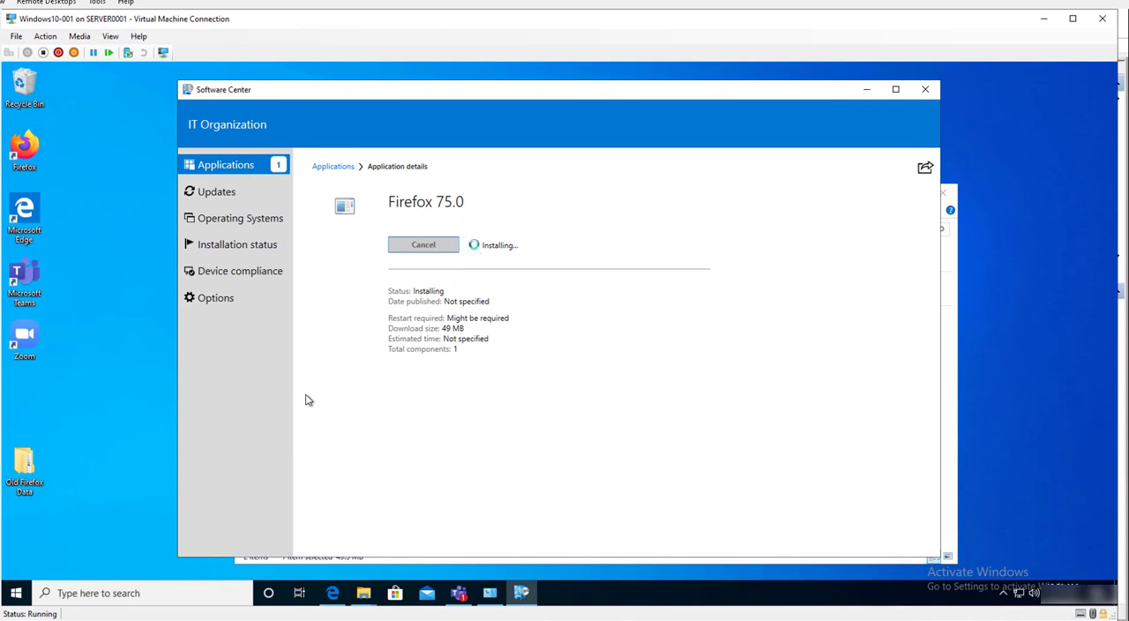
mouse_move(544, 394)
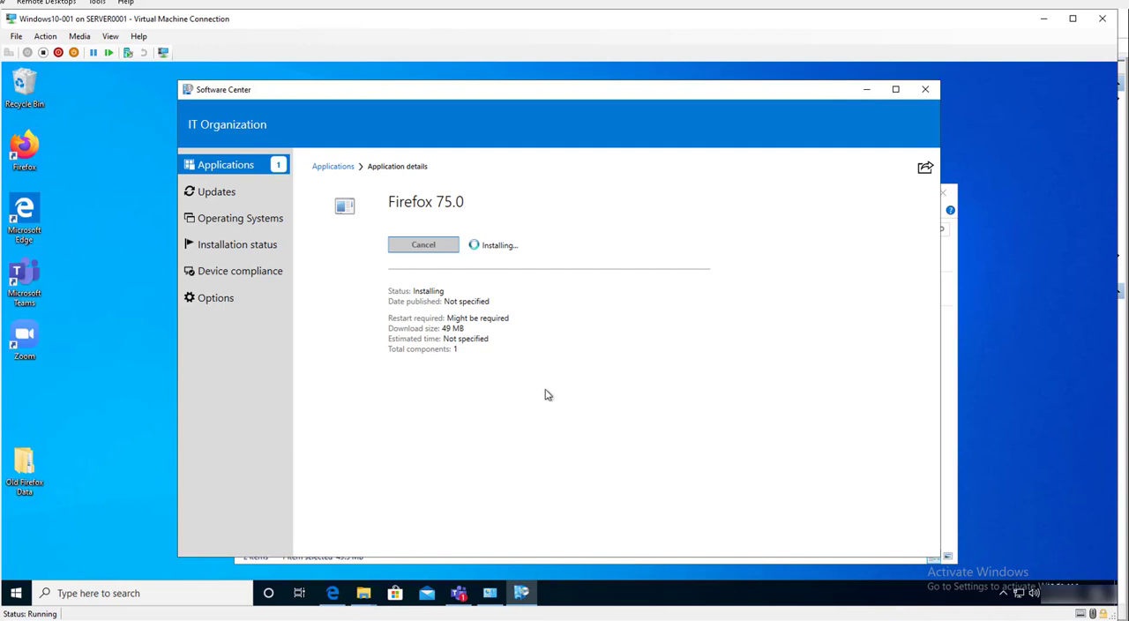
mouse_move(471, 419)
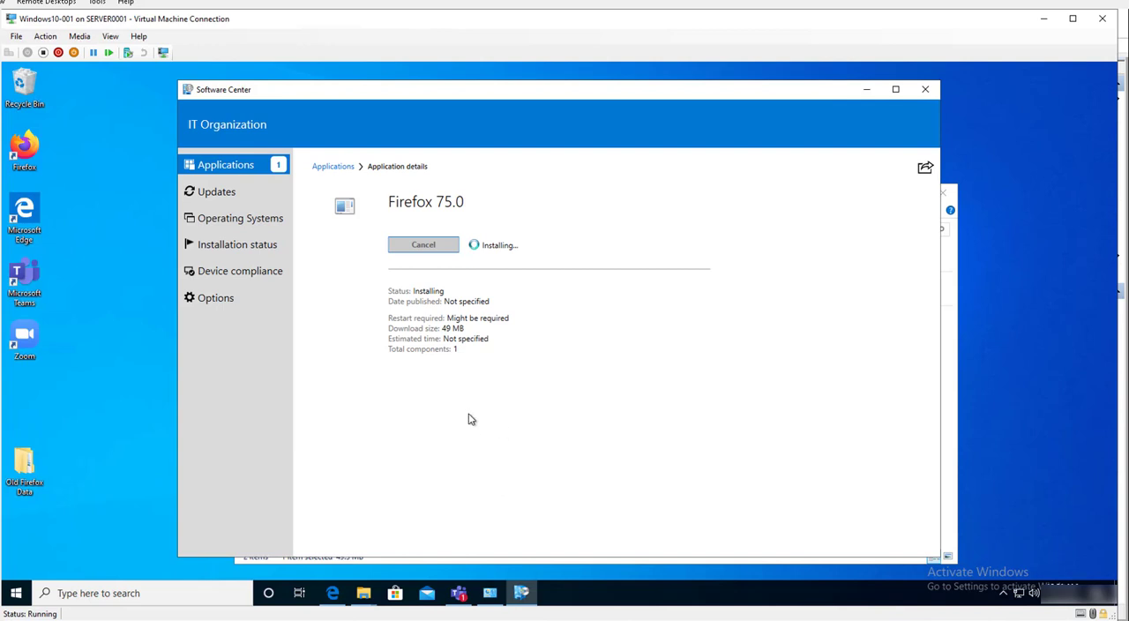
mouse_move(443, 424)
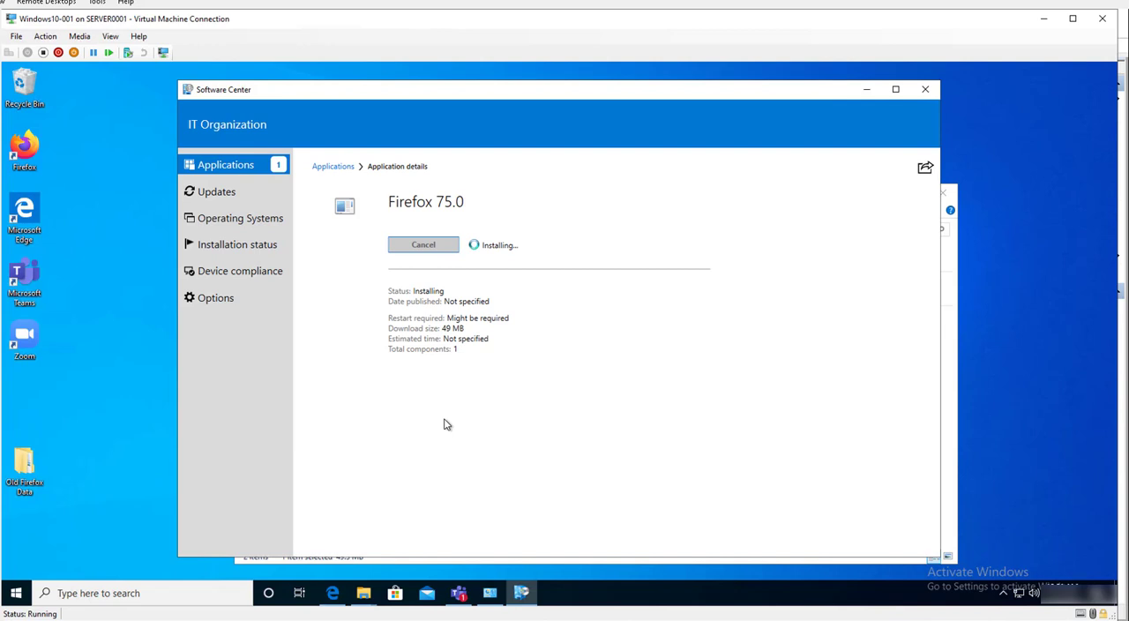
mouse_move(476, 441)
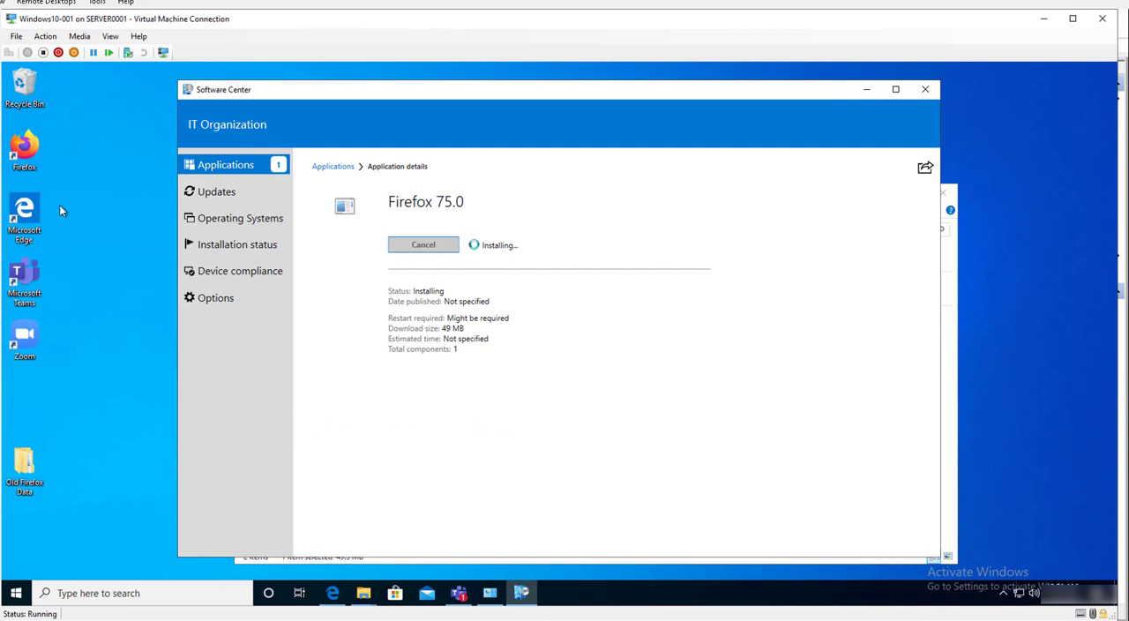
mouse_move(109, 267)
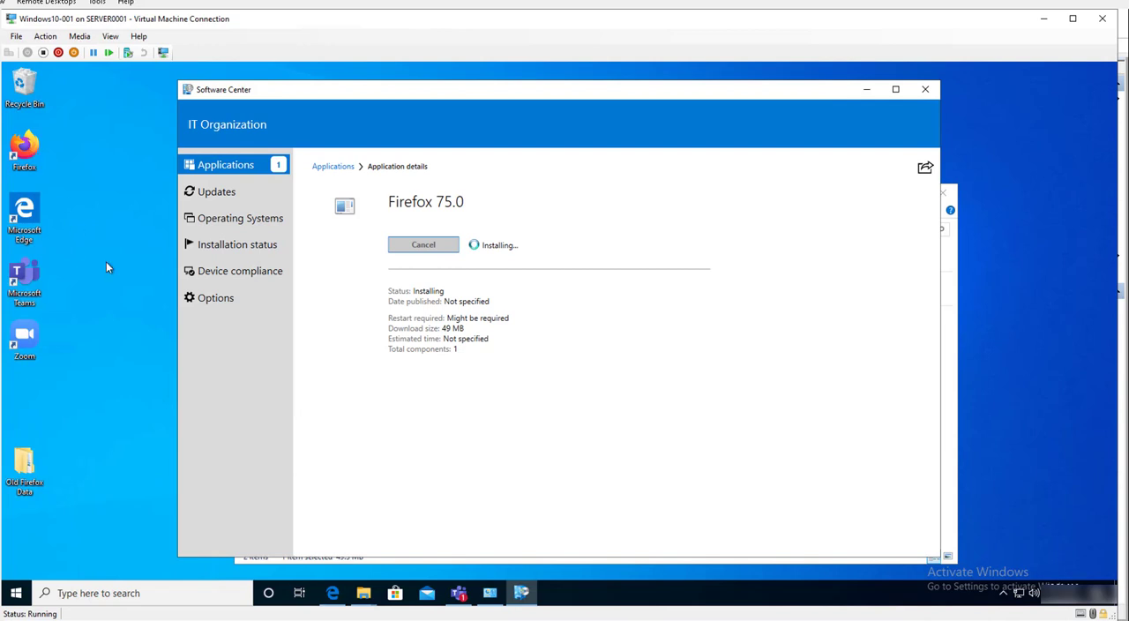
mouse_move(555, 420)
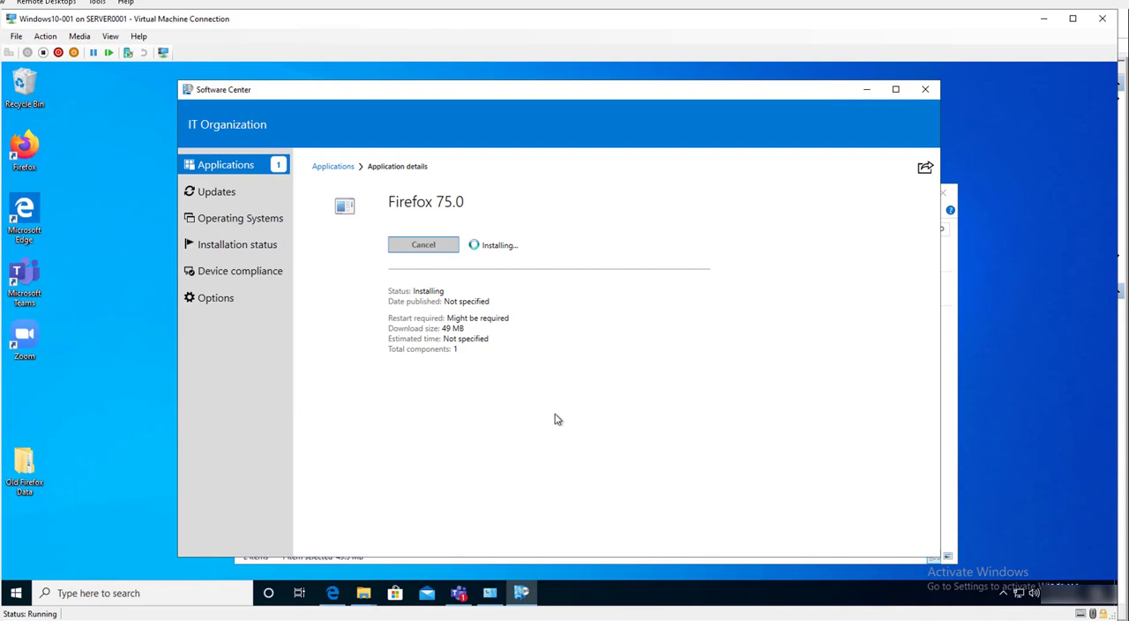